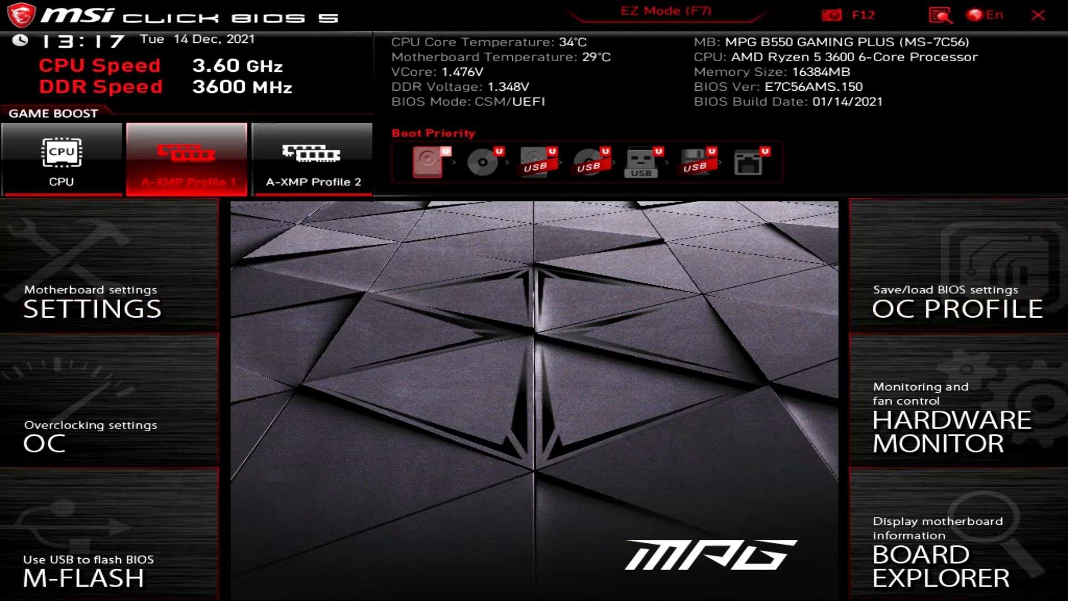
mouse_move(212, 126)
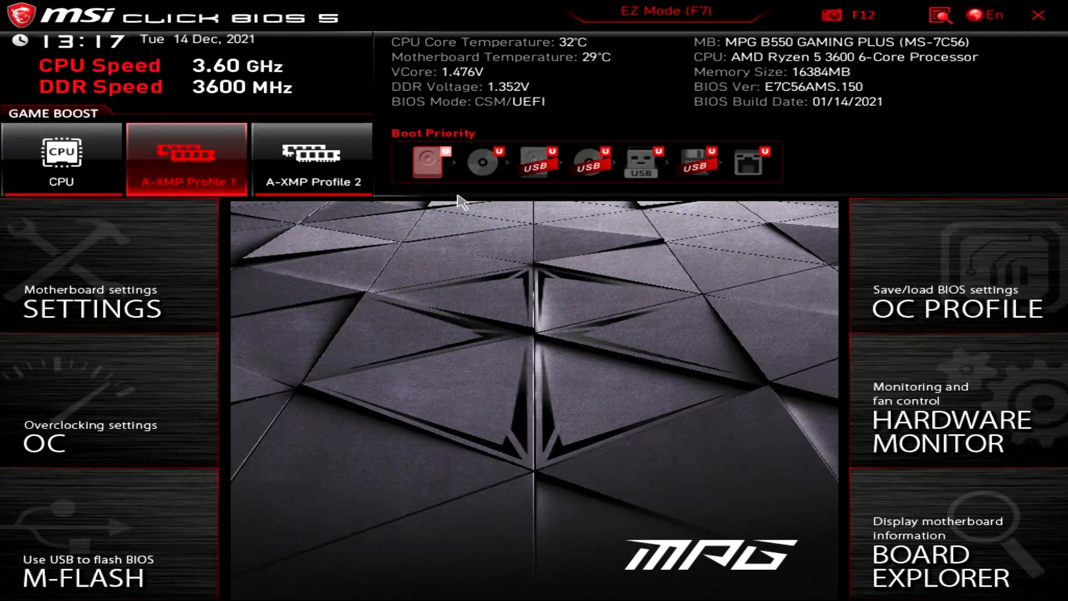
mouse_move(389, 324)
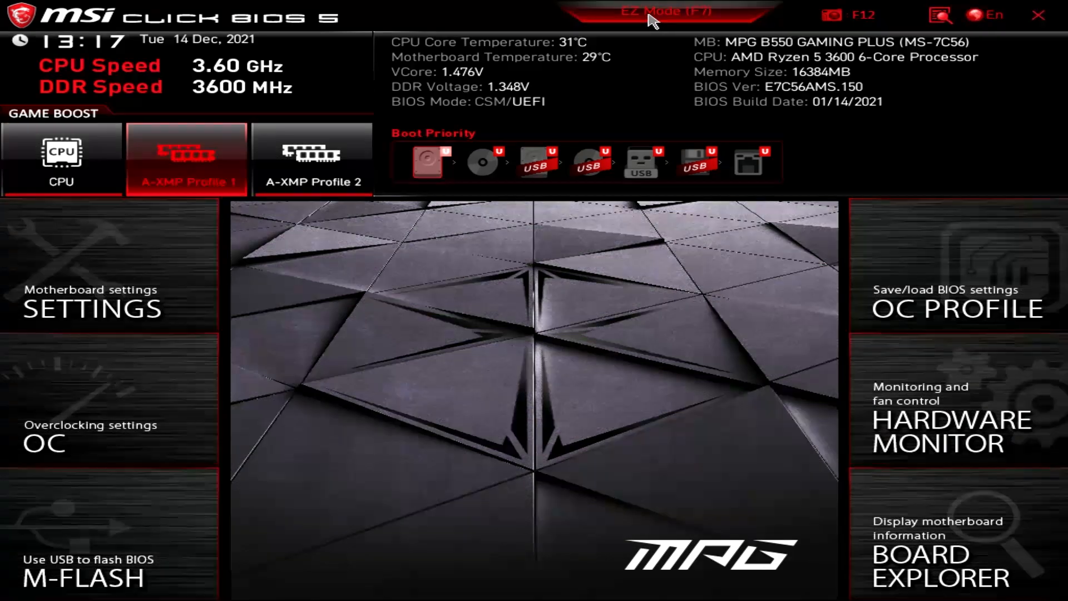
Open Hardware Monitor with Fan Control showing the CPU 1 smart fan curve near 690 RPM
left_click(668, 12)
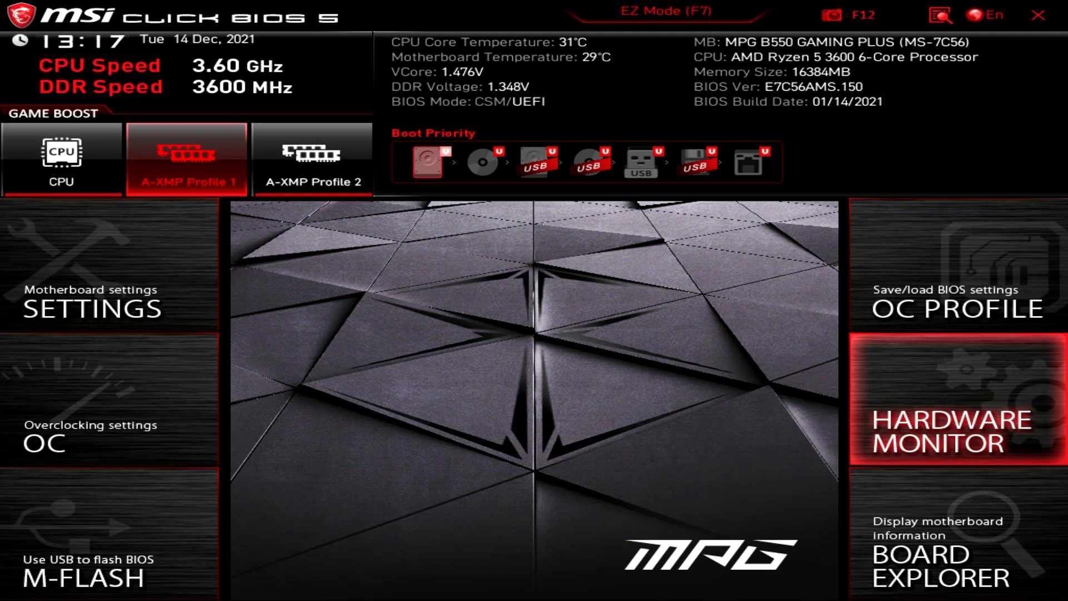
left_click(957, 419)
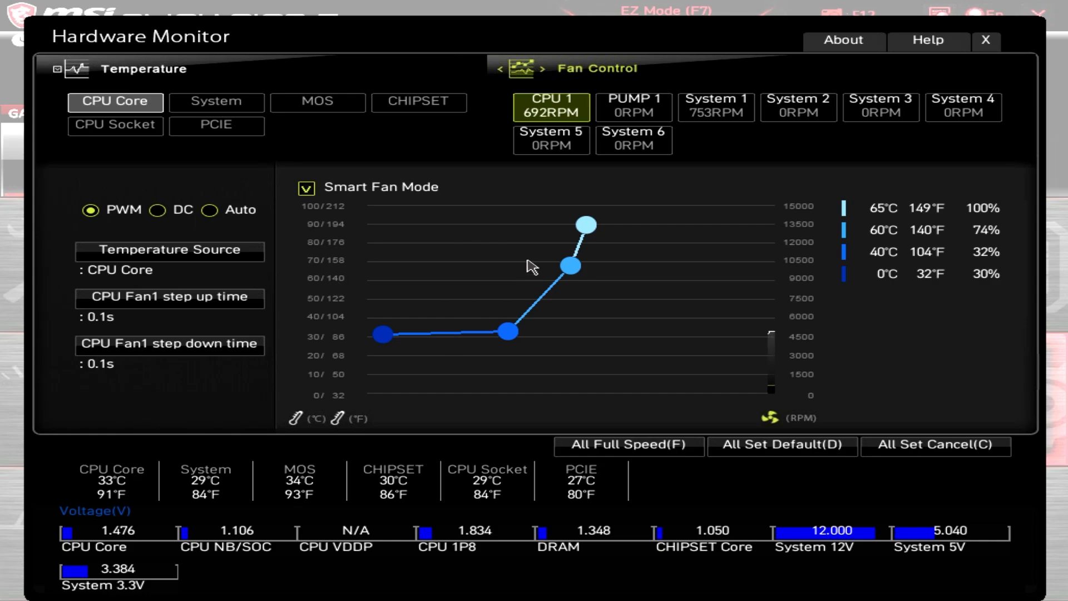
mouse_move(739, 154)
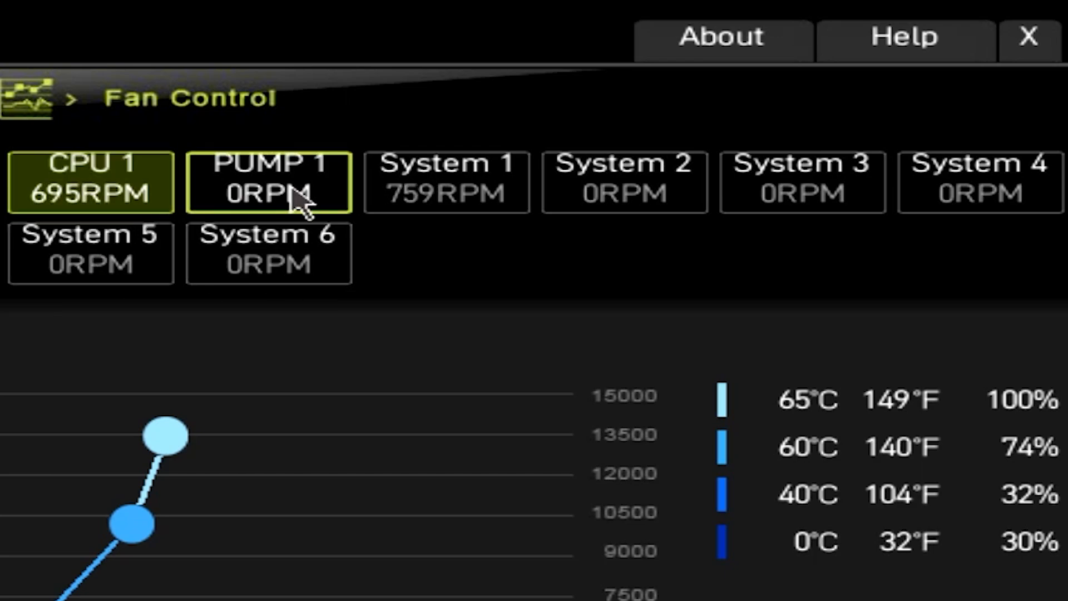
left_click(268, 253)
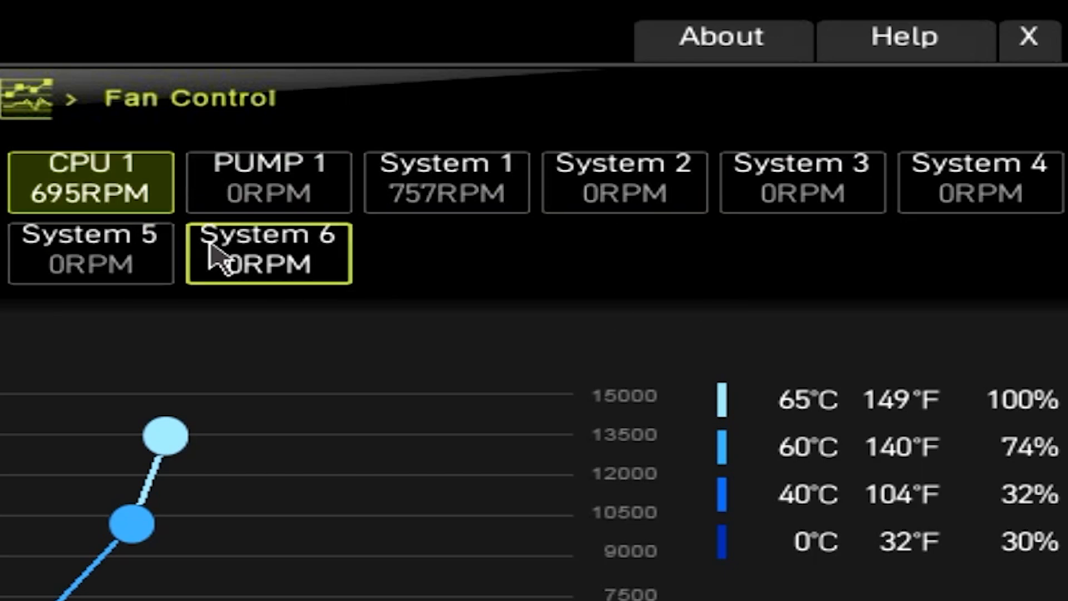
mouse_move(279, 286)
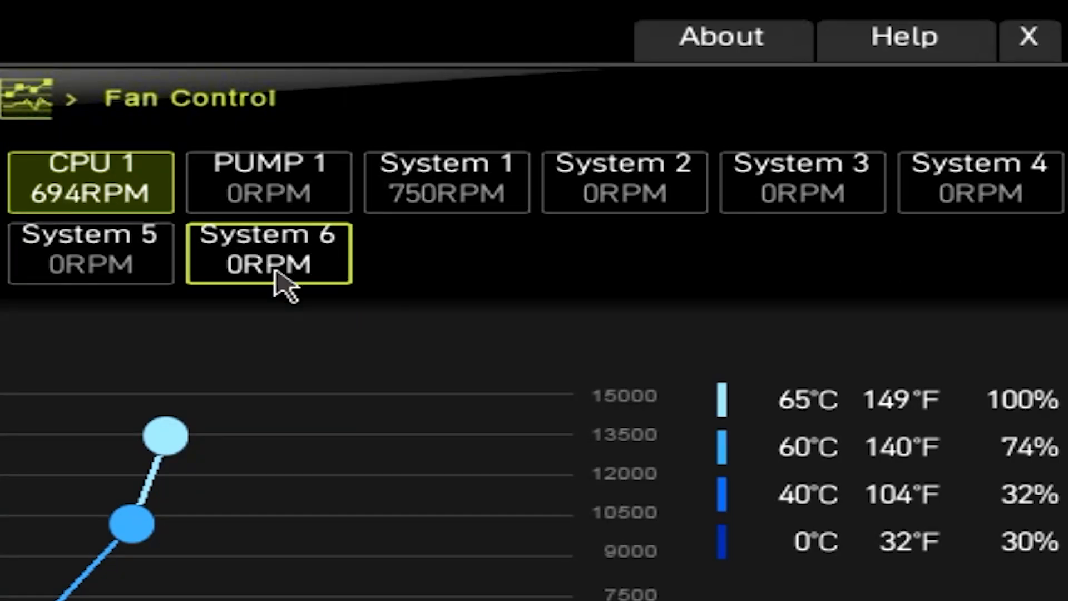
left_click(979, 181)
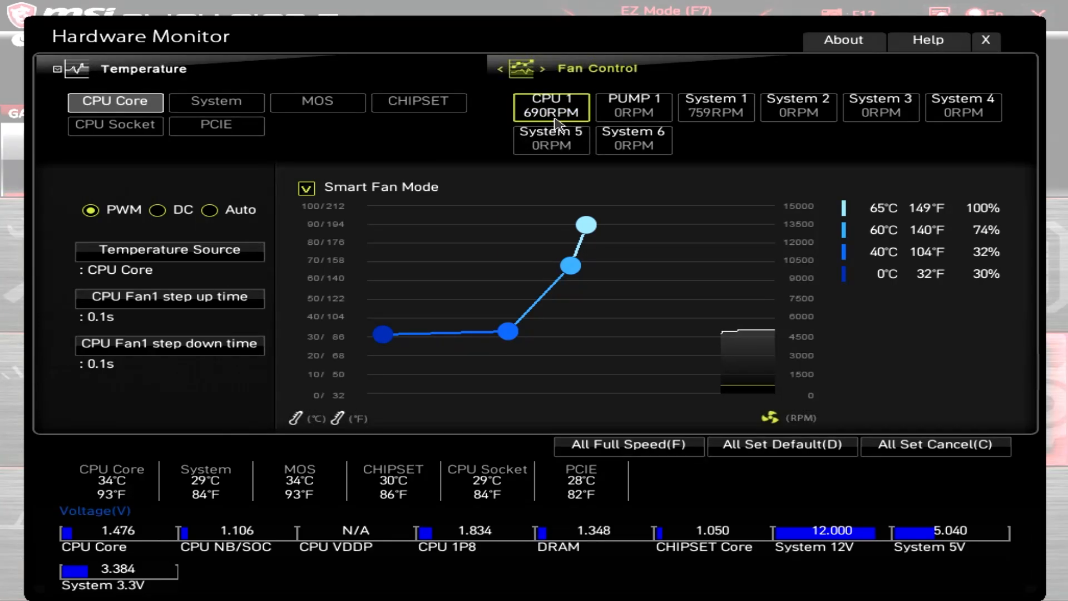
mouse_move(470, 199)
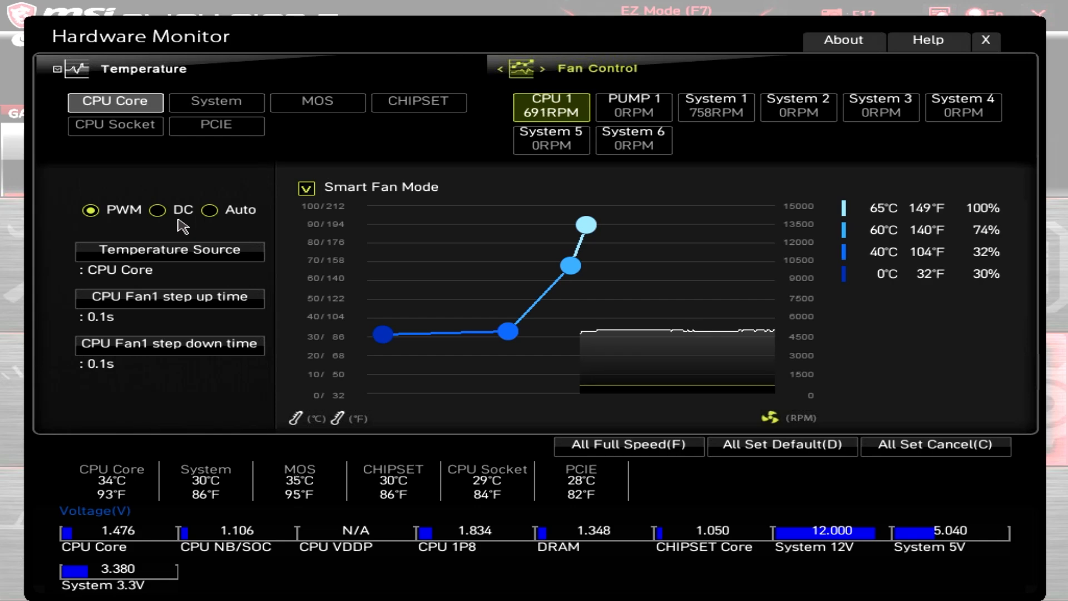
mouse_move(207, 228)
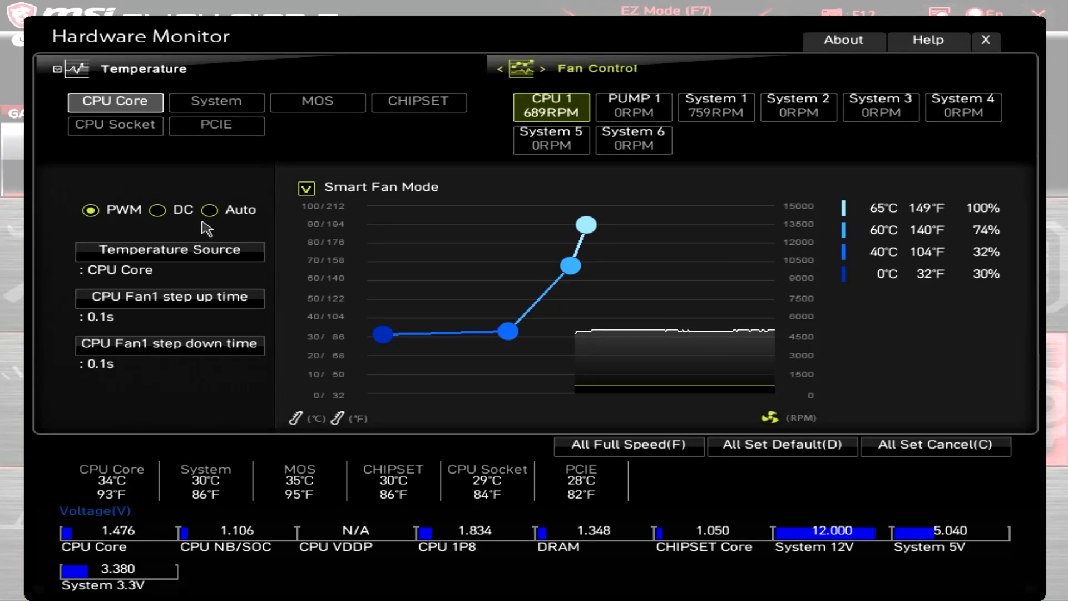
mouse_move(176, 217)
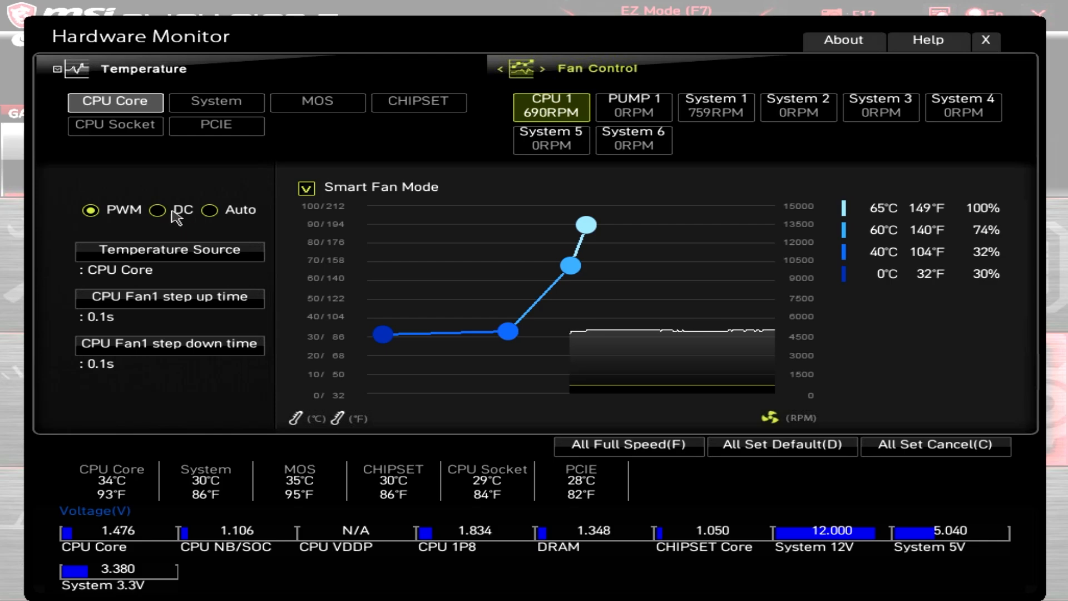
left_click(210, 210)
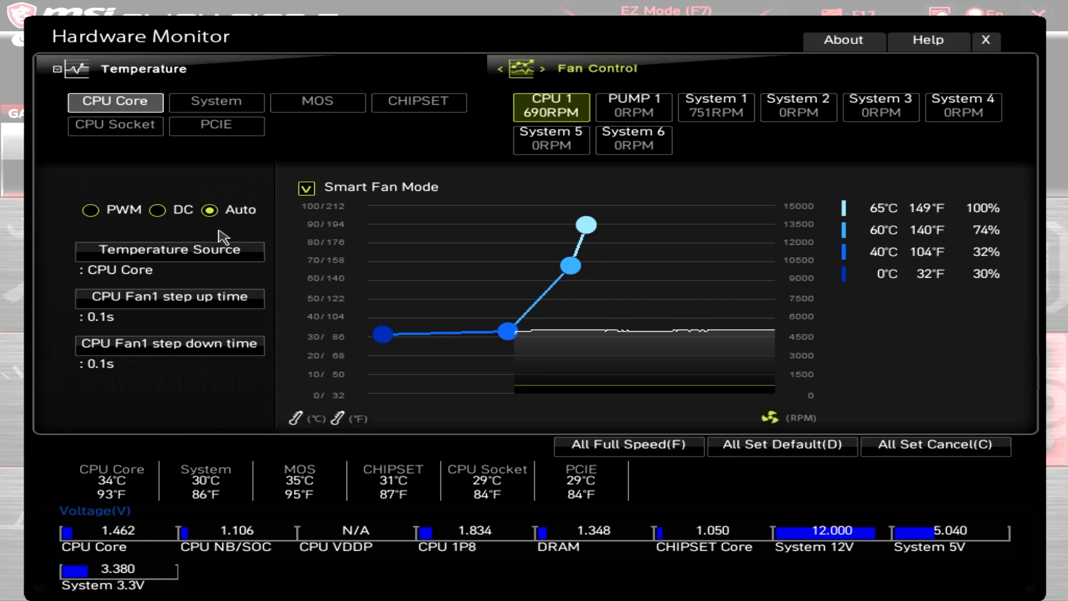
left_click(90, 209)
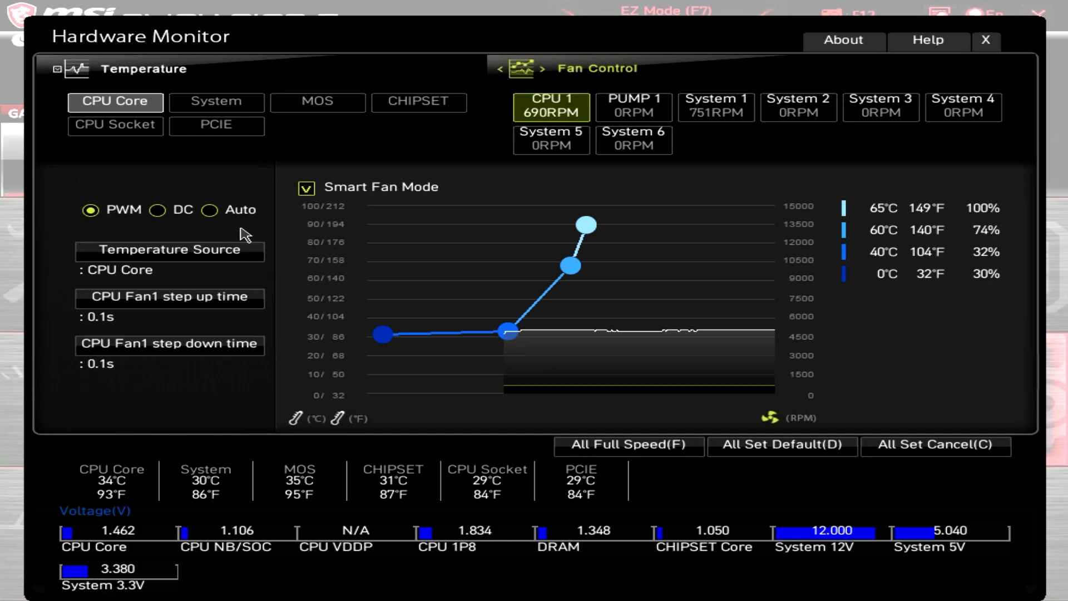
mouse_move(183, 225)
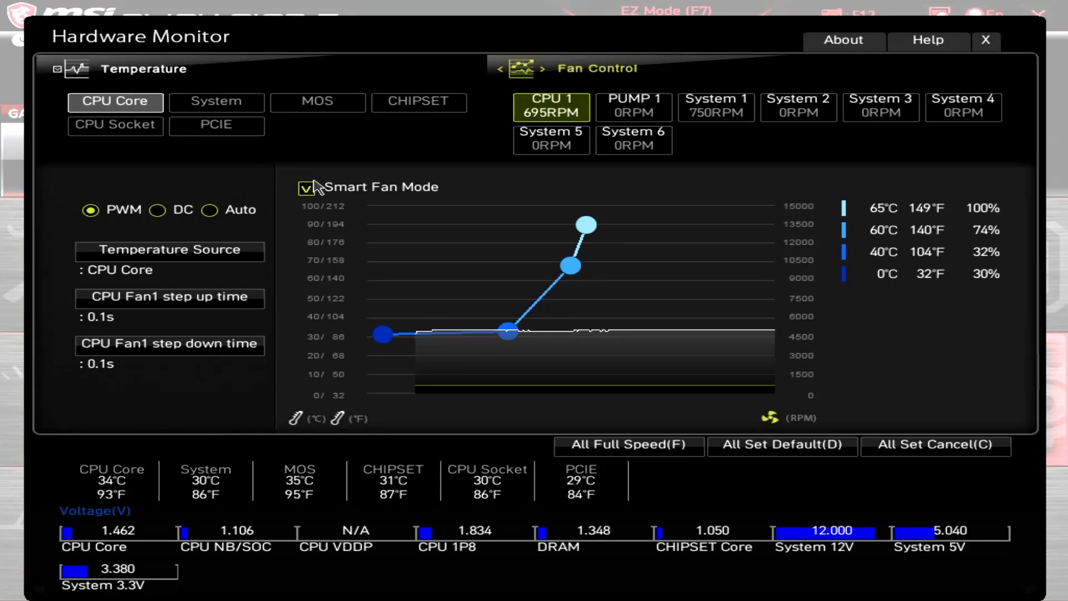
mouse_move(181, 189)
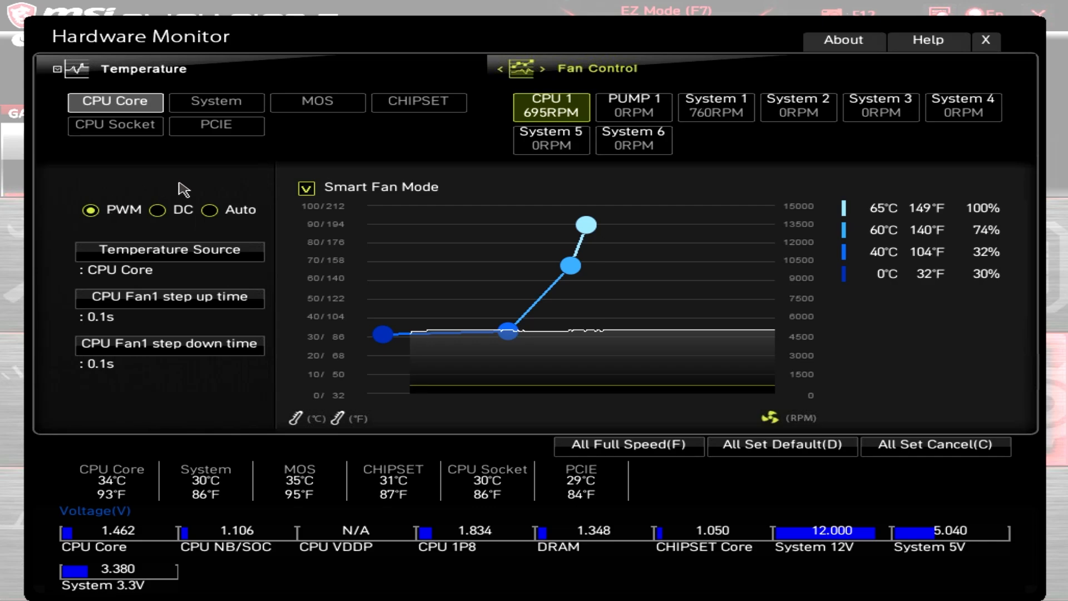
left_click(157, 210)
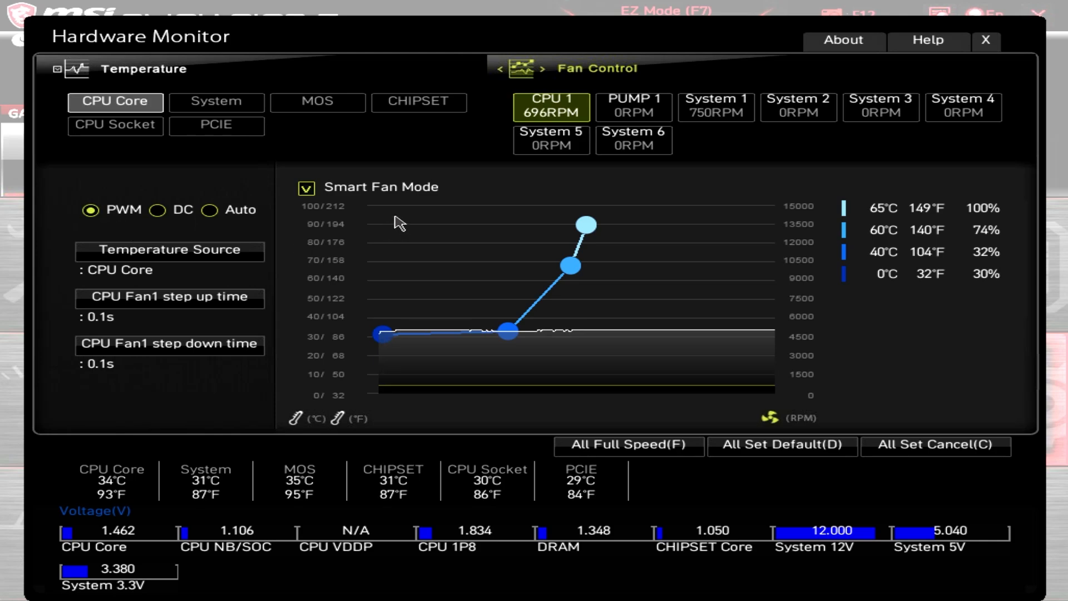
left_click(306, 187)
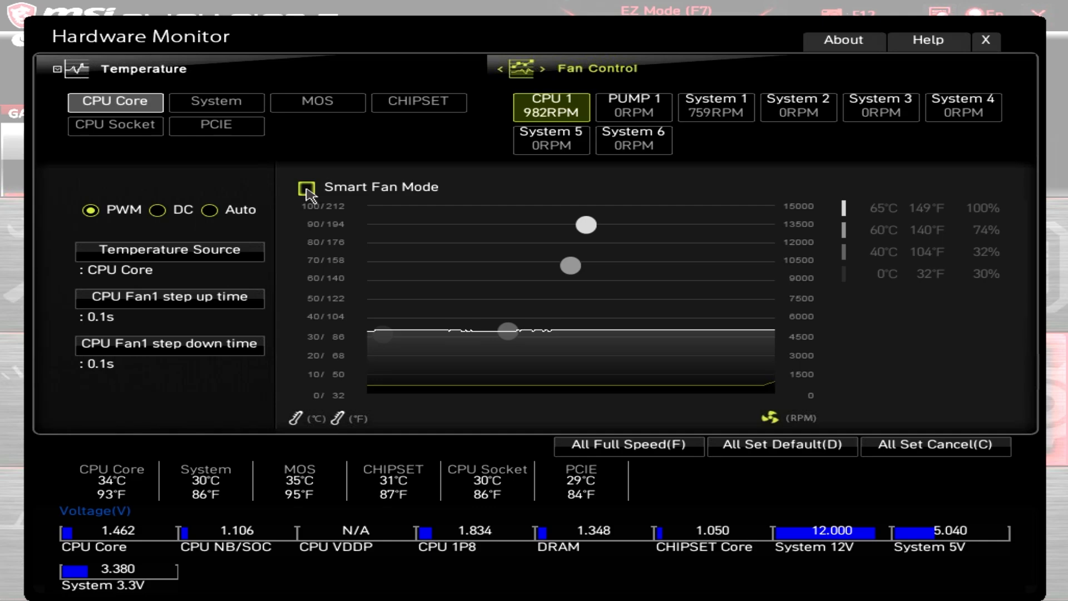
left_click(306, 187)
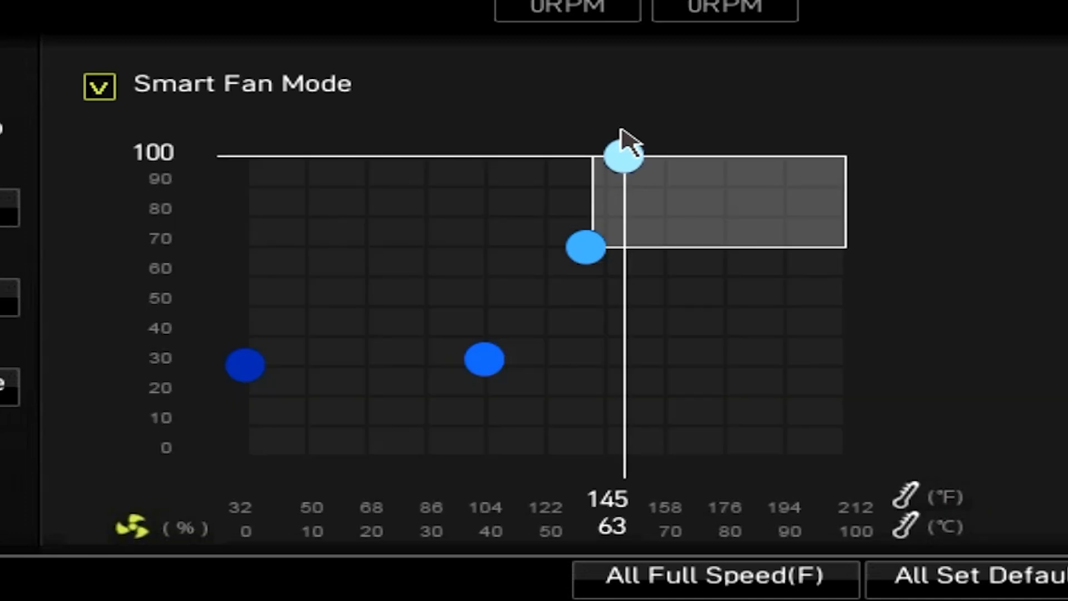
Drag the CPU 1 curve points to 22%/0°C, 37%/40°C, 53%/60°C and 100%/70°C
left_click_drag(620, 155, 671, 156)
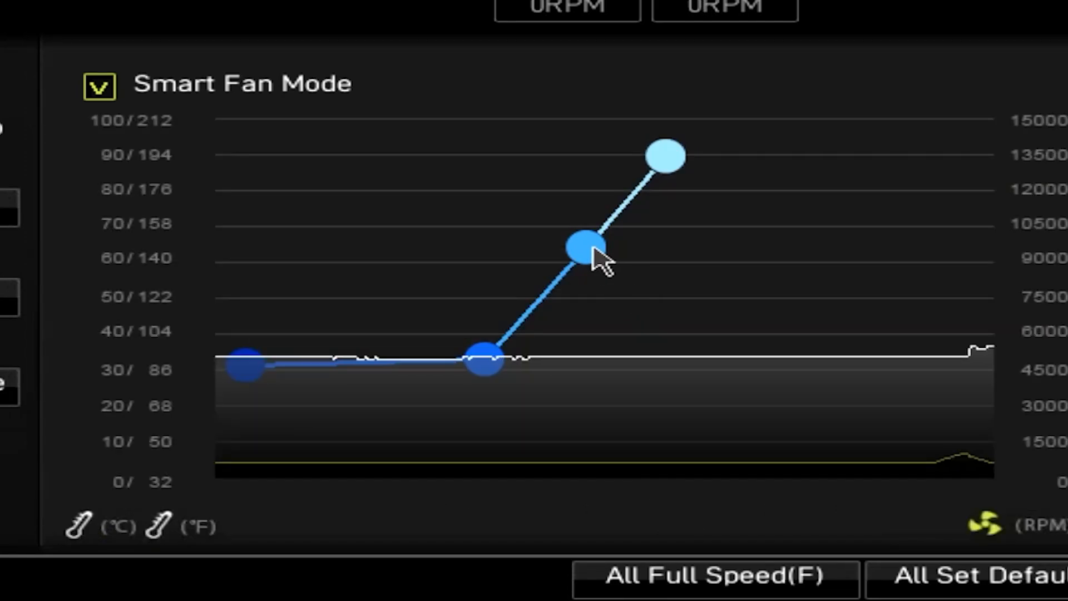
left_click_drag(582, 249, 600, 184)
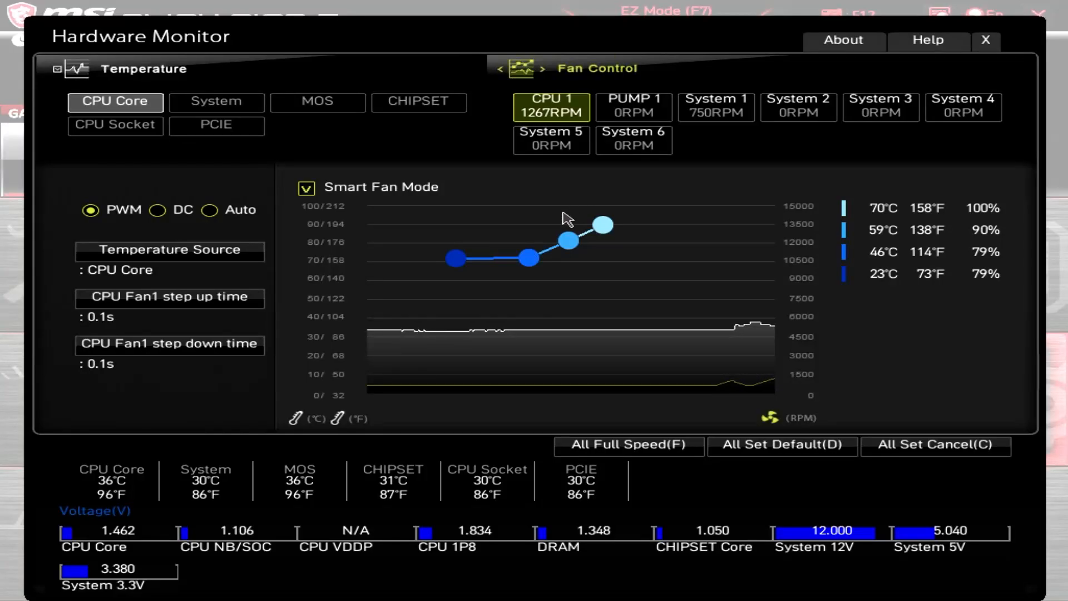
mouse_move(400, 490)
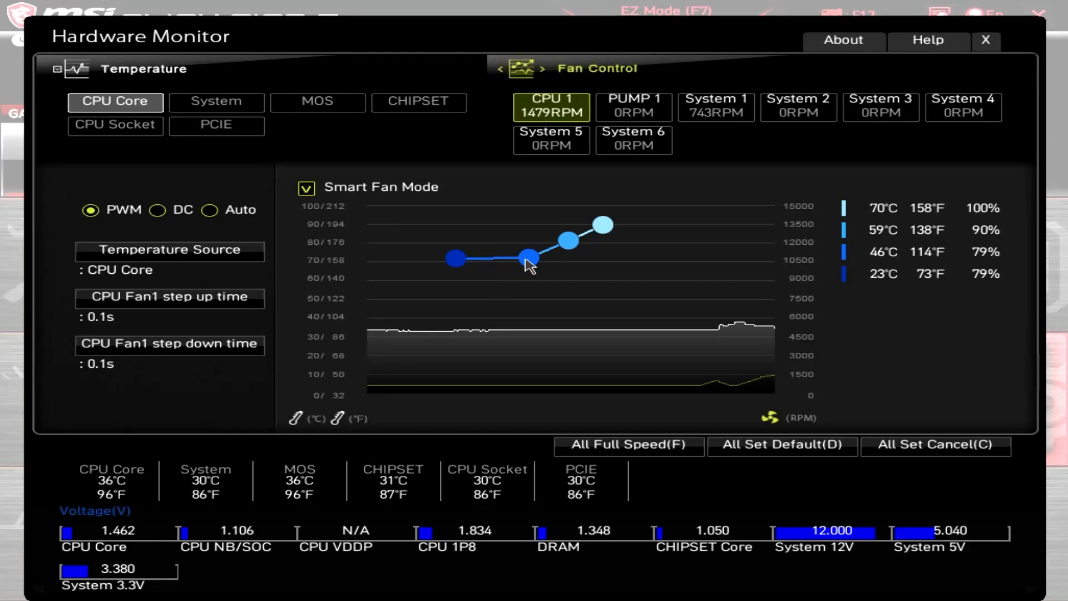
left_click_drag(456, 259, 384, 308)
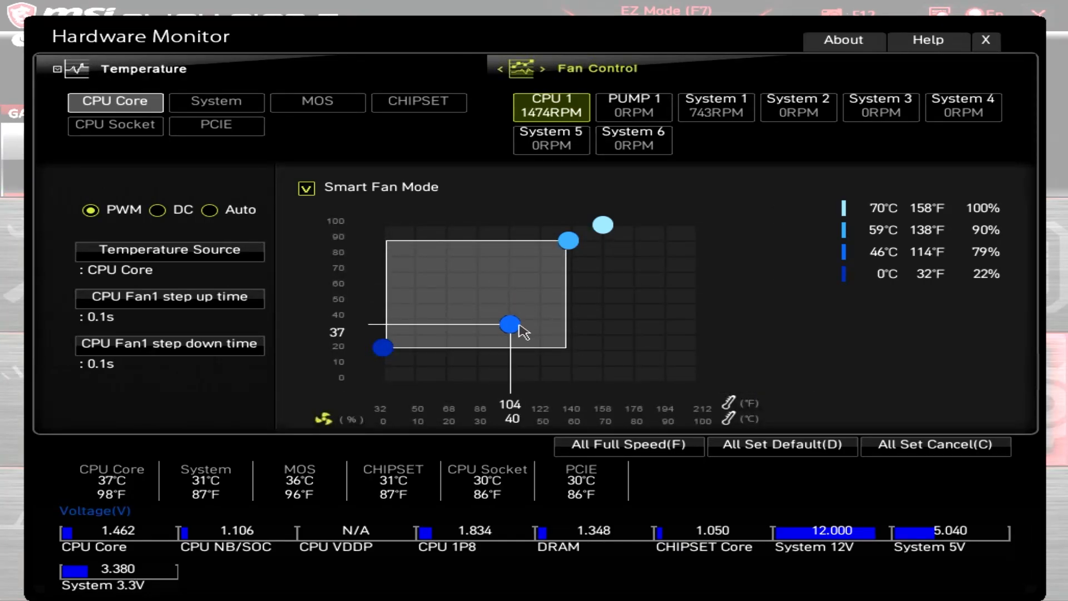
left_click_drag(510, 324, 574, 302)
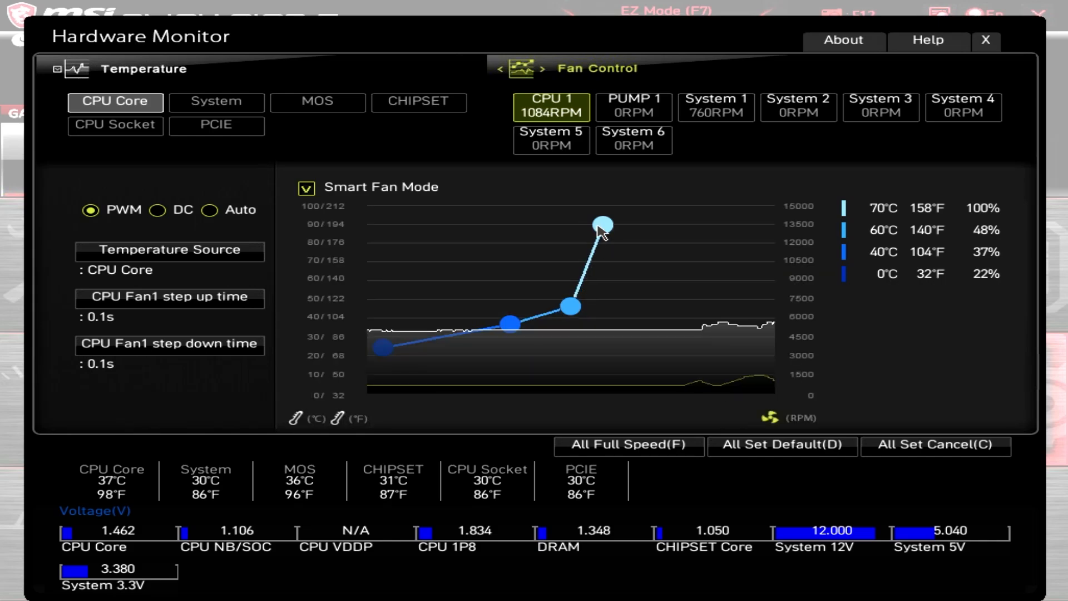
mouse_move(571, 287)
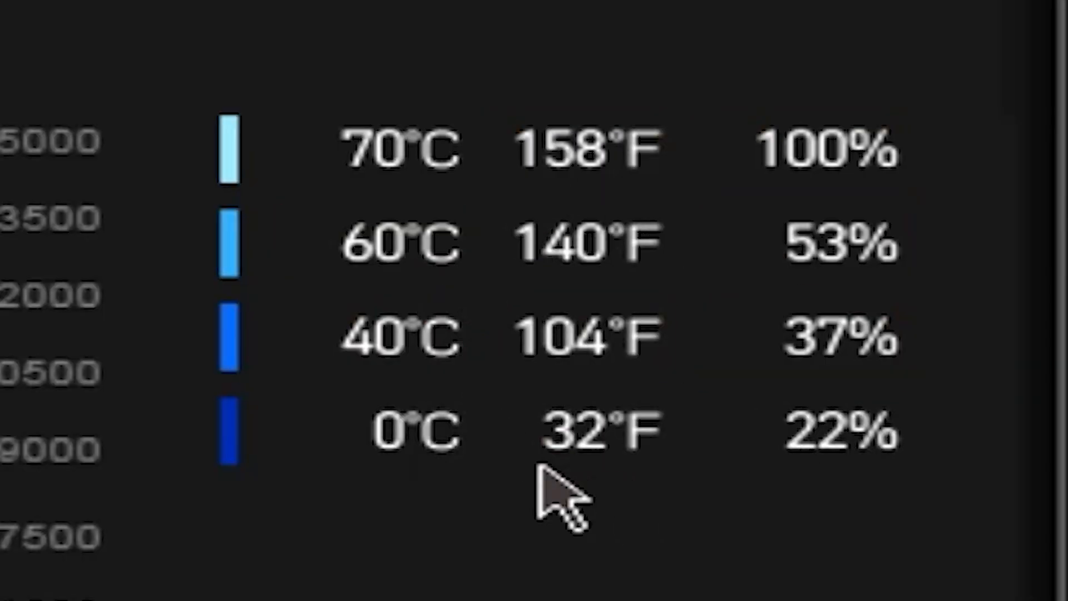
Adjust the lower CPU 1 curve points to 21% at 0°C and 31% at 39°C
left_click(402, 148)
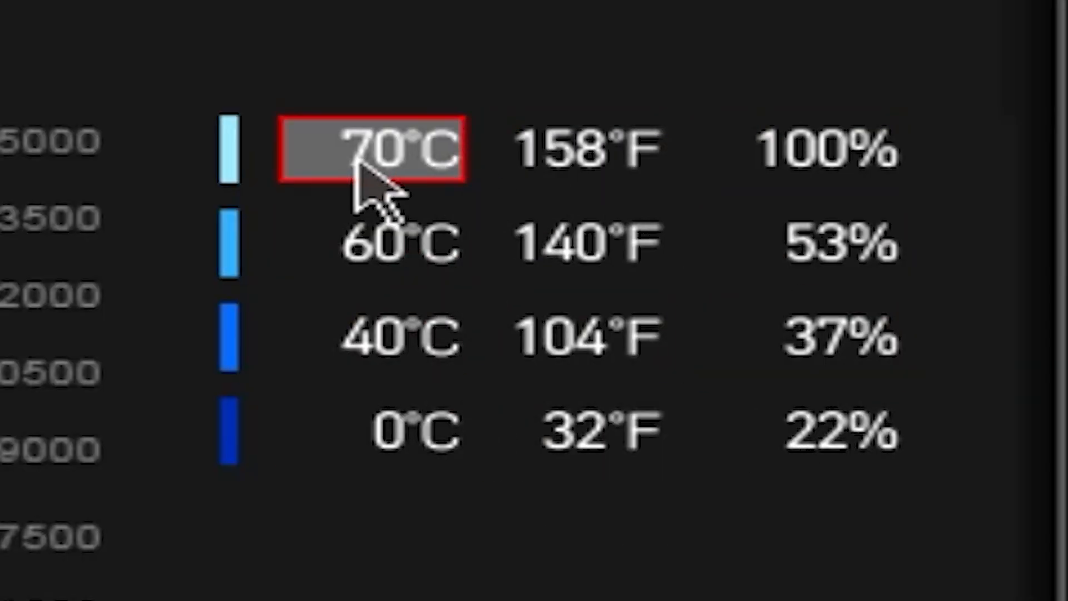
left_click(401, 244)
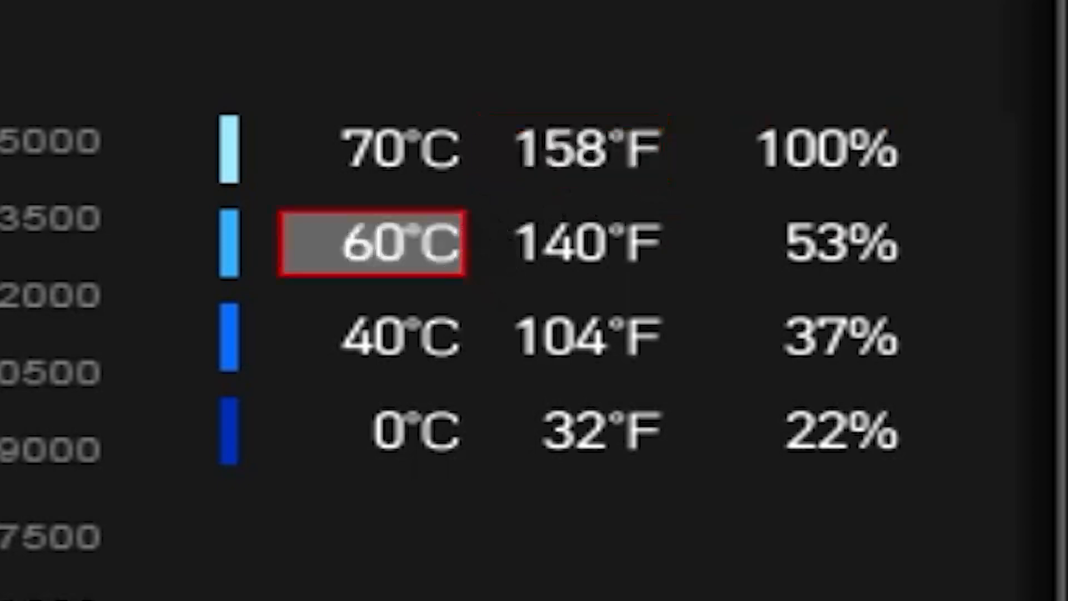
left_click(402, 336)
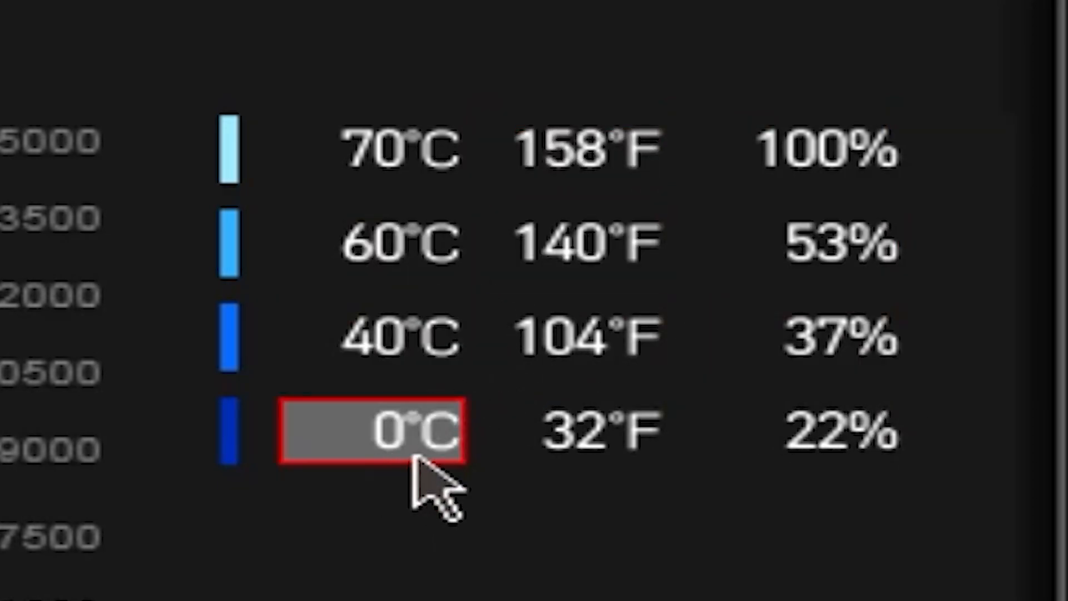
left_click(822, 432)
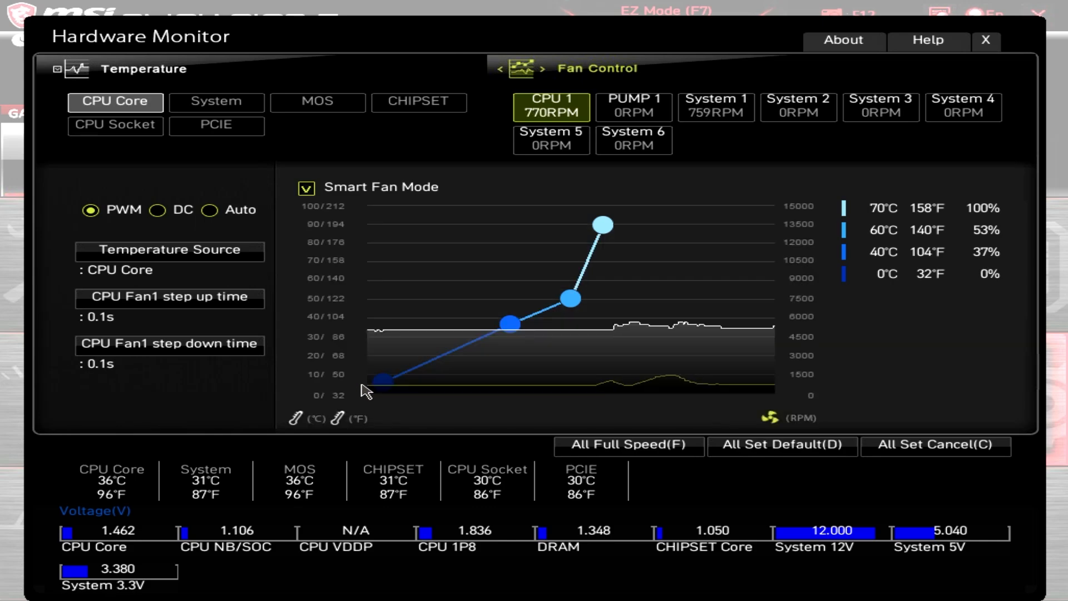
left_click_drag(511, 323, 503, 349)
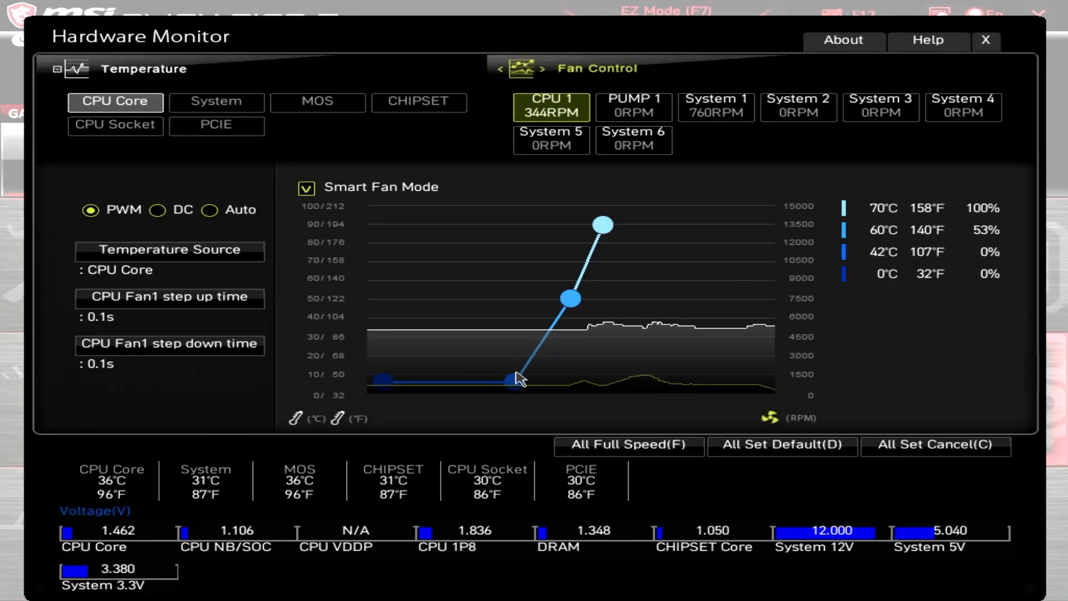
left_click_drag(515, 379, 515, 343)
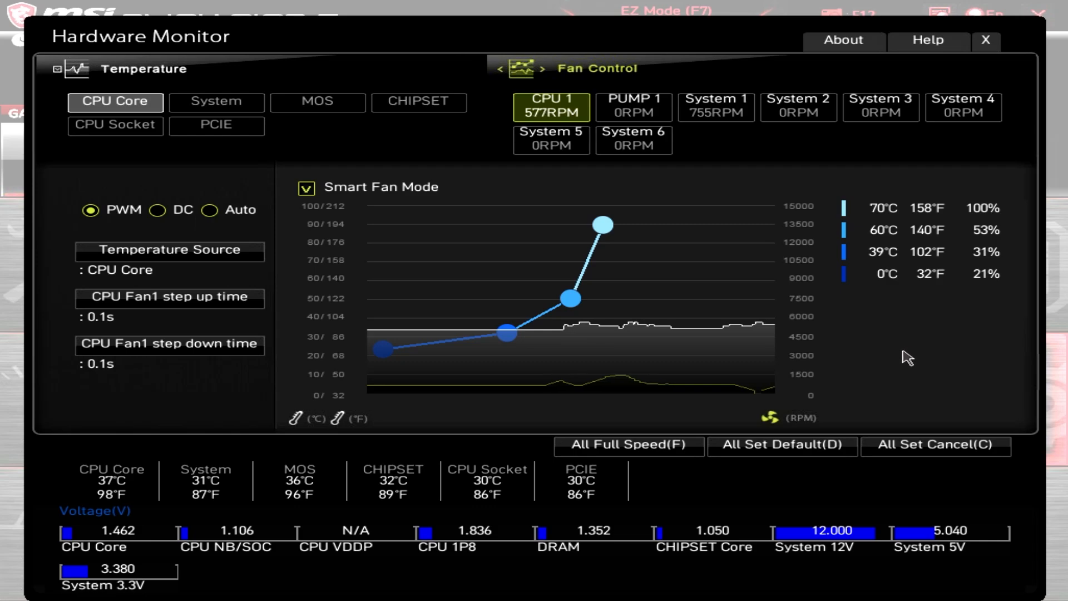
mouse_move(639, 202)
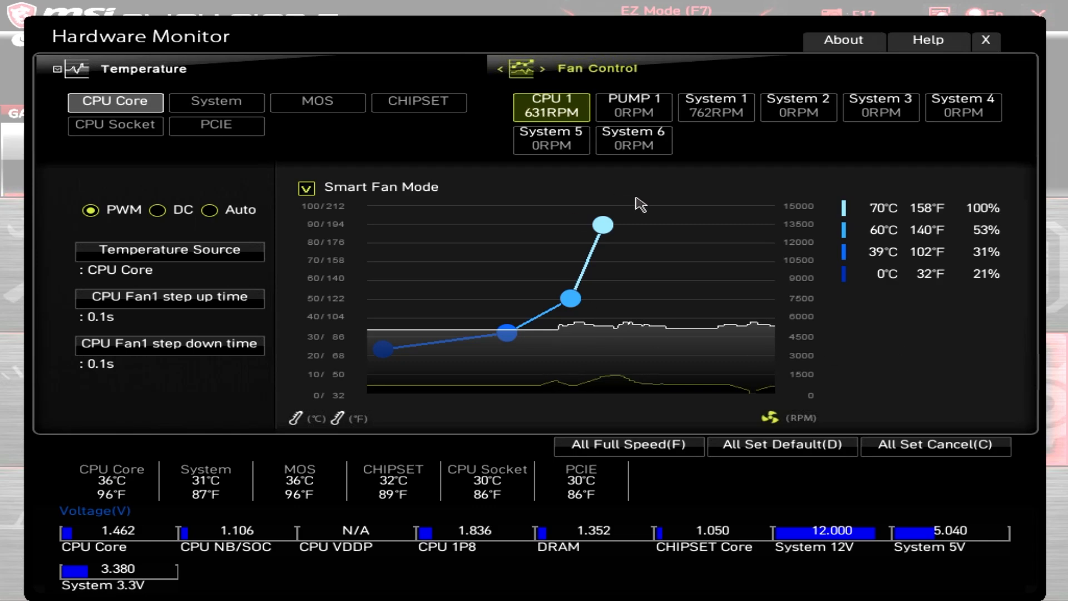
mouse_move(615, 351)
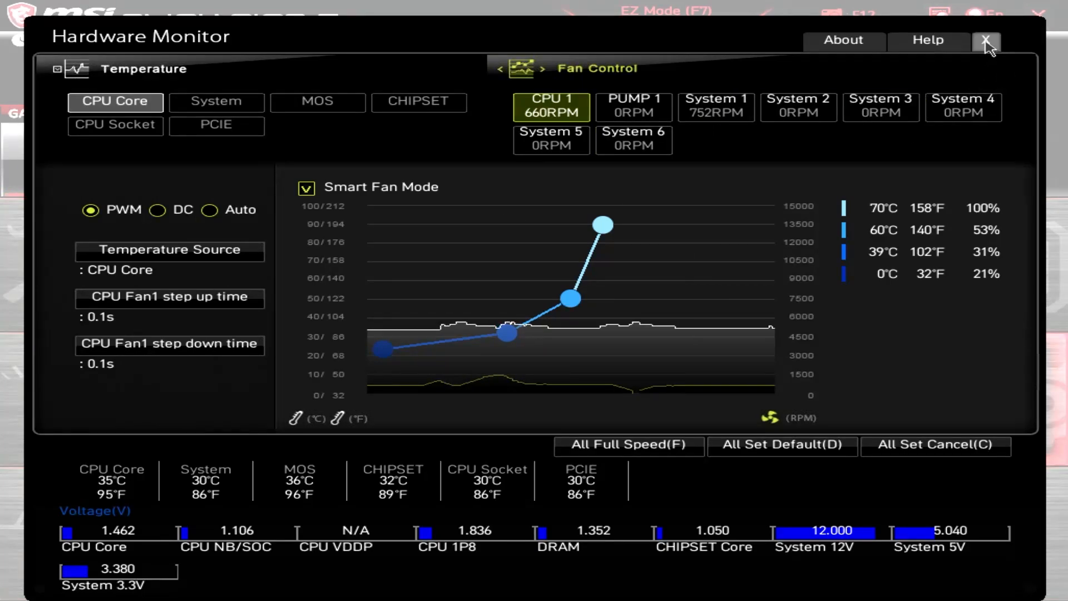
Close Hardware Monitor, view the save-and-exit summary of five fan changes, and choose No
left_click(986, 40)
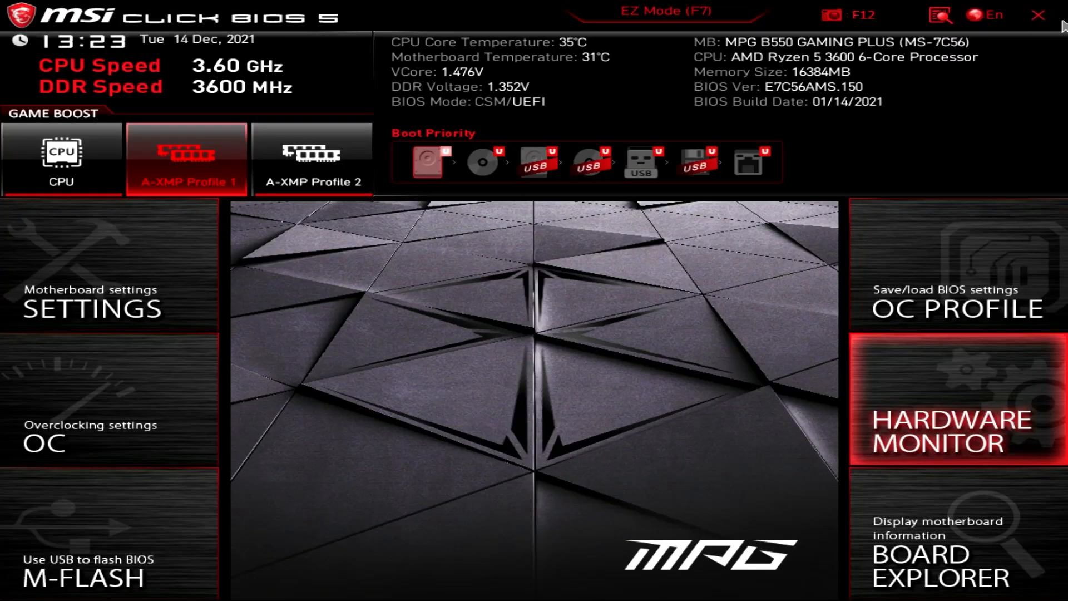
left_click(1038, 15)
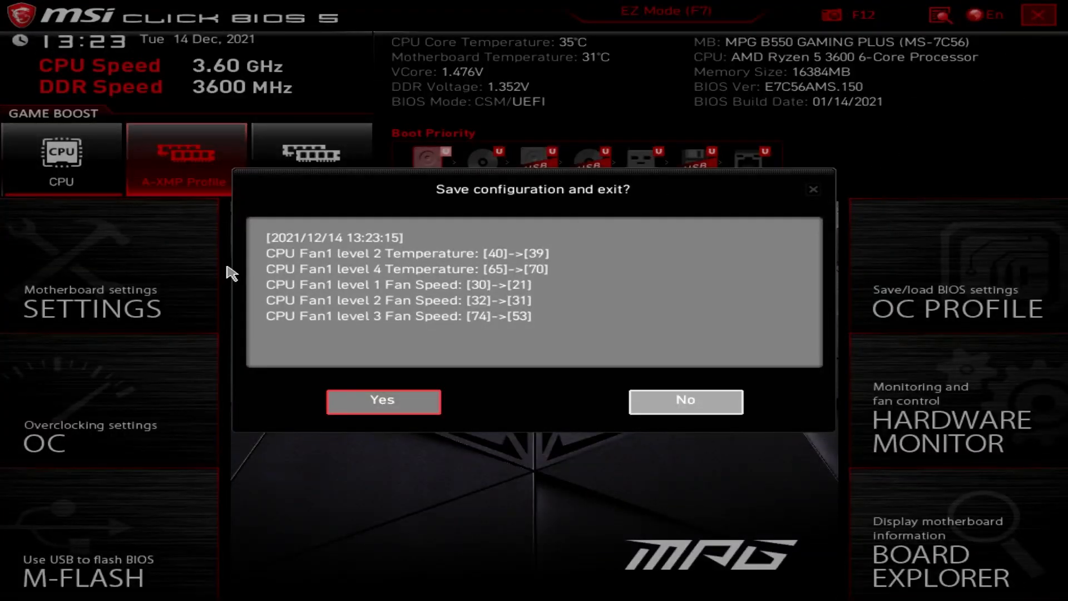
mouse_move(307, 266)
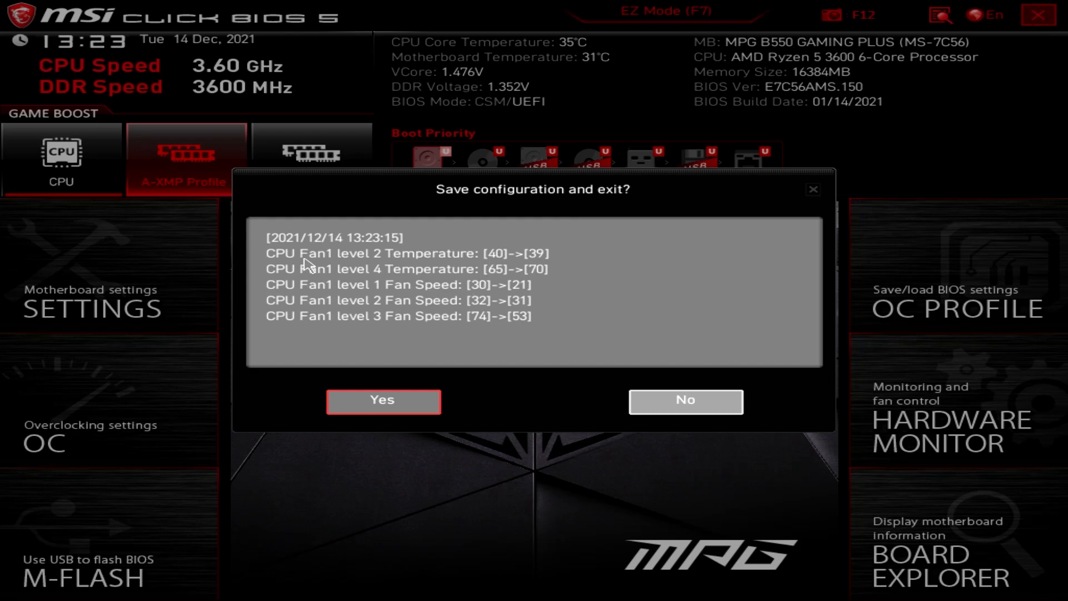
mouse_move(324, 282)
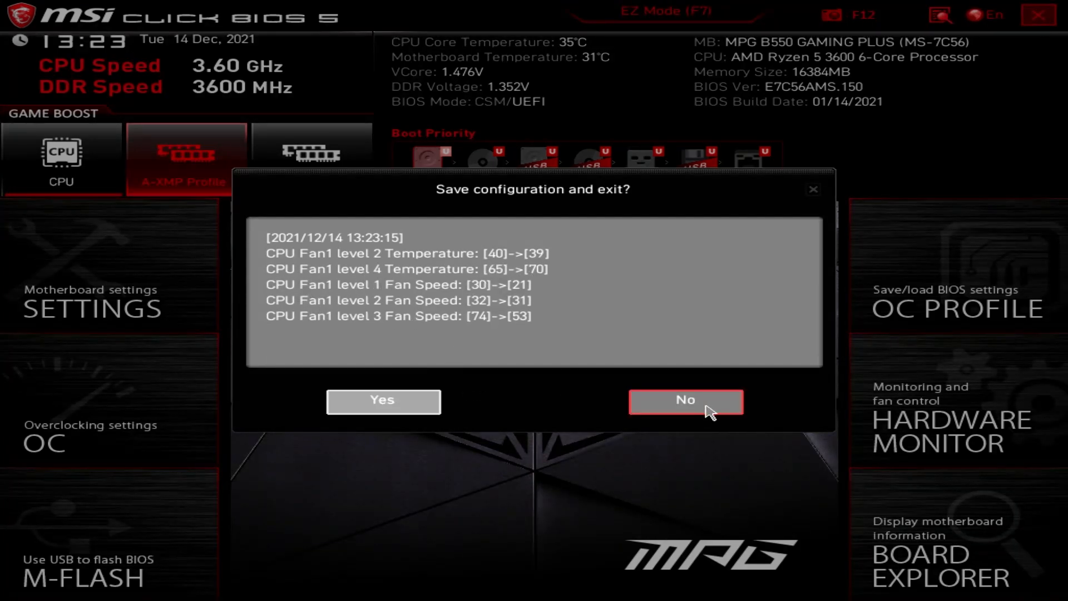
left_click(686, 400)
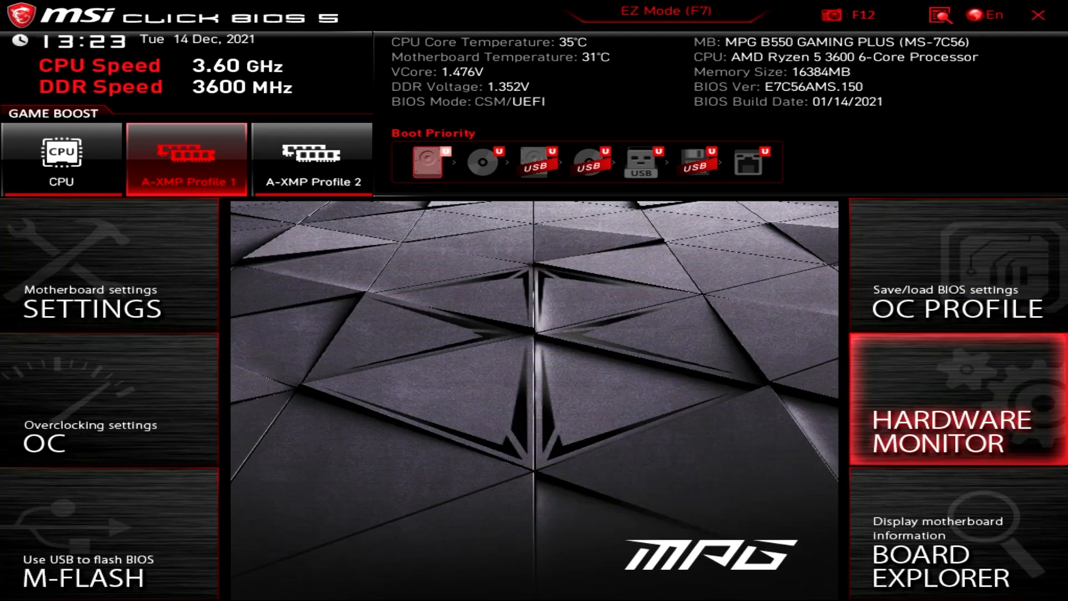
Reopen Hardware Monitor on the System 1 fan, toggling DC then back to PWM control
left_click(939, 420)
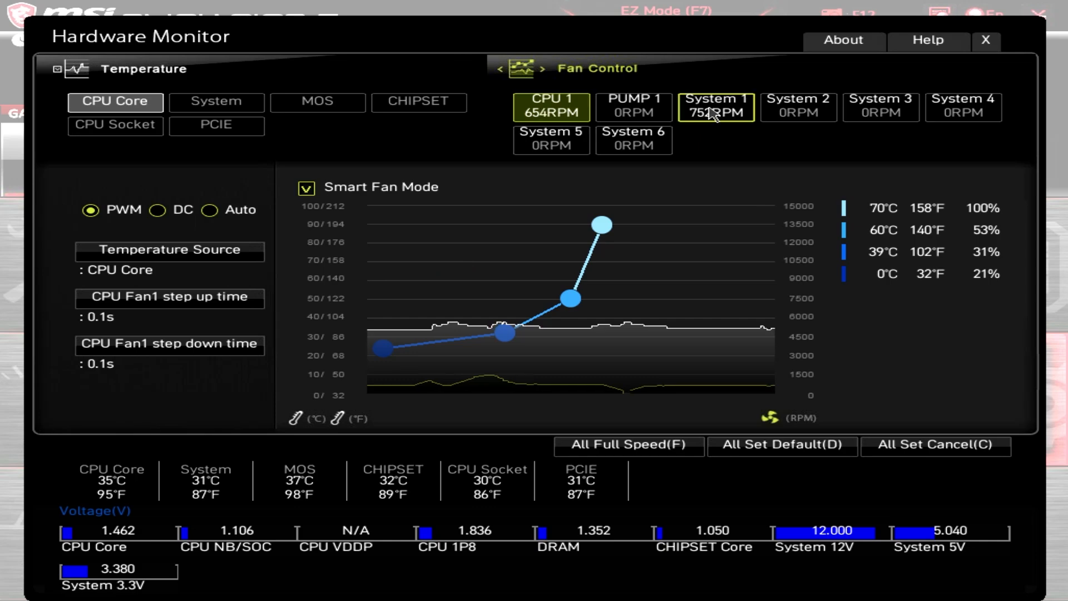
left_click(716, 107)
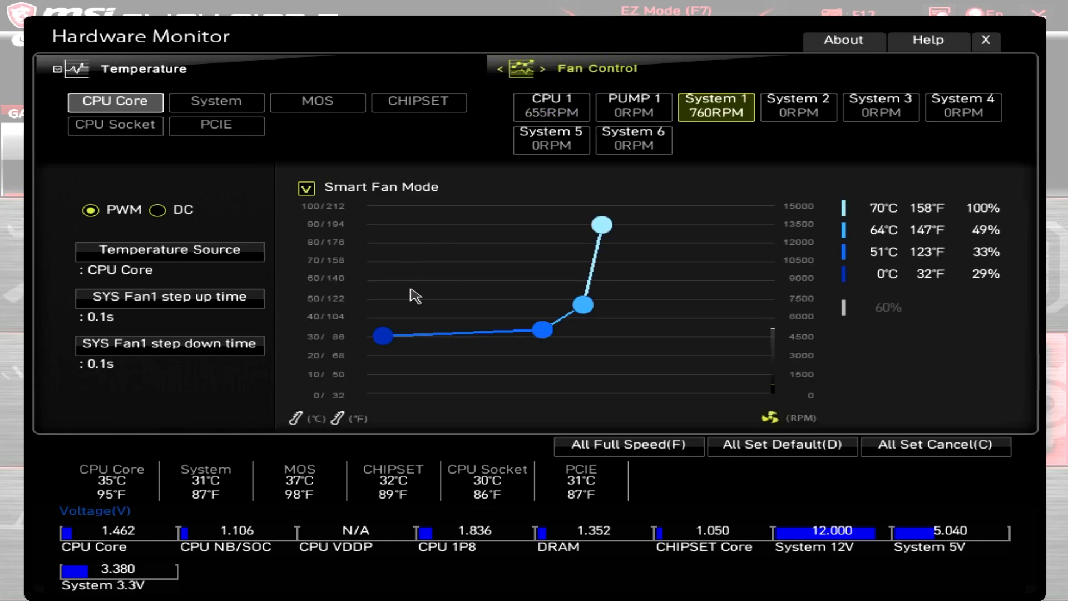
mouse_move(210, 217)
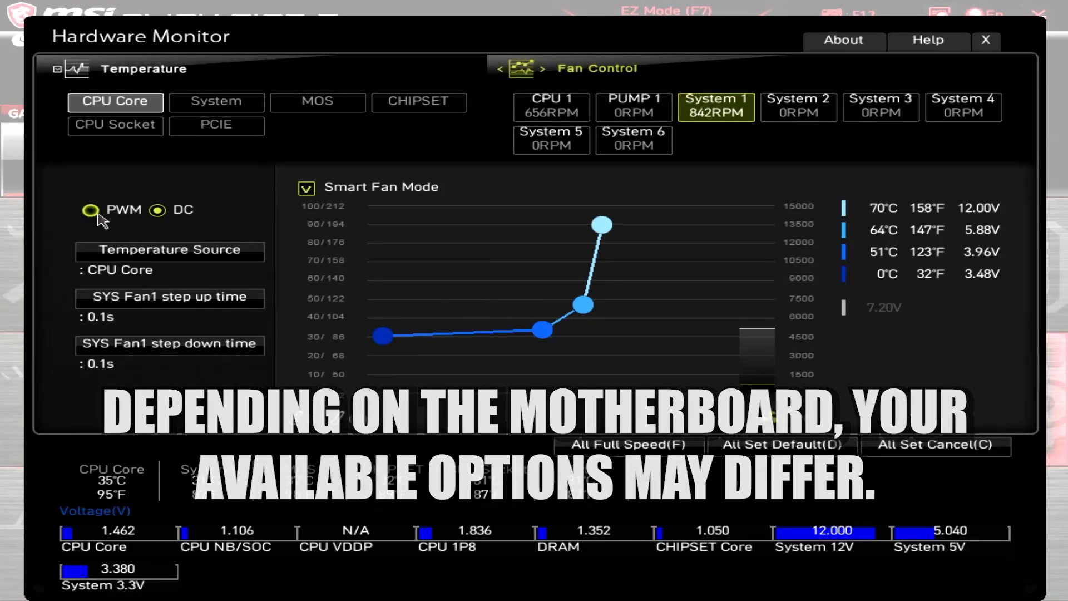
left_click(157, 211)
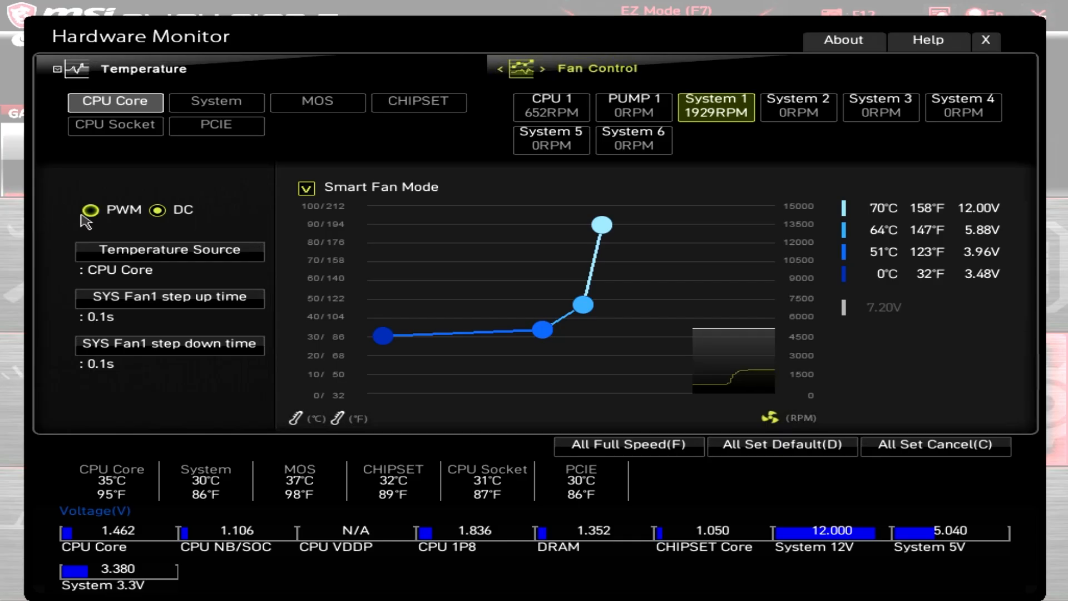
left_click(89, 210)
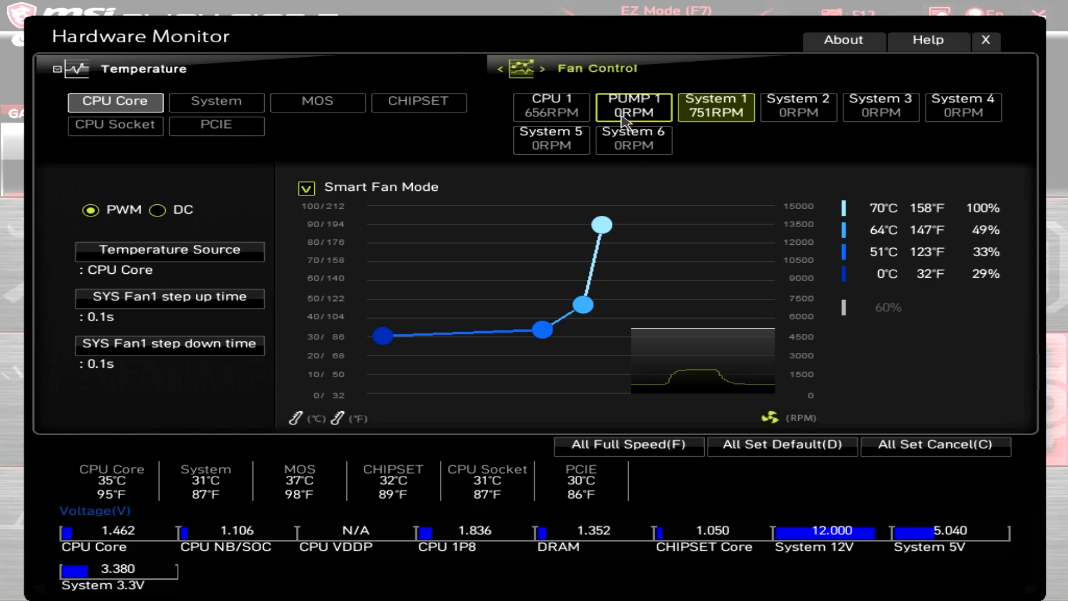
View PUMP 1, close Hardware Monitor, and save the five fan-curve changes on exit
left_click(632, 107)
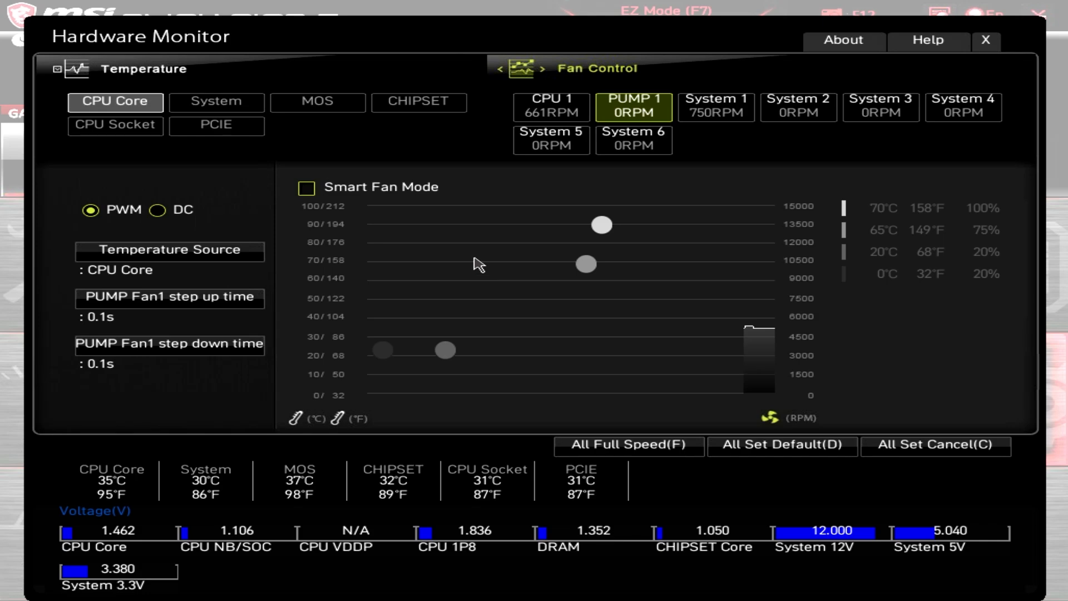
mouse_move(532, 283)
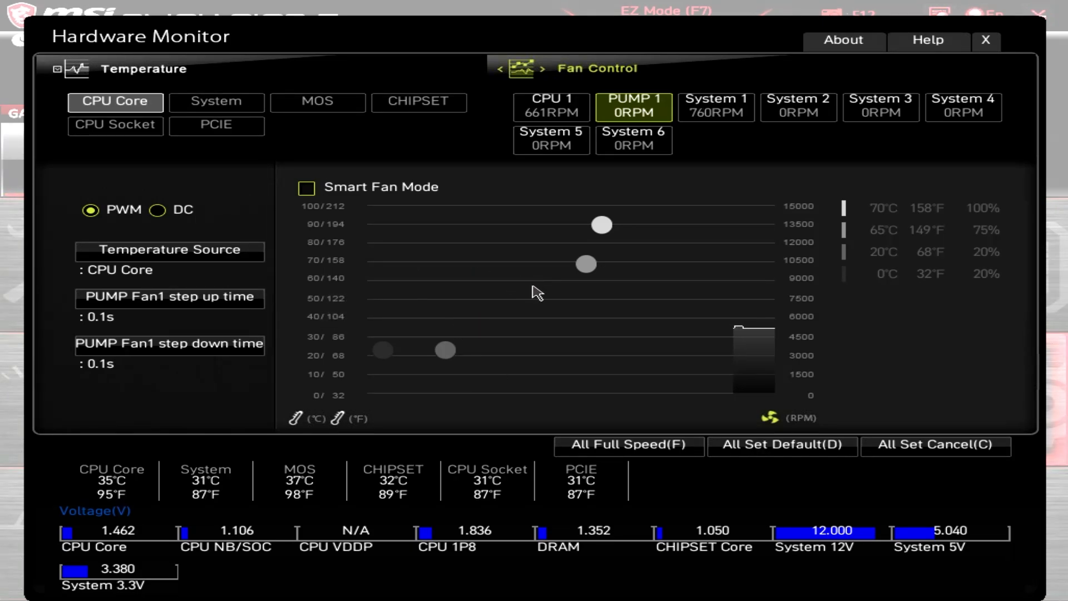
left_click(985, 40)
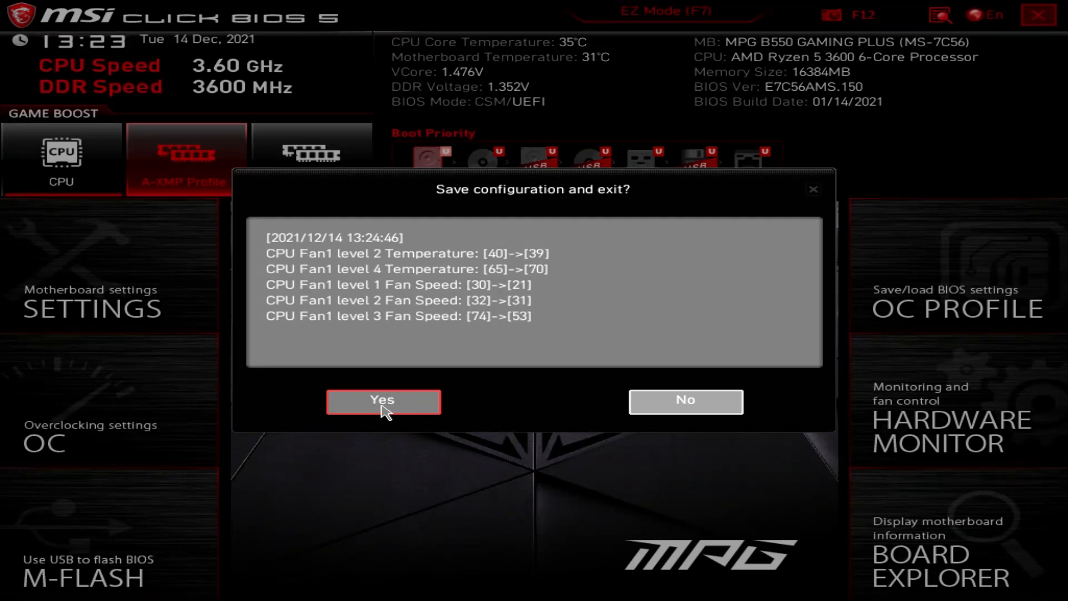
left_click(383, 400)
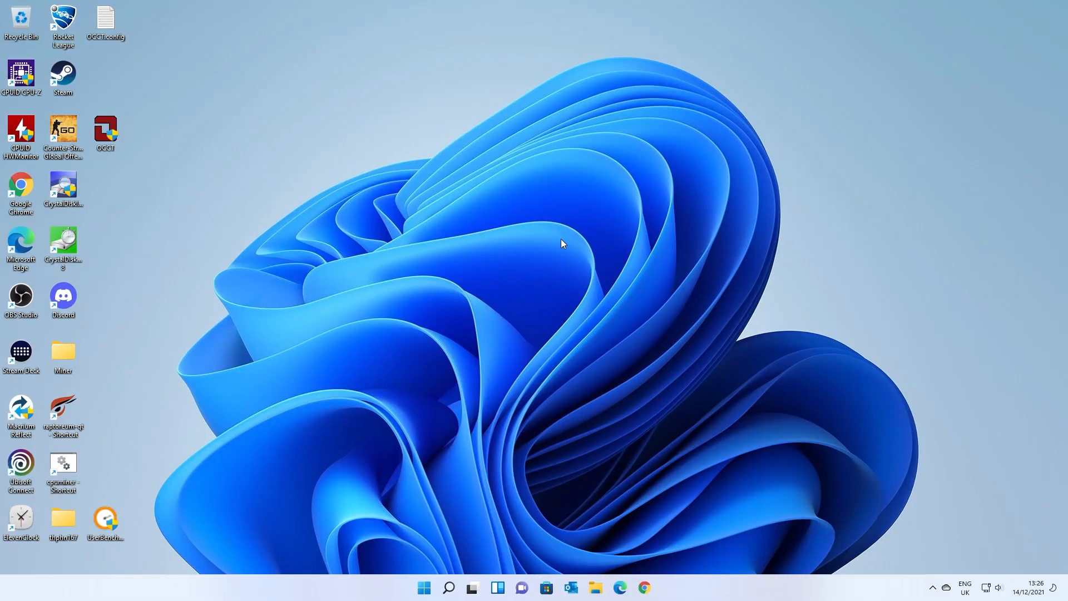
mouse_move(697, 316)
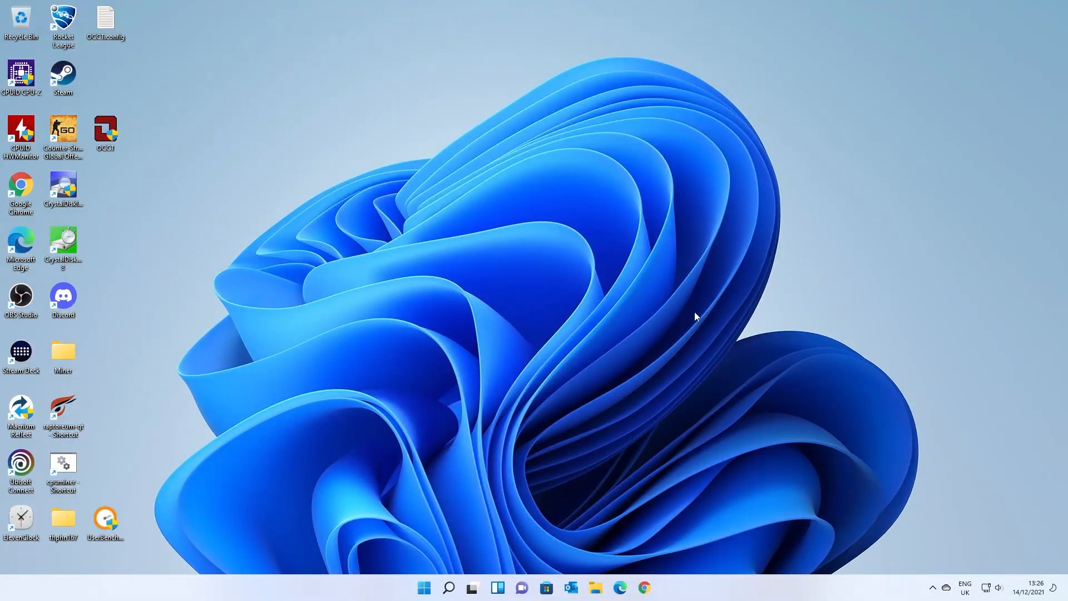
mouse_move(555, 260)
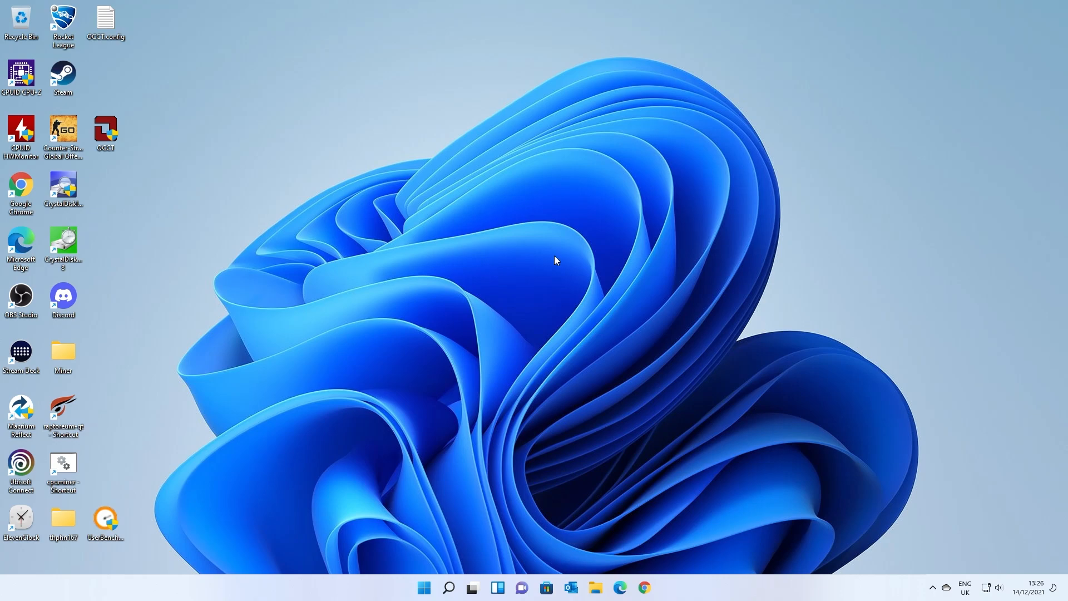
mouse_move(558, 311)
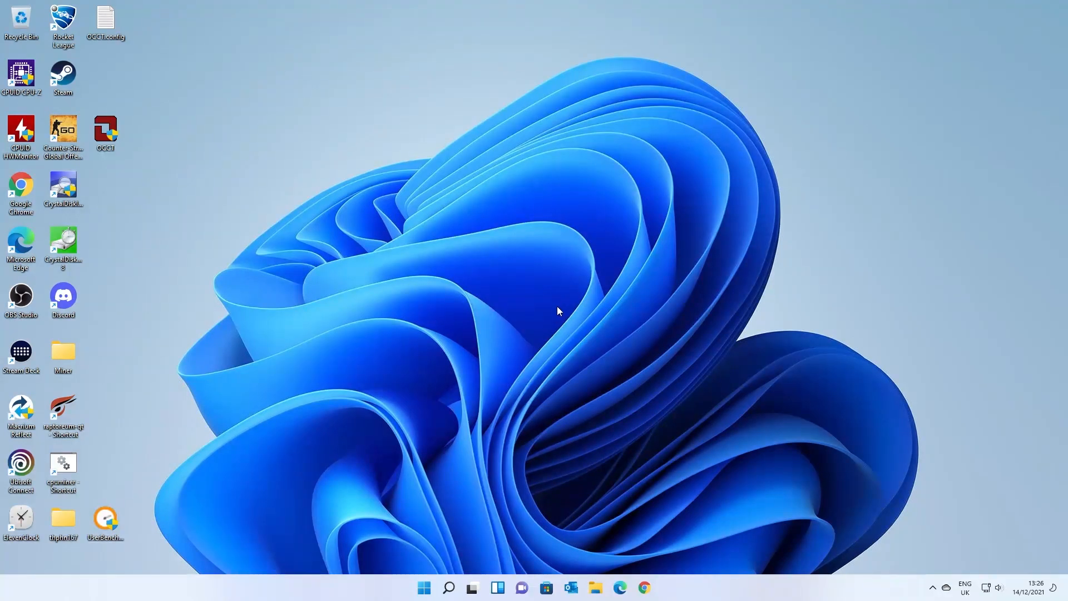
mouse_move(541, 327)
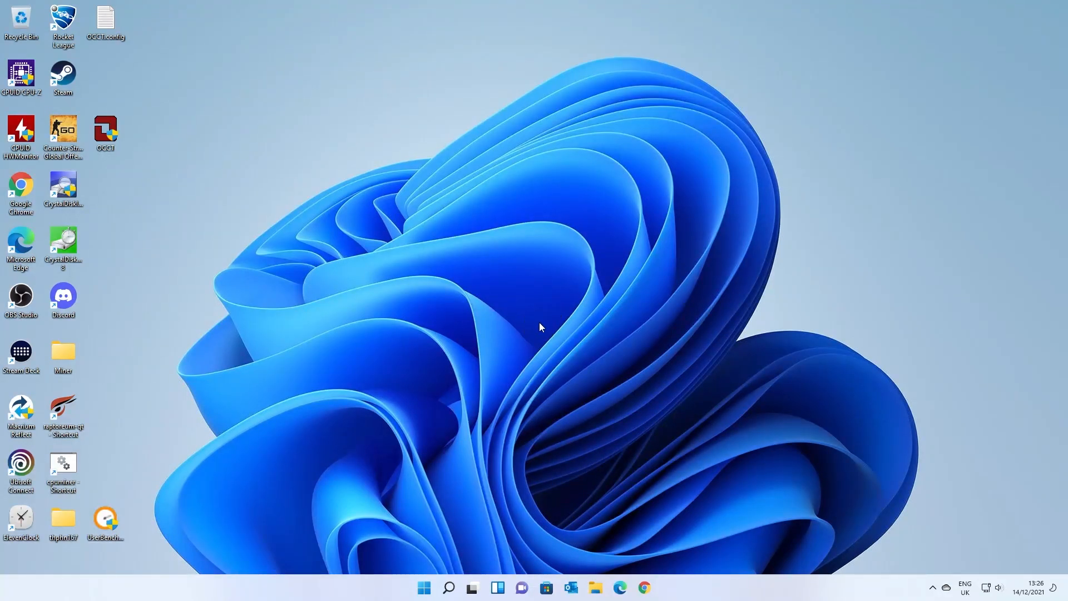
mouse_move(600, 361)
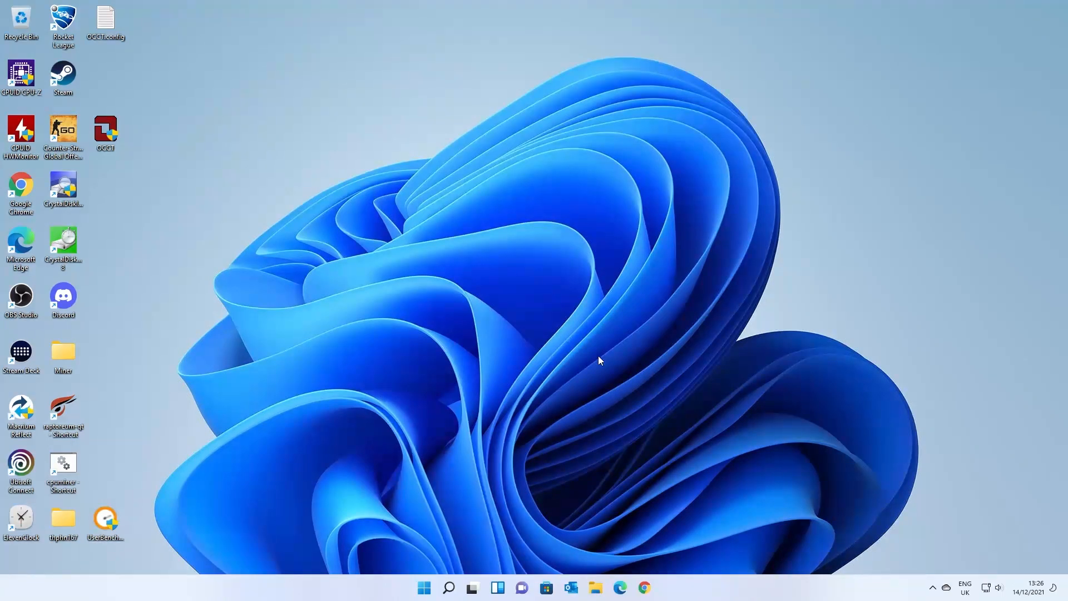
mouse_move(561, 359)
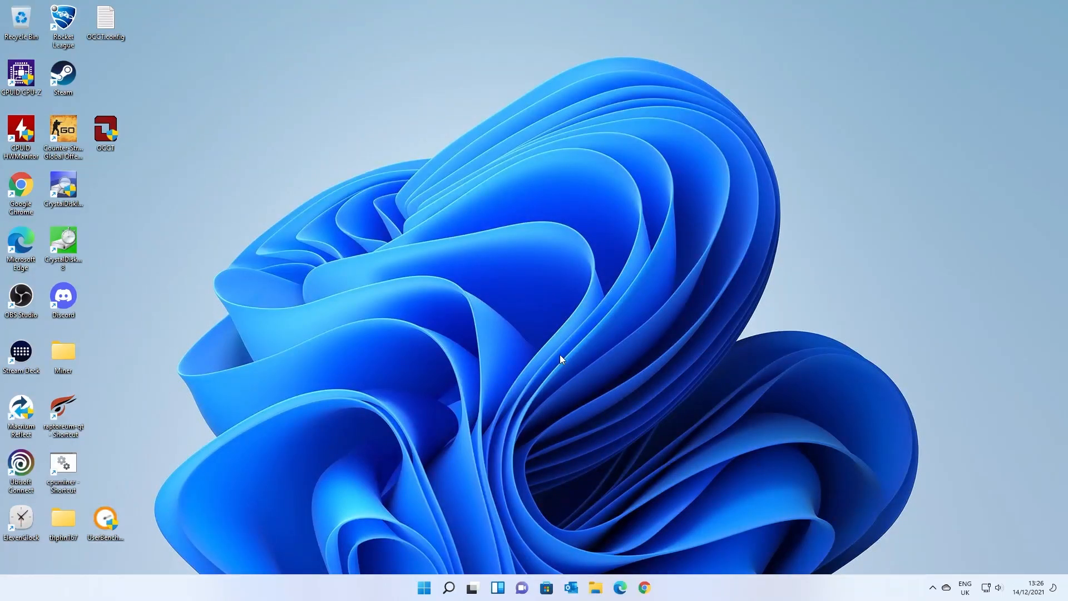
mouse_move(486, 368)
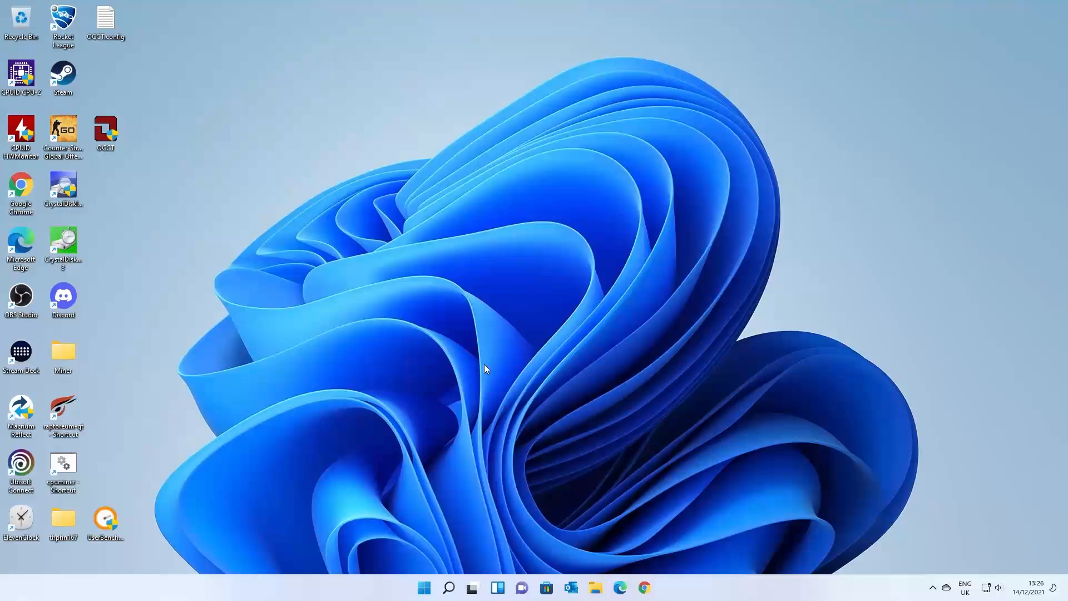
mouse_move(487, 382)
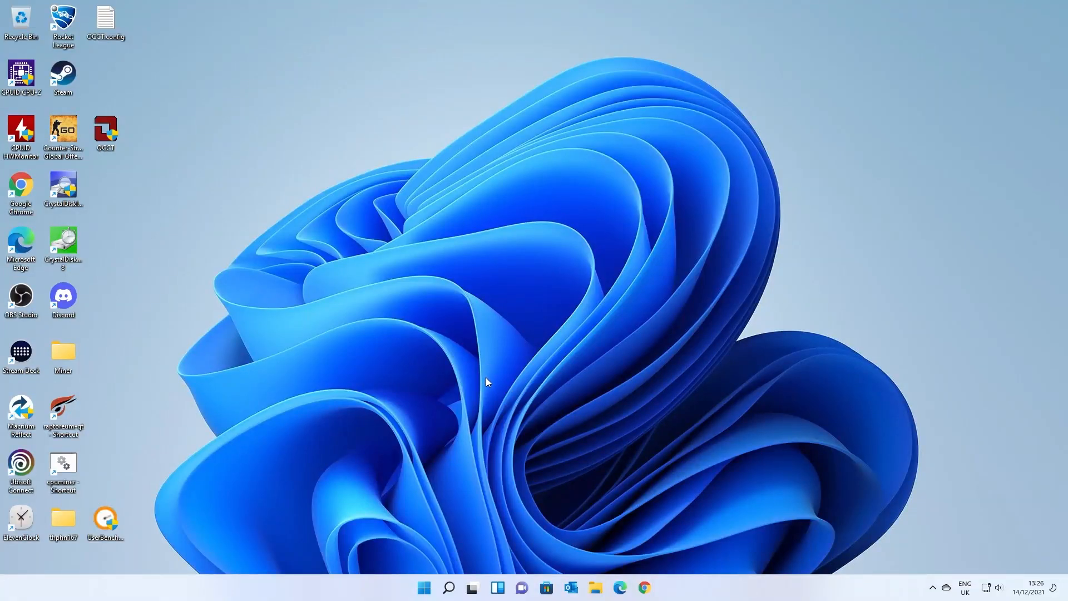
mouse_move(857, 474)
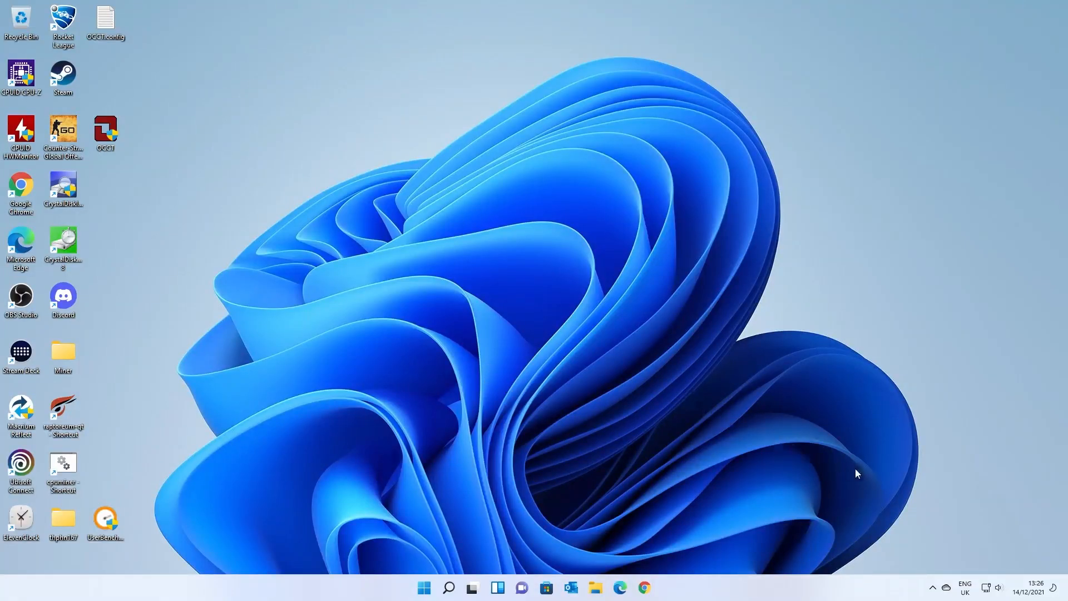
mouse_move(933, 587)
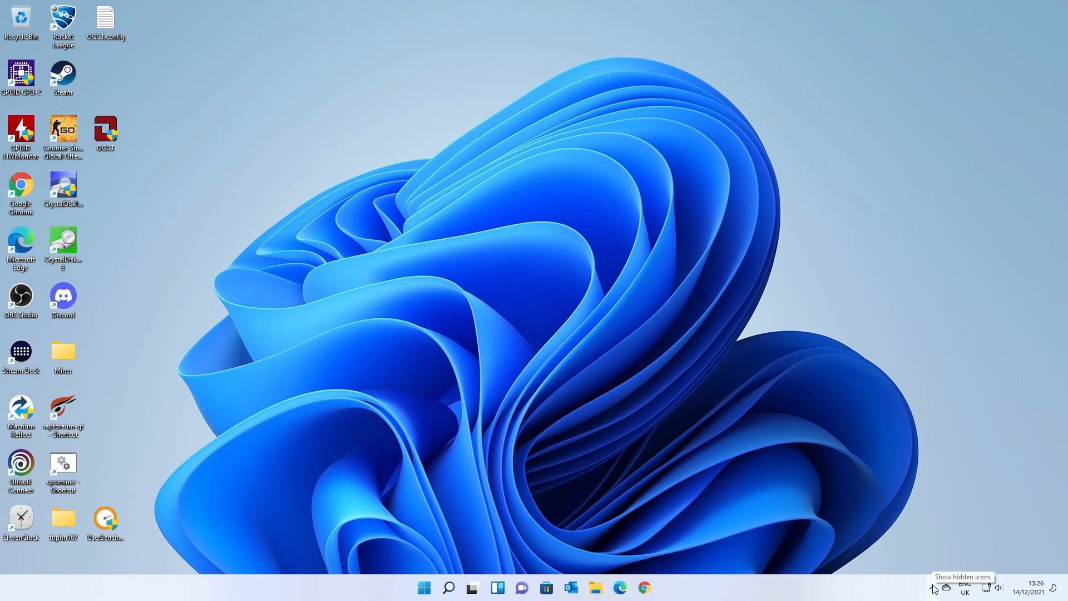
left_click(933, 587)
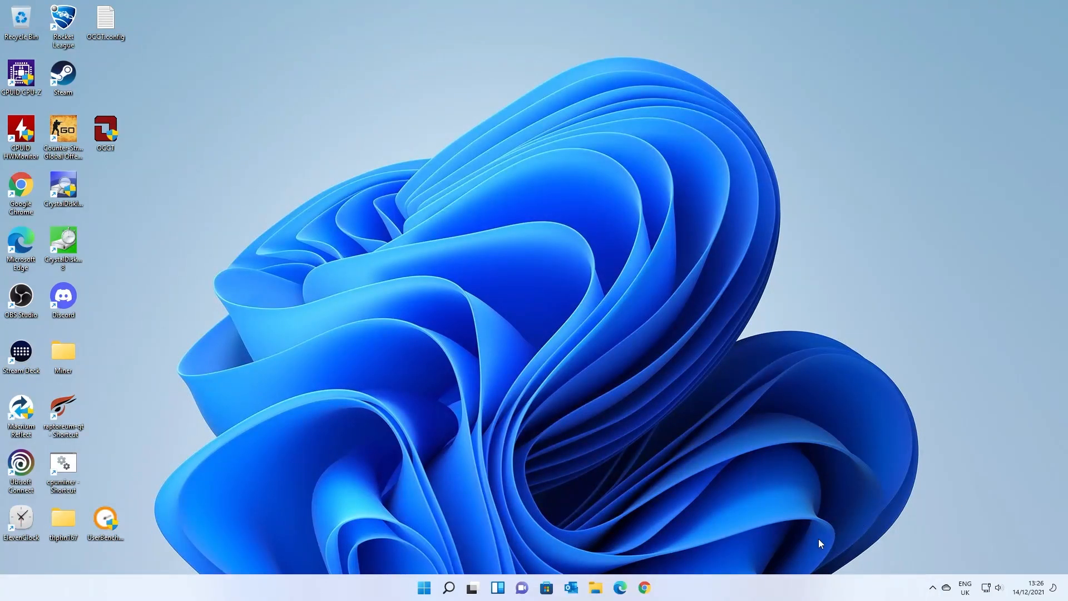
mouse_move(546, 588)
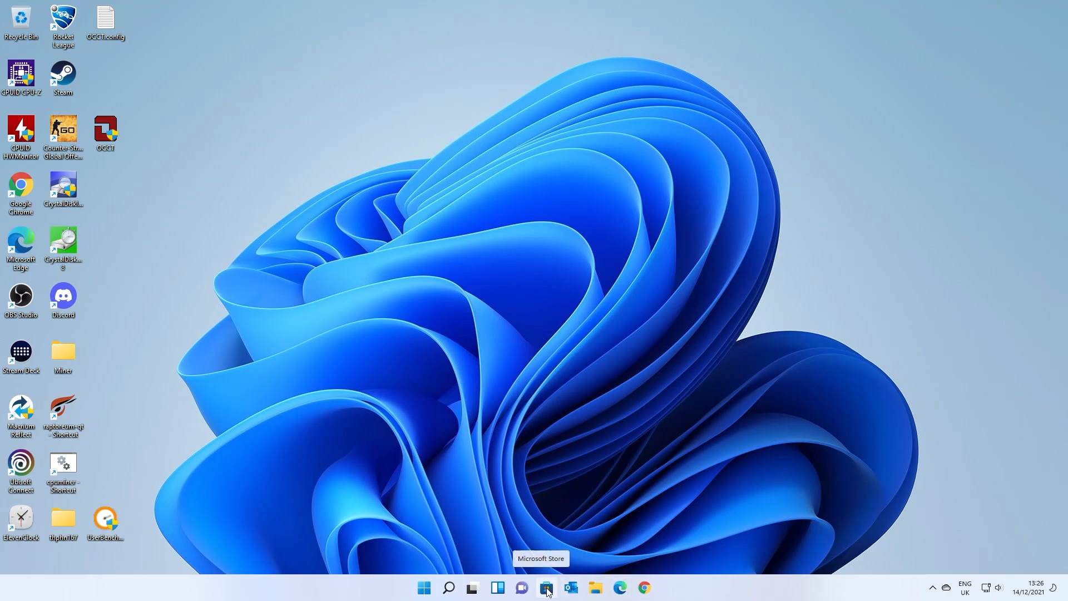
Search Microsoft Store for 'msi' and launch the installed MSI Center app
left_click(545, 587)
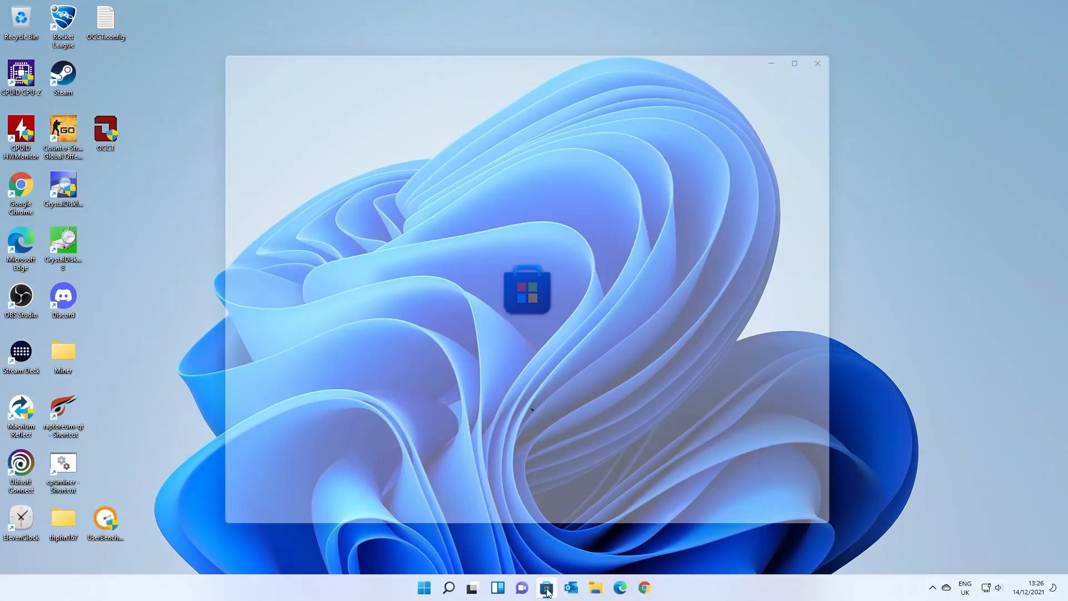
left_click(545, 587)
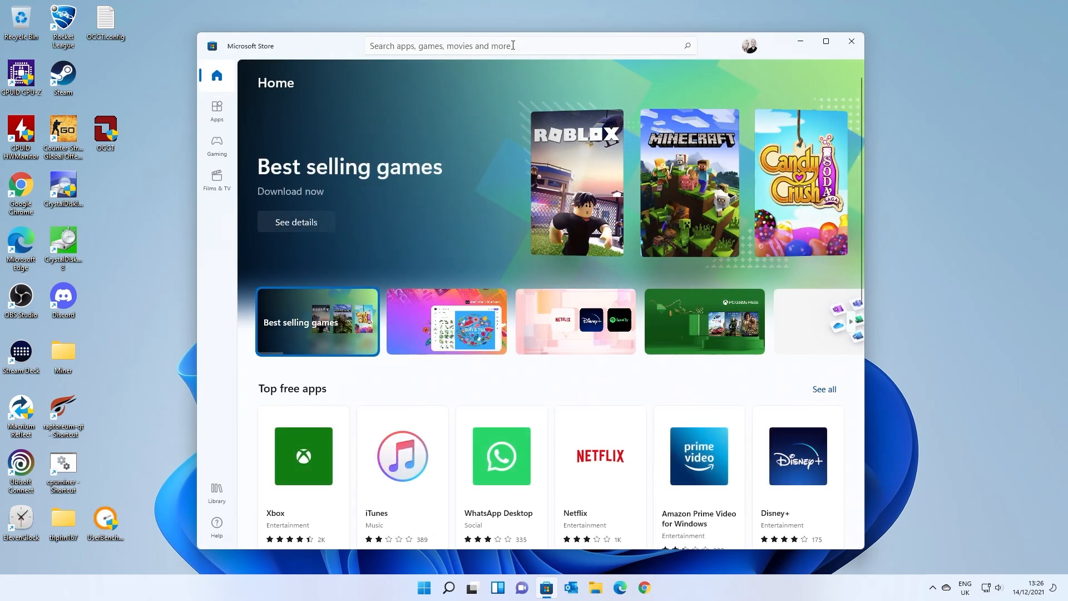
left_click(512, 45)
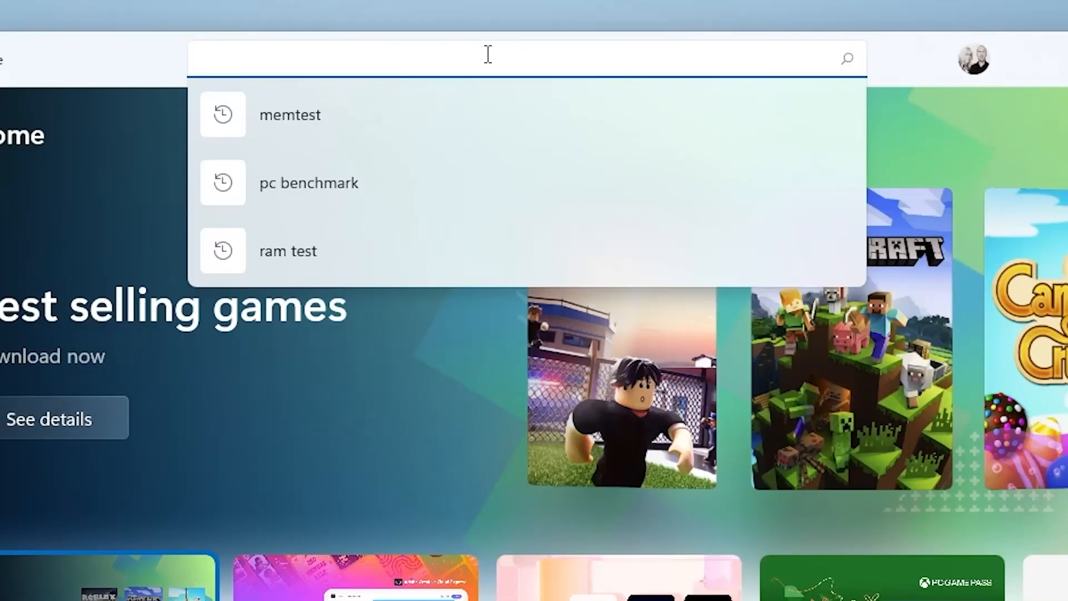
type("msi center")
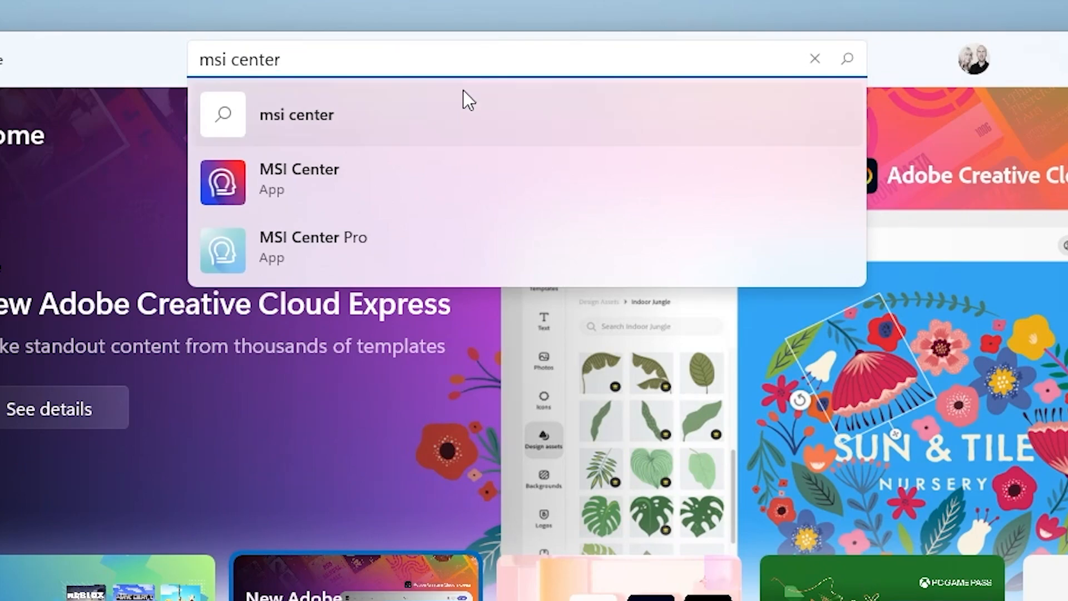
mouse_move(234, 181)
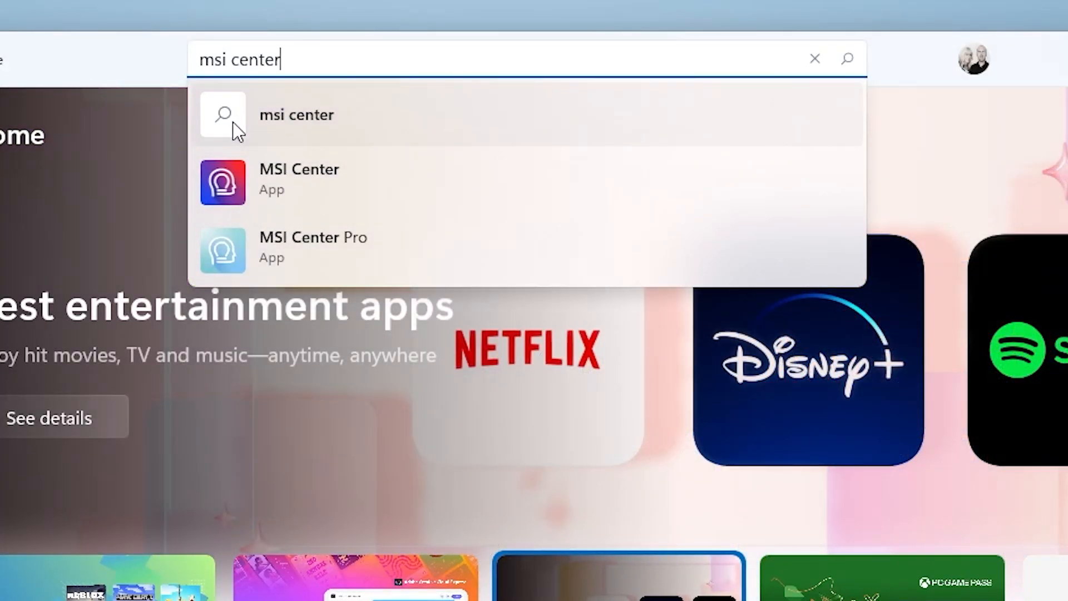
mouse_move(231, 250)
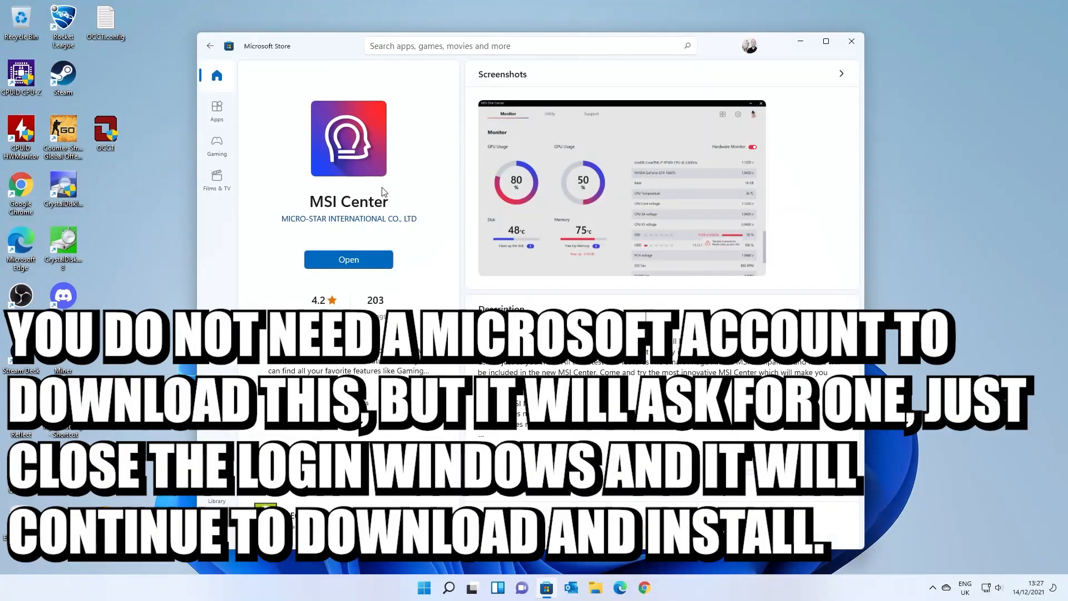
mouse_move(441, 188)
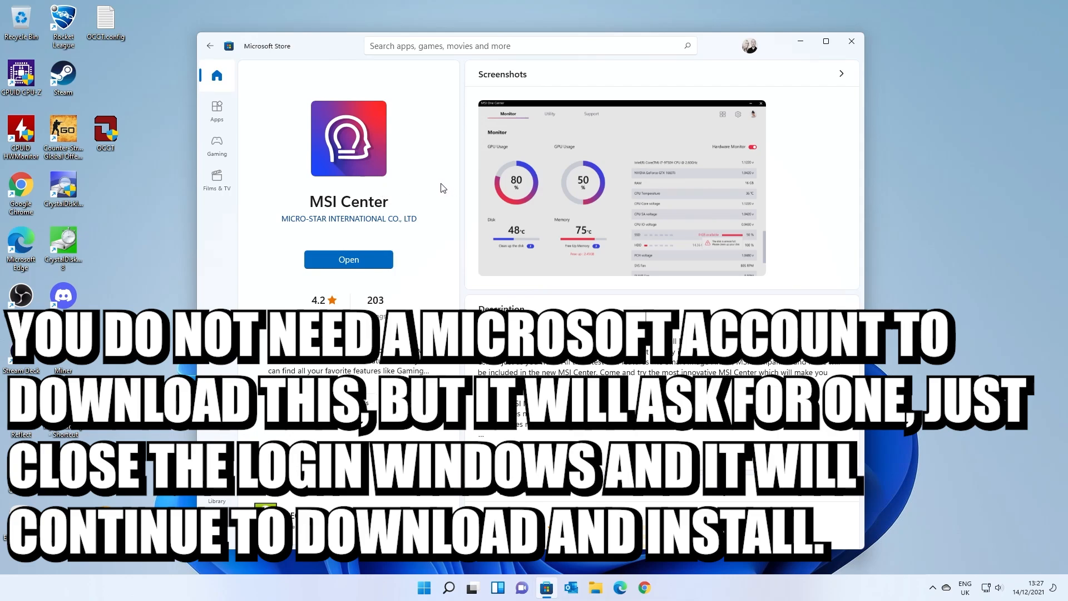
mouse_move(440, 185)
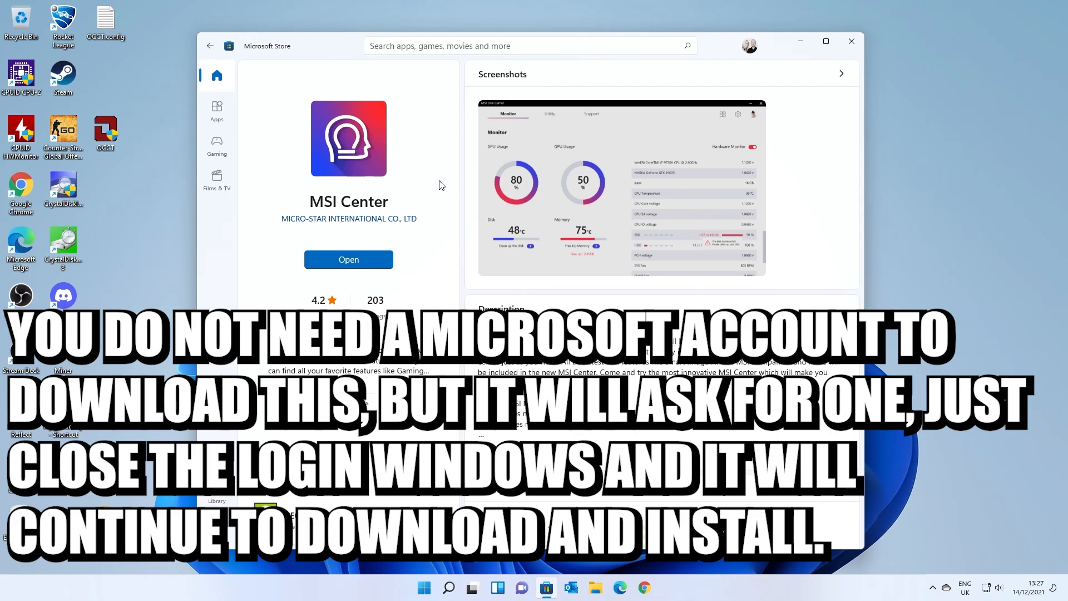
mouse_move(383, 205)
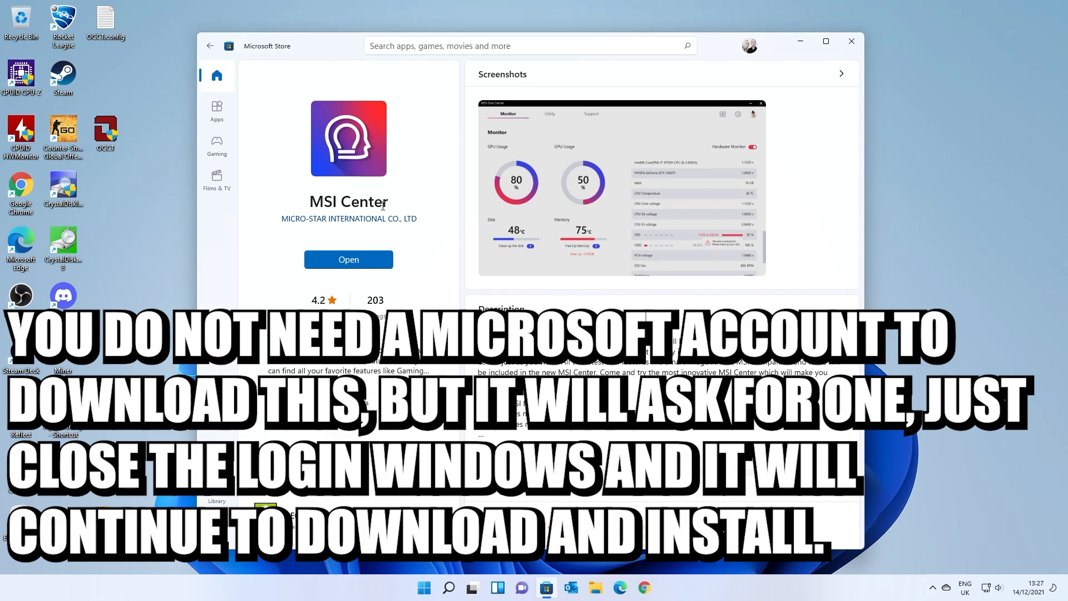
mouse_move(359, 150)
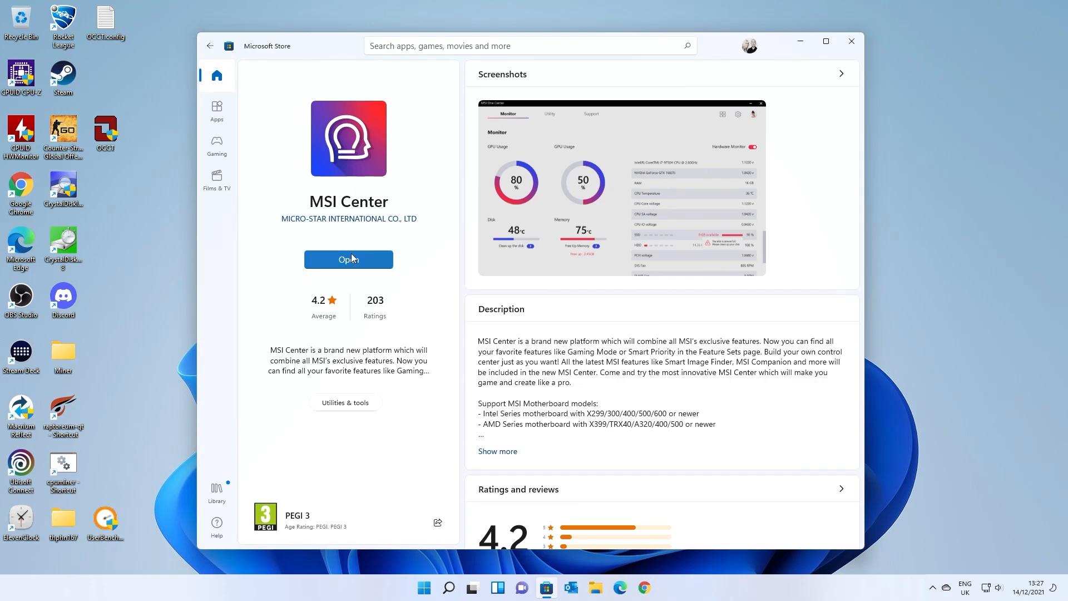
left_click(850, 41)
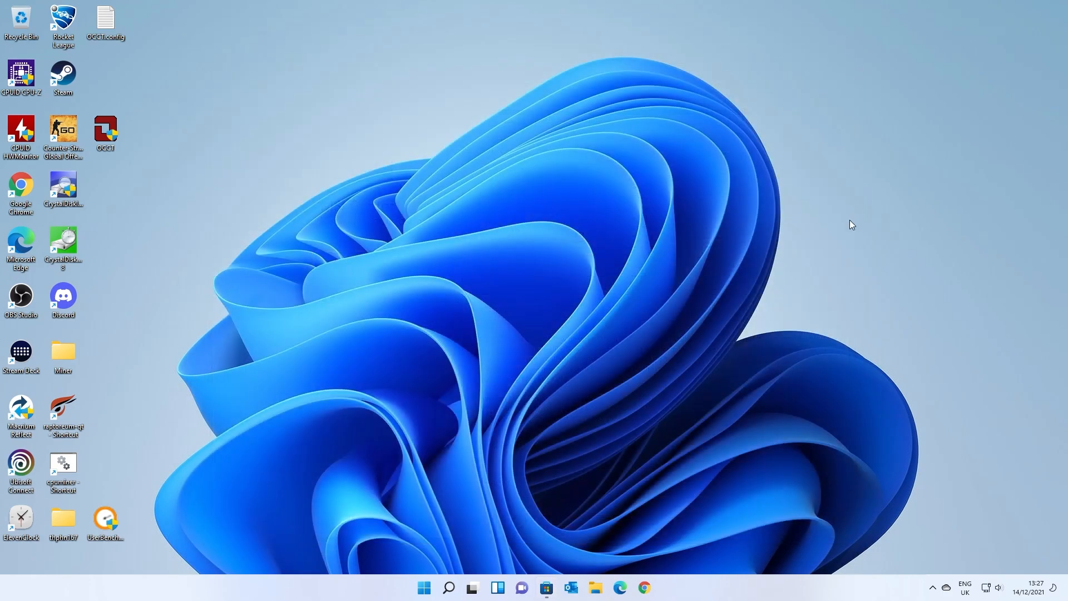
Open MSI Center from its hidden tray icon in the taskbar overflow
left_click(933, 587)
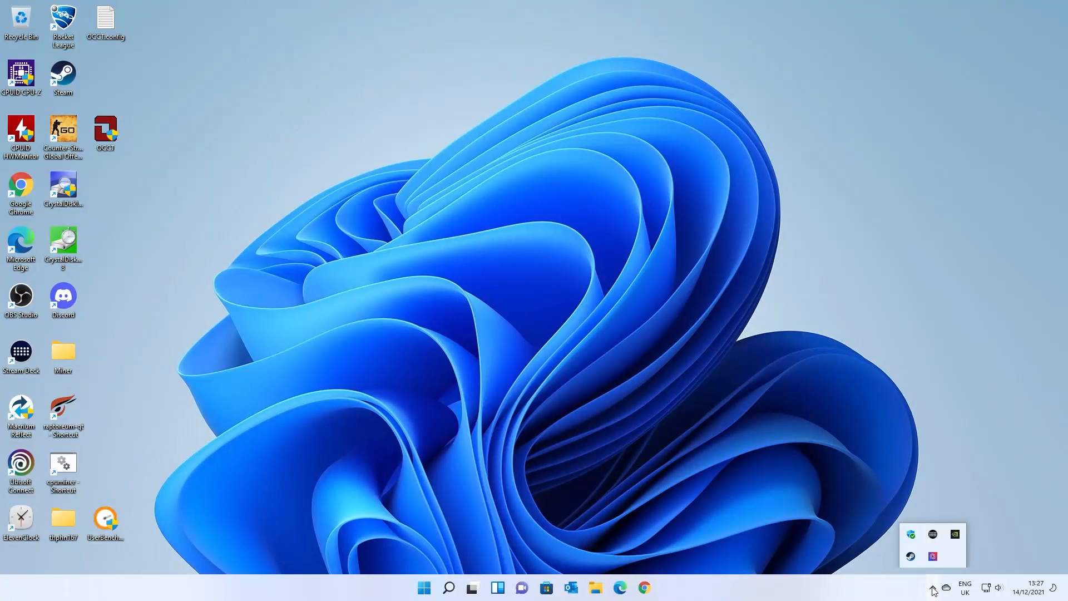
mouse_move(933, 556)
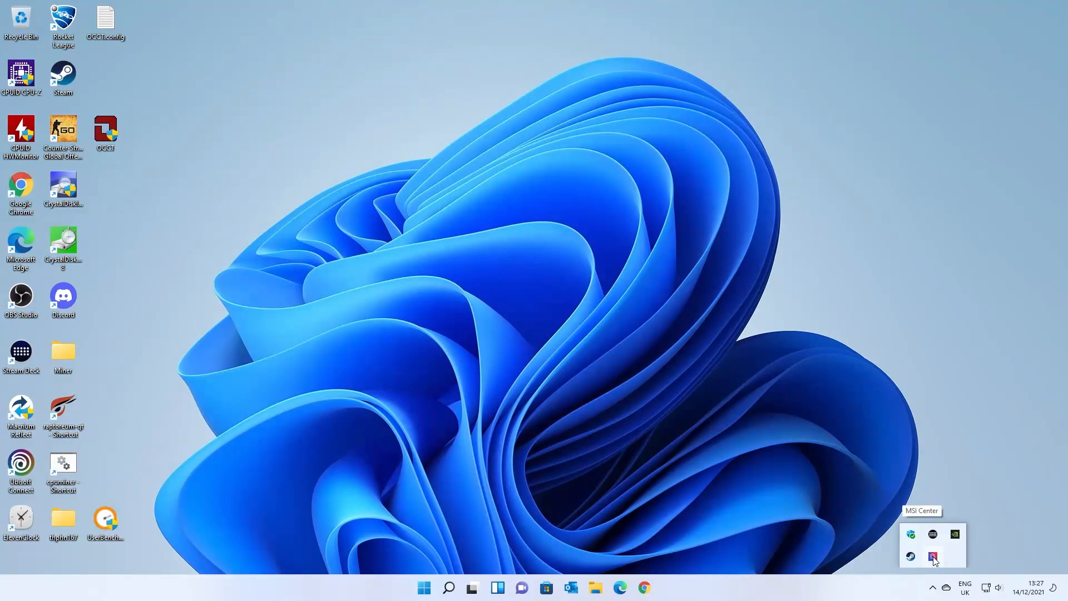
left_click(932, 556)
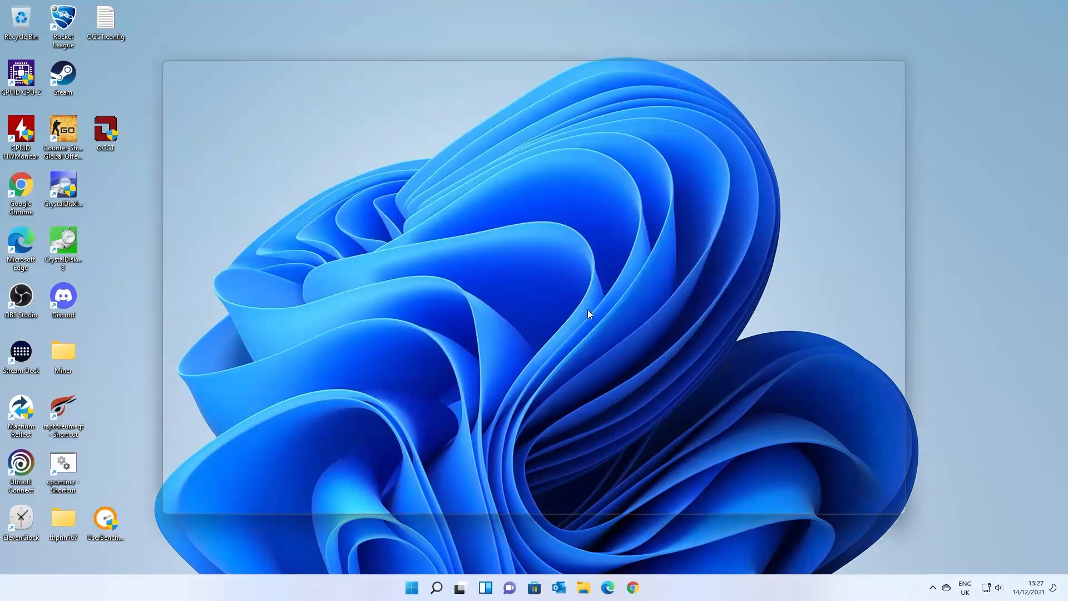
Choose User Scenario from the Features list in MSI Center
left_click(656, 587)
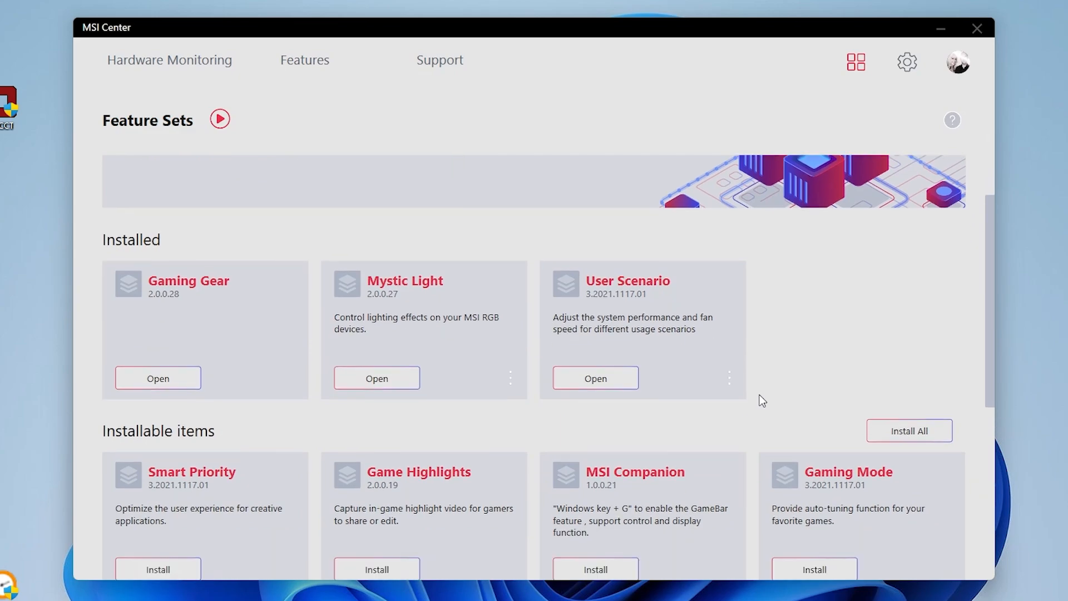
mouse_move(427, 341)
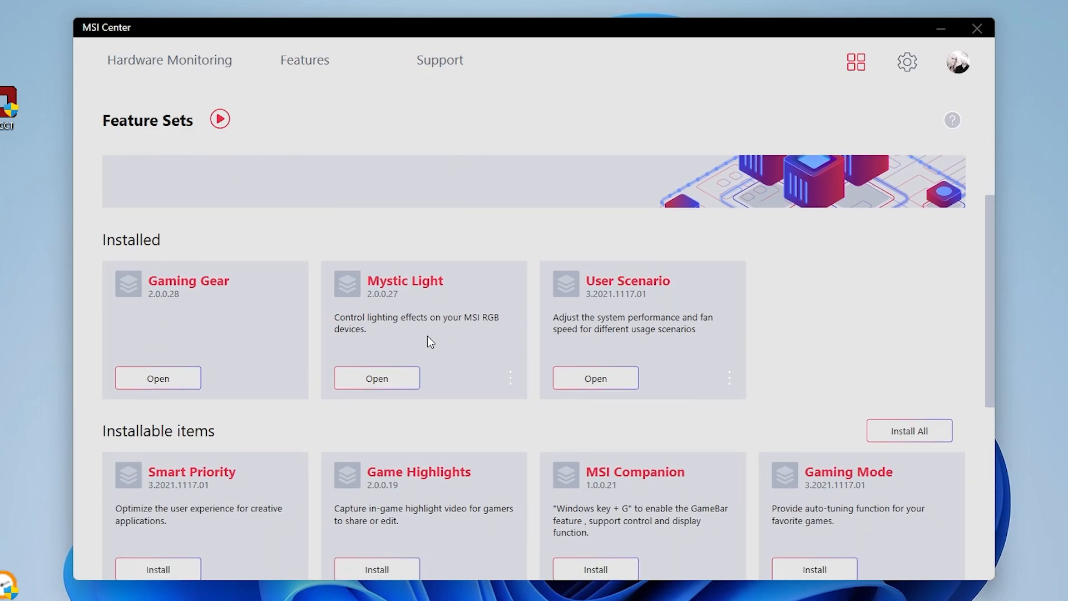
mouse_move(612, 330)
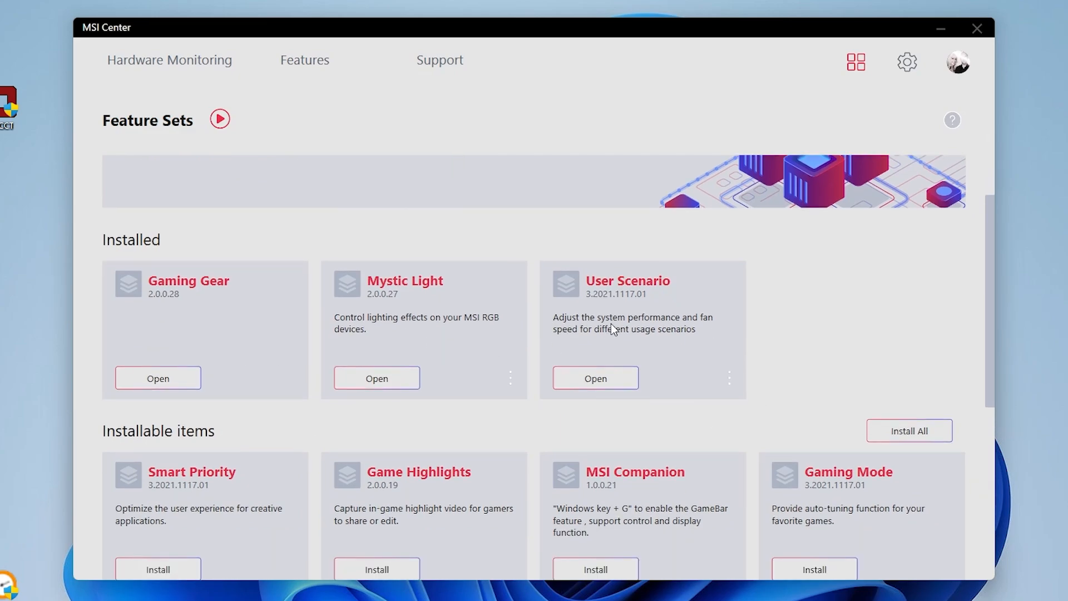
mouse_move(608, 301)
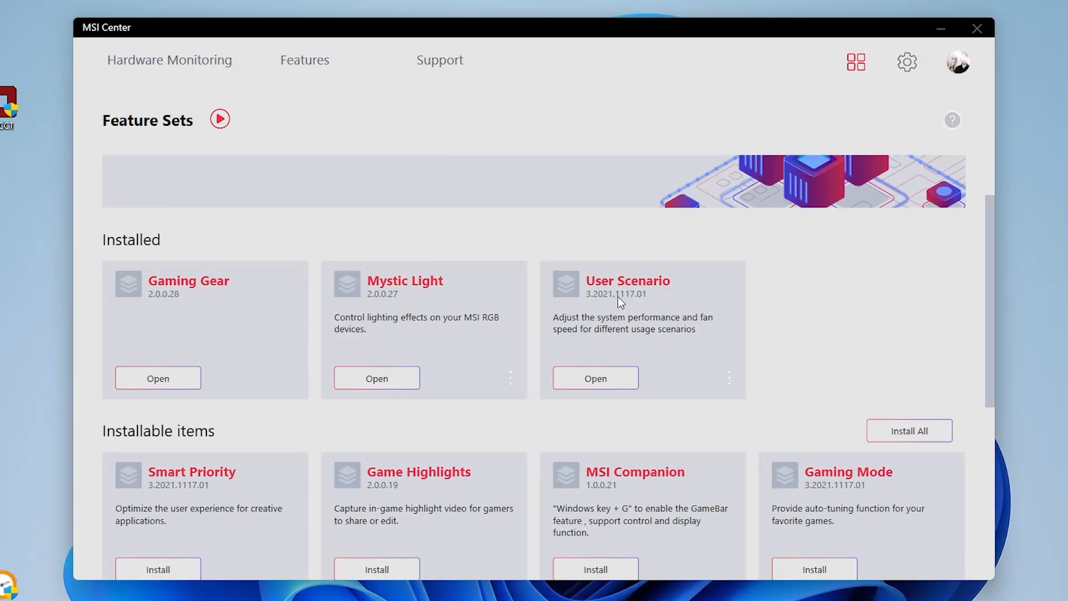
mouse_move(615, 296)
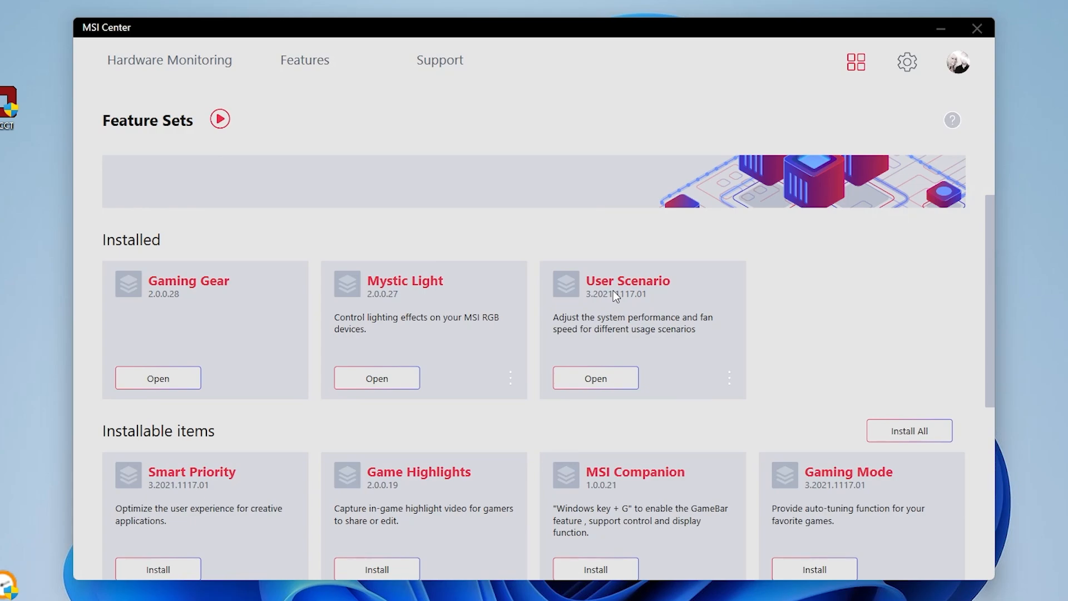
mouse_move(612, 296)
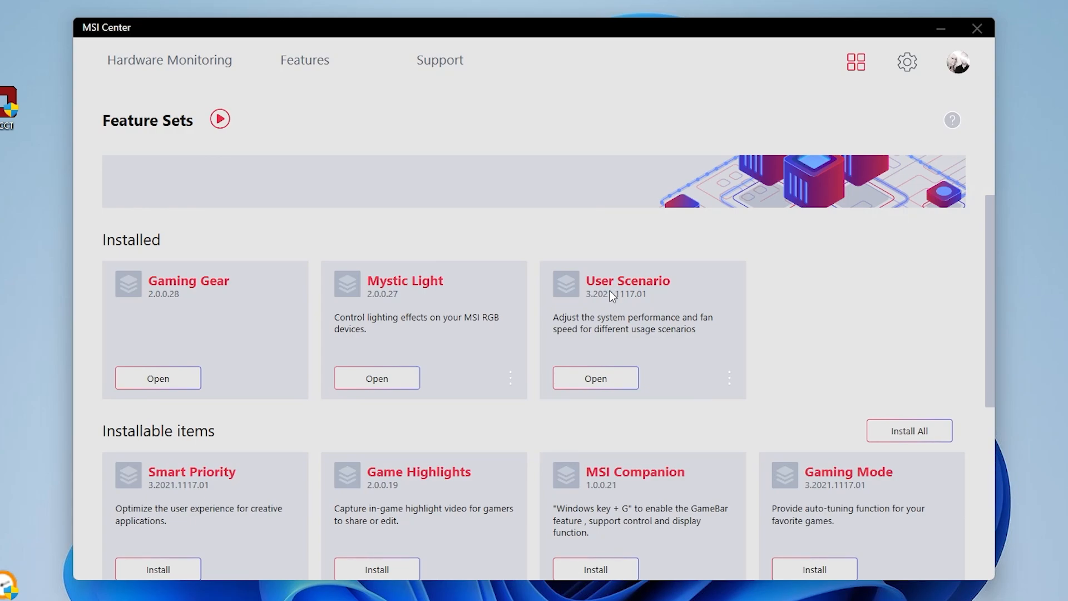
mouse_move(487, 354)
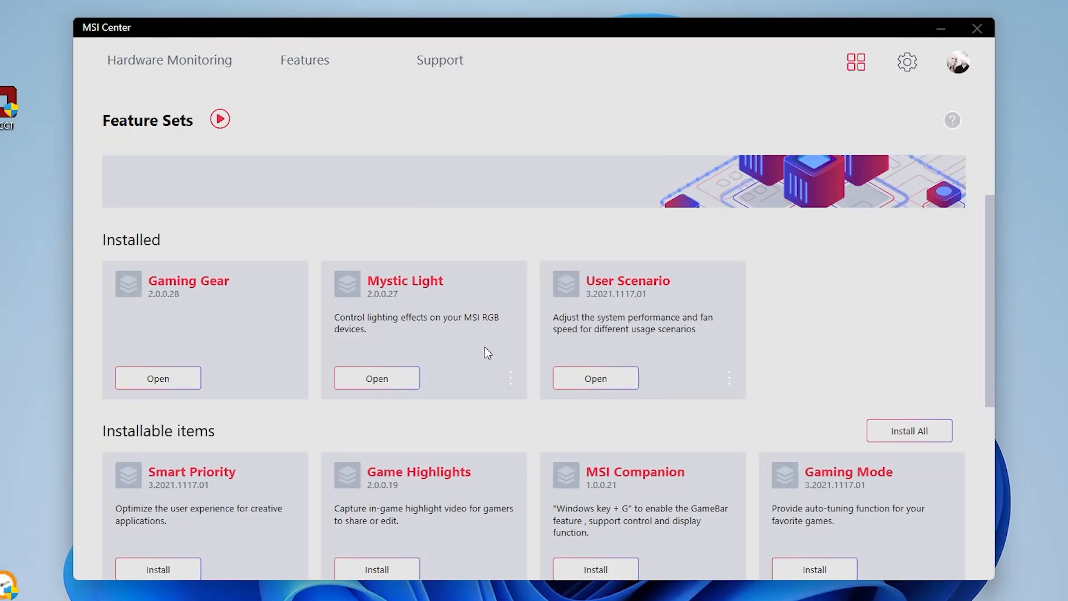
mouse_move(436, 319)
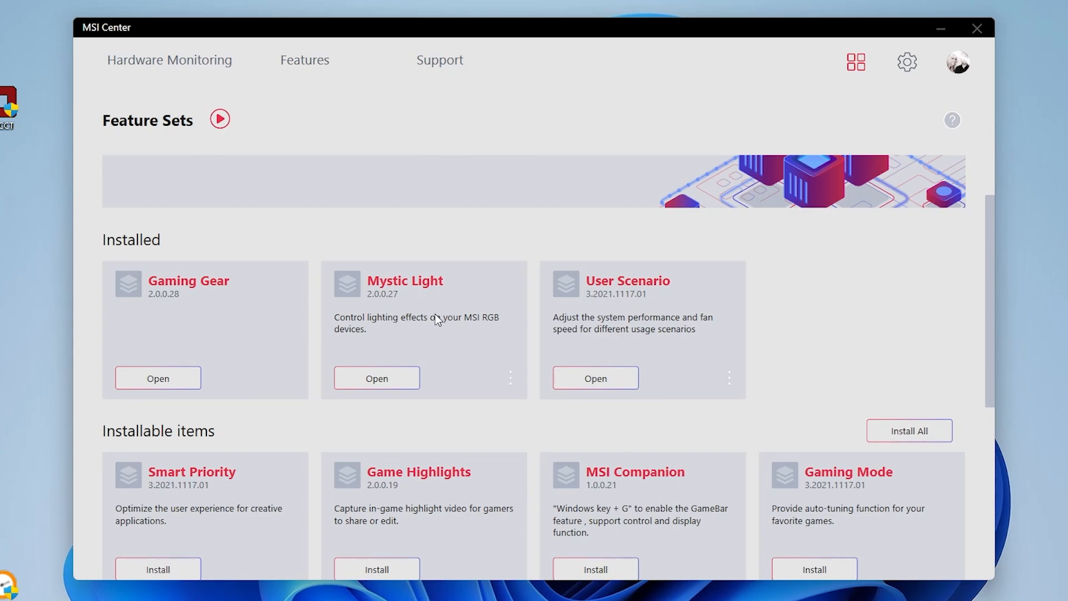
mouse_move(175, 308)
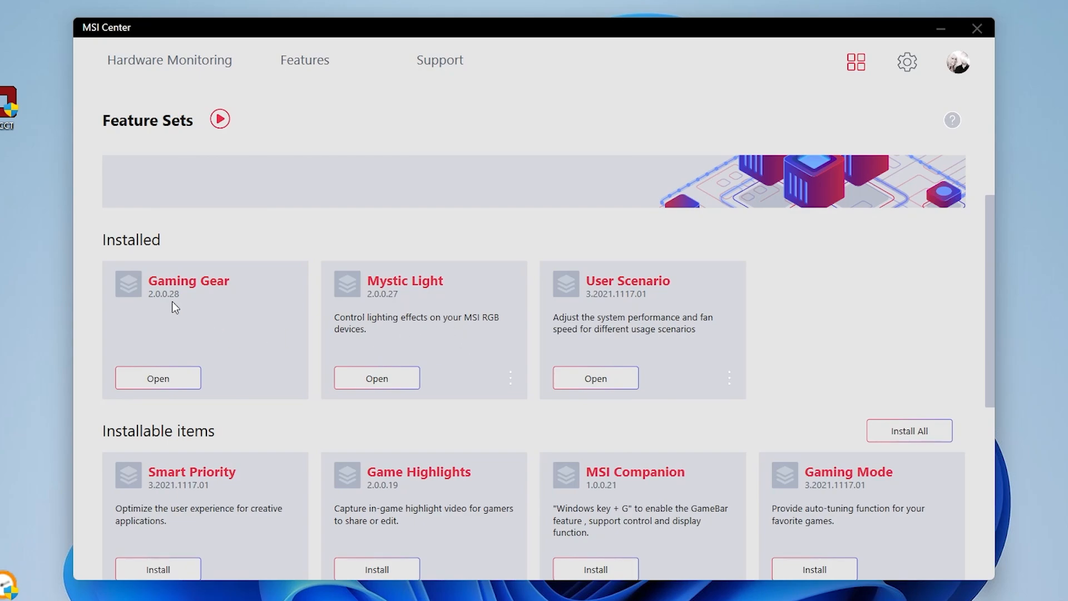
mouse_move(182, 310)
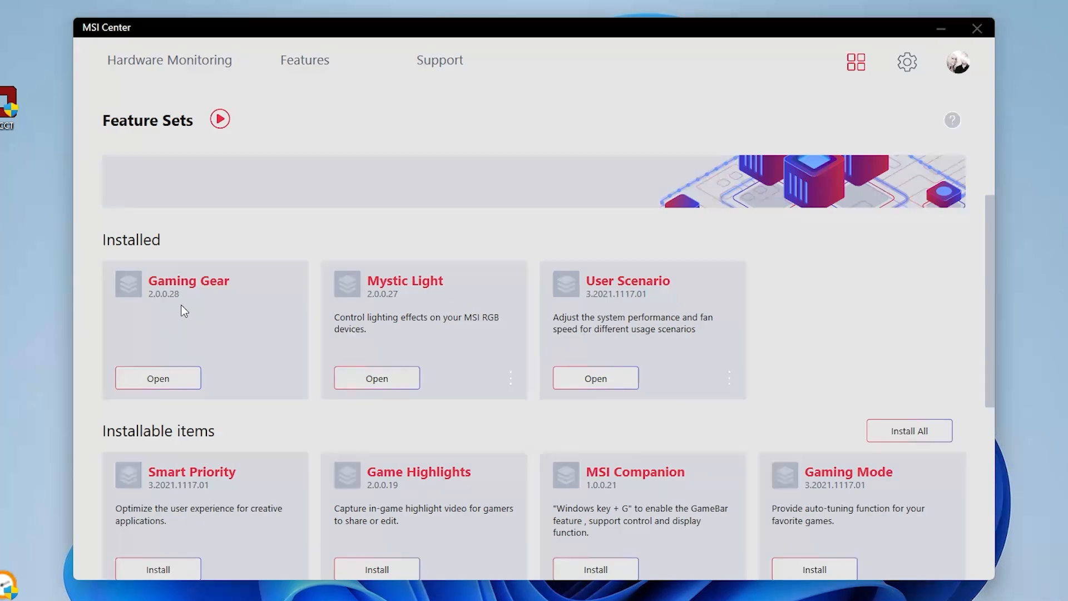
mouse_move(630, 293)
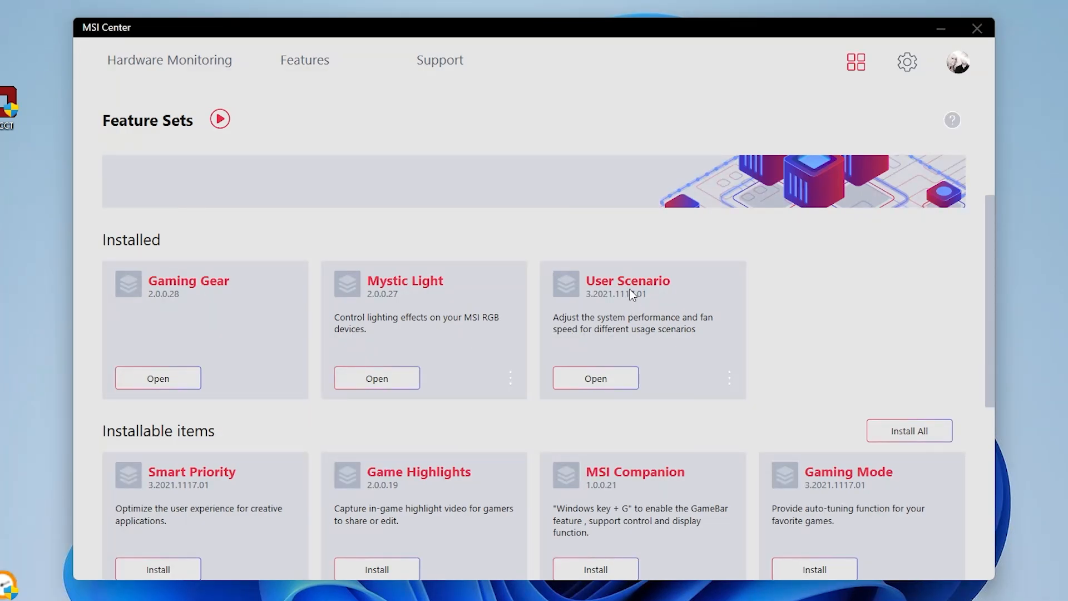
mouse_move(287, 182)
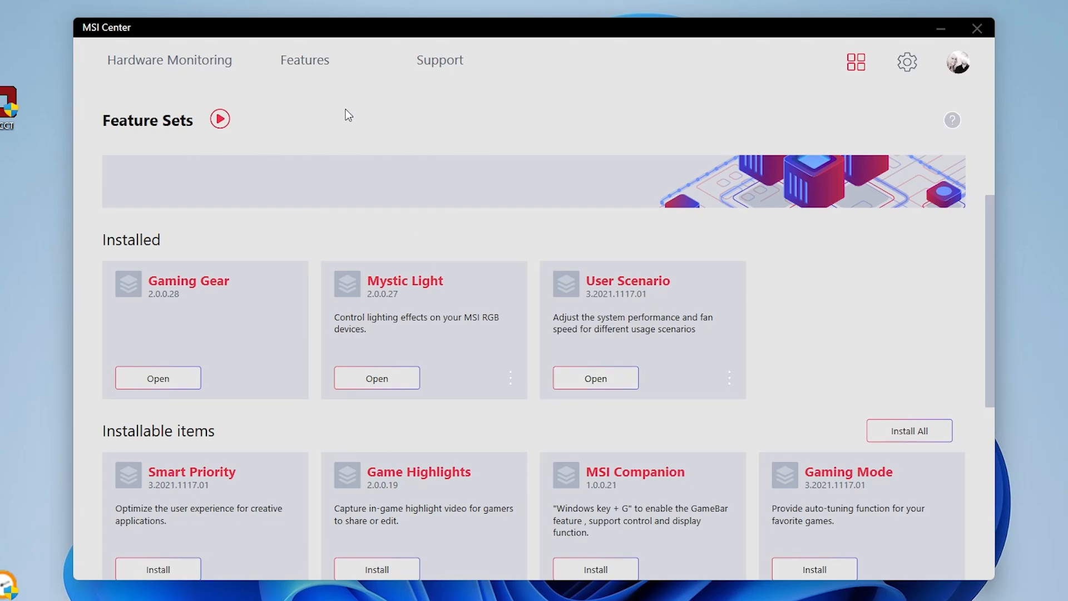
left_click(305, 60)
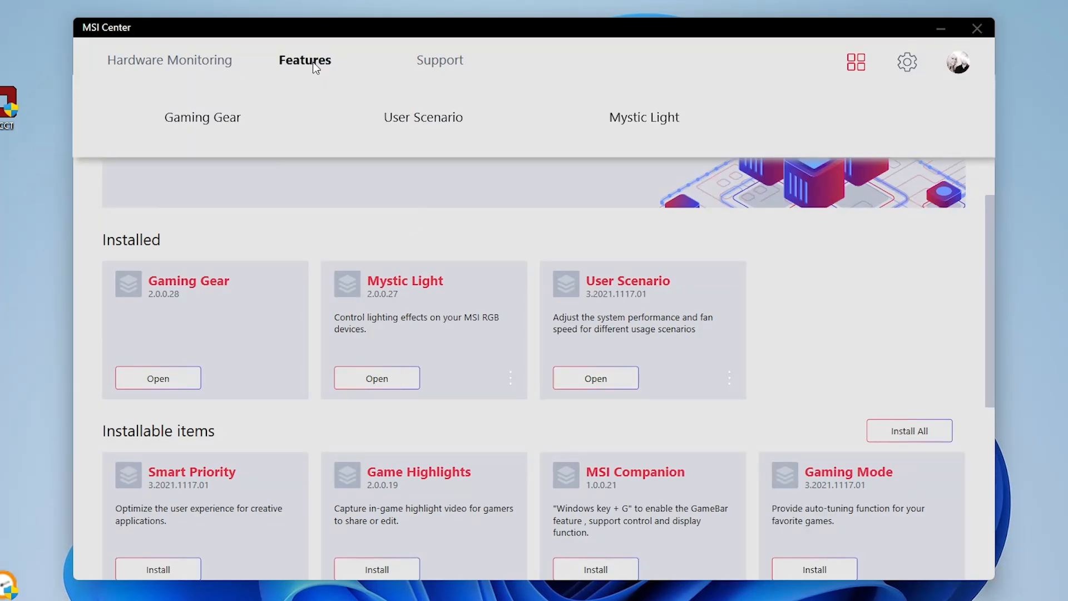
left_click(423, 117)
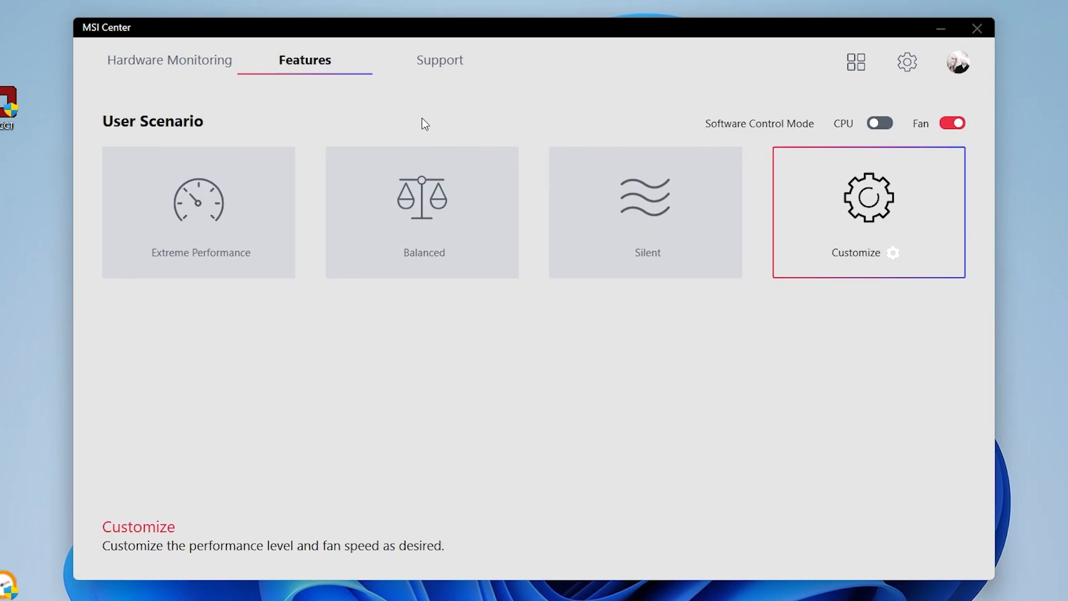
mouse_move(554, 423)
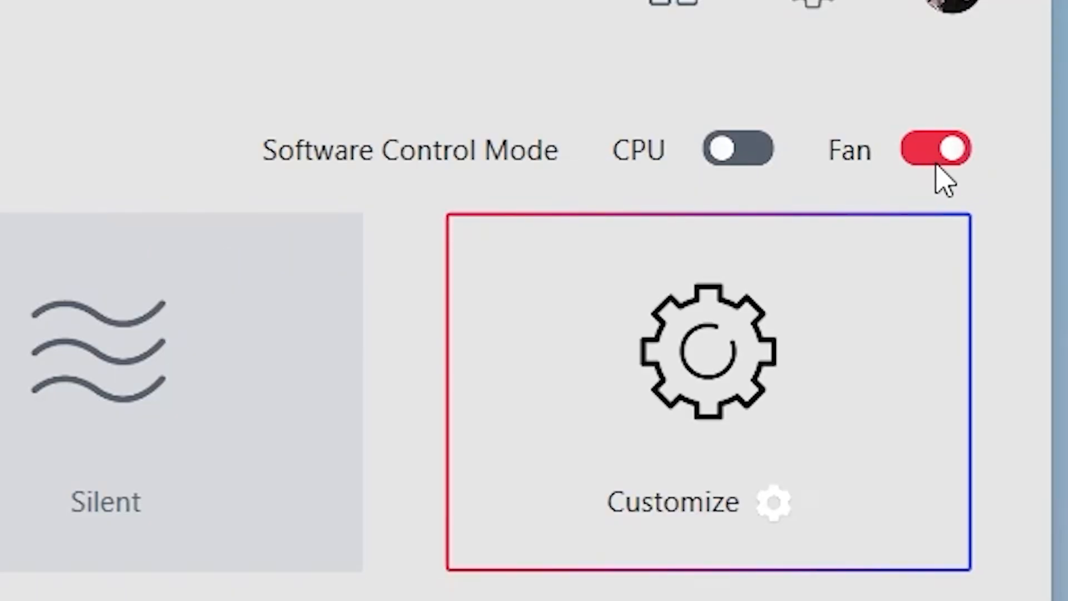
mouse_move(687, 170)
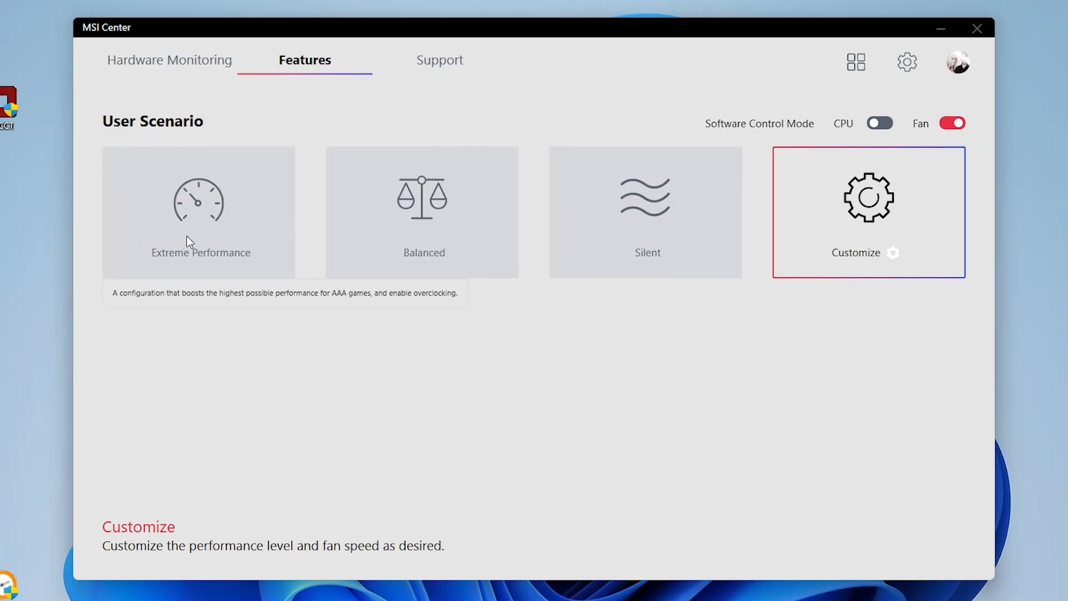
mouse_move(448, 241)
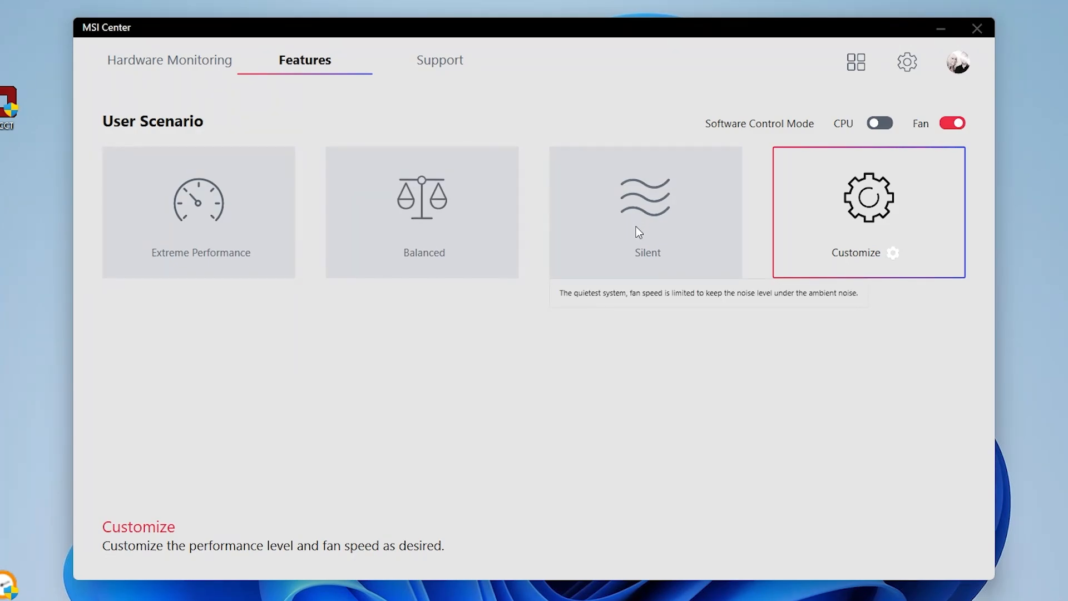
mouse_move(936, 231)
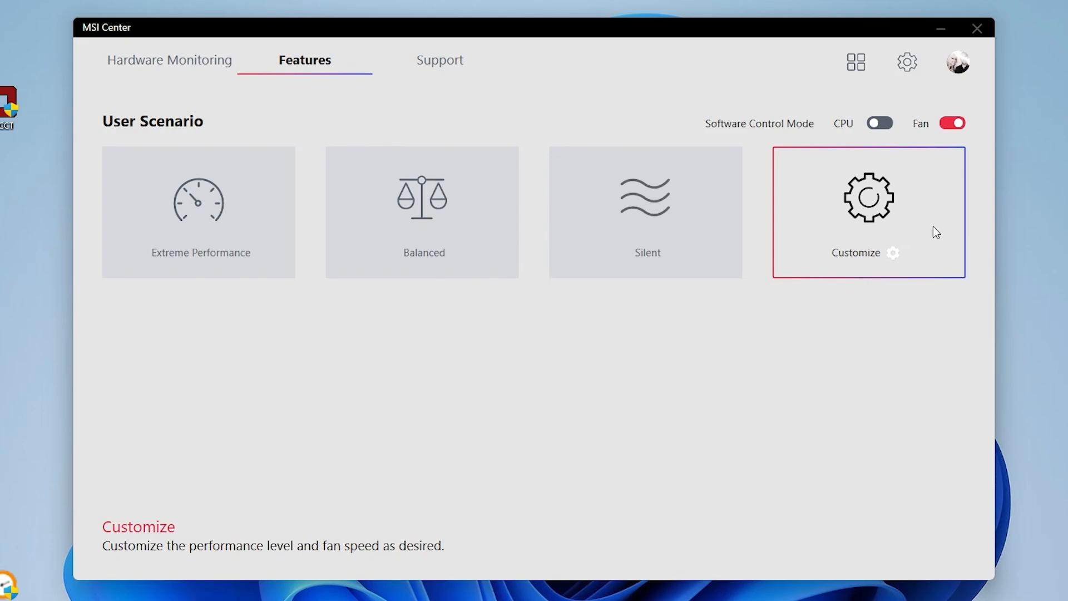
mouse_move(893, 256)
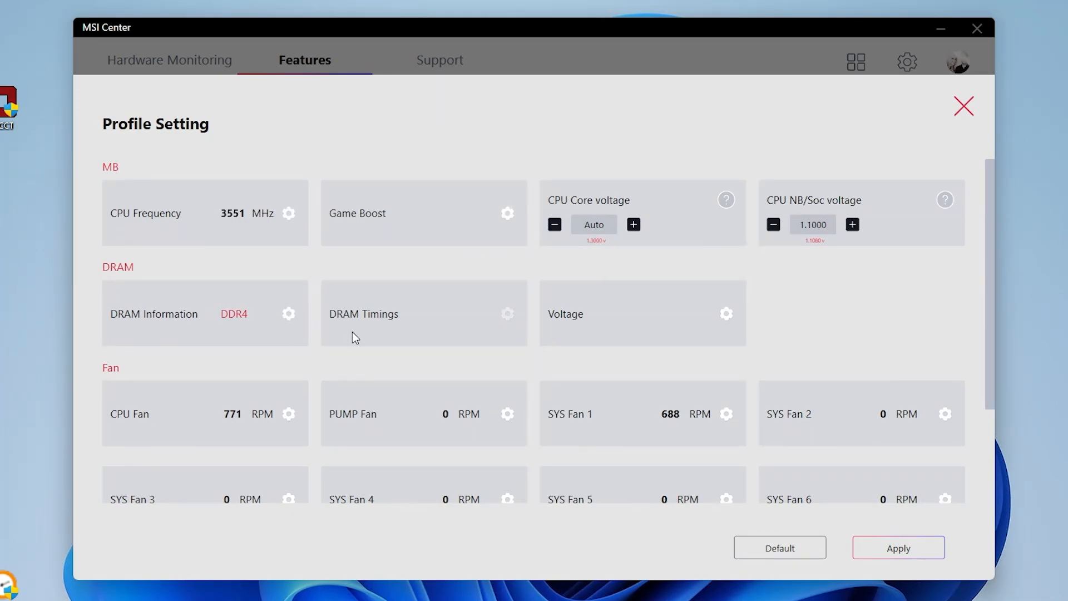
Scroll to the Fan section and show the CPU Fan 1 Smart Fan curve at 779 RPM
scroll("down", 3)
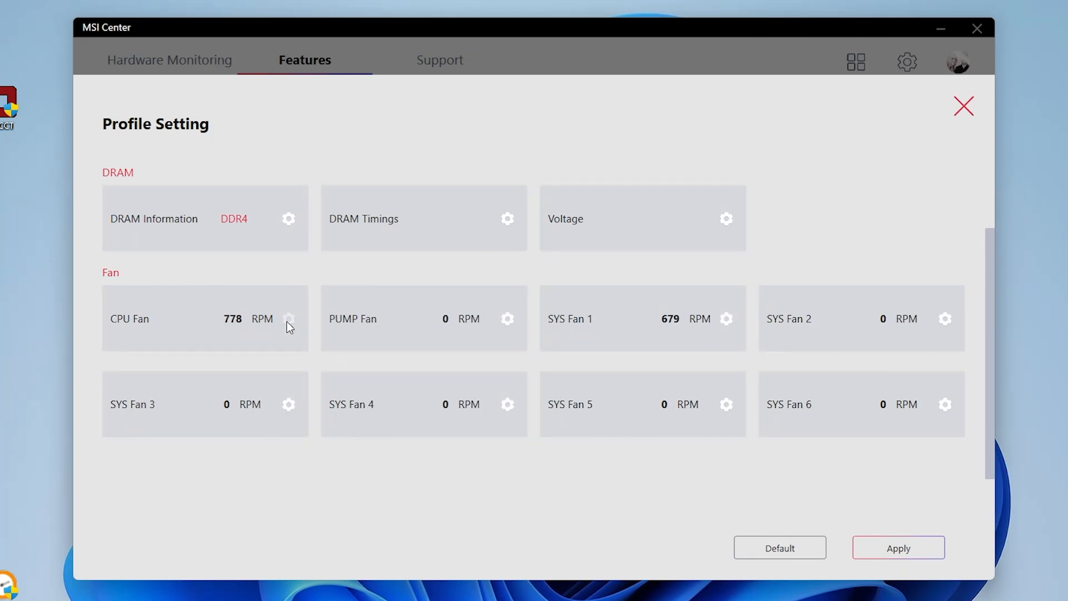
left_click(288, 318)
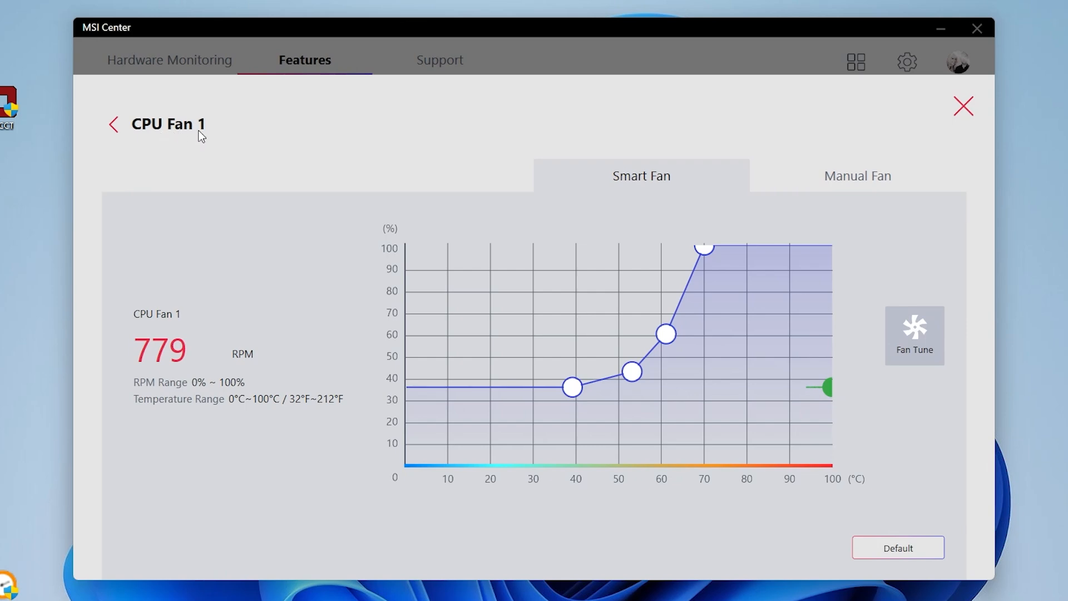
mouse_move(626, 205)
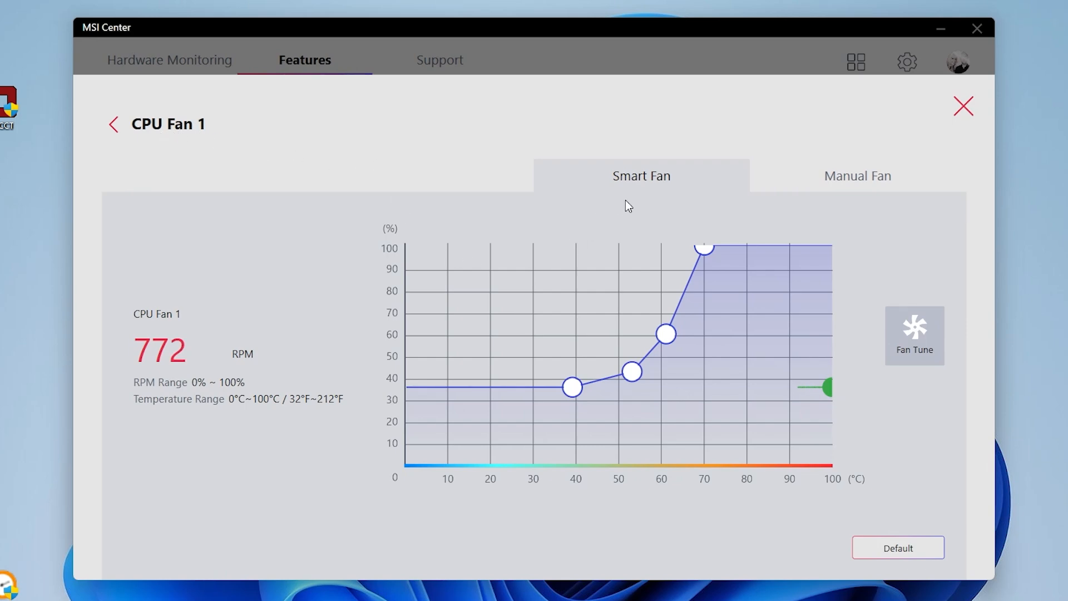
mouse_move(833, 180)
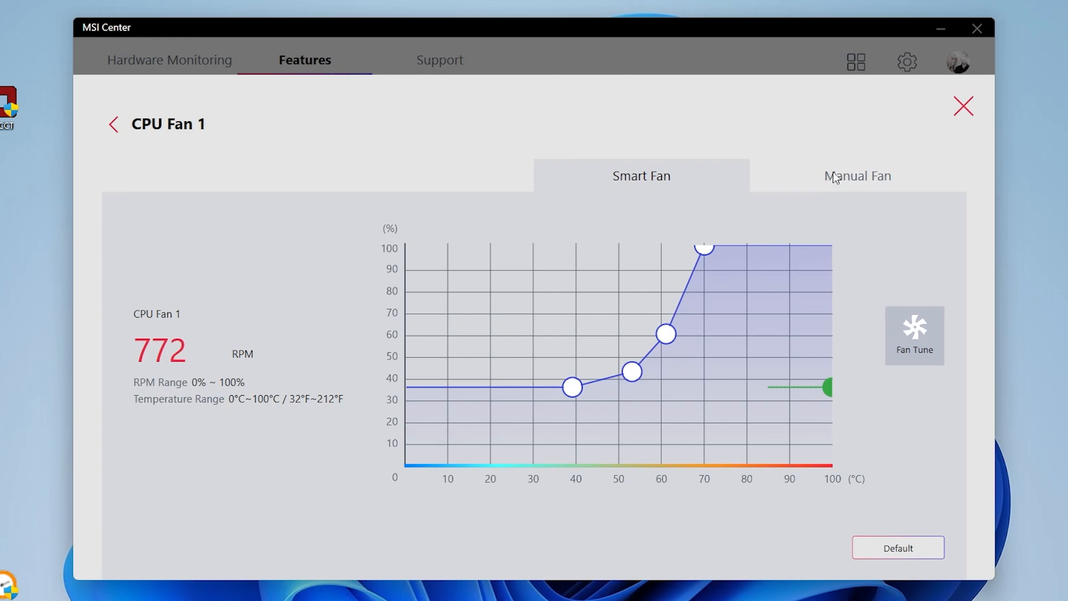
Try Manual Fan mode on CPU Fan 1, then start Fan Tune instead
left_click(857, 176)
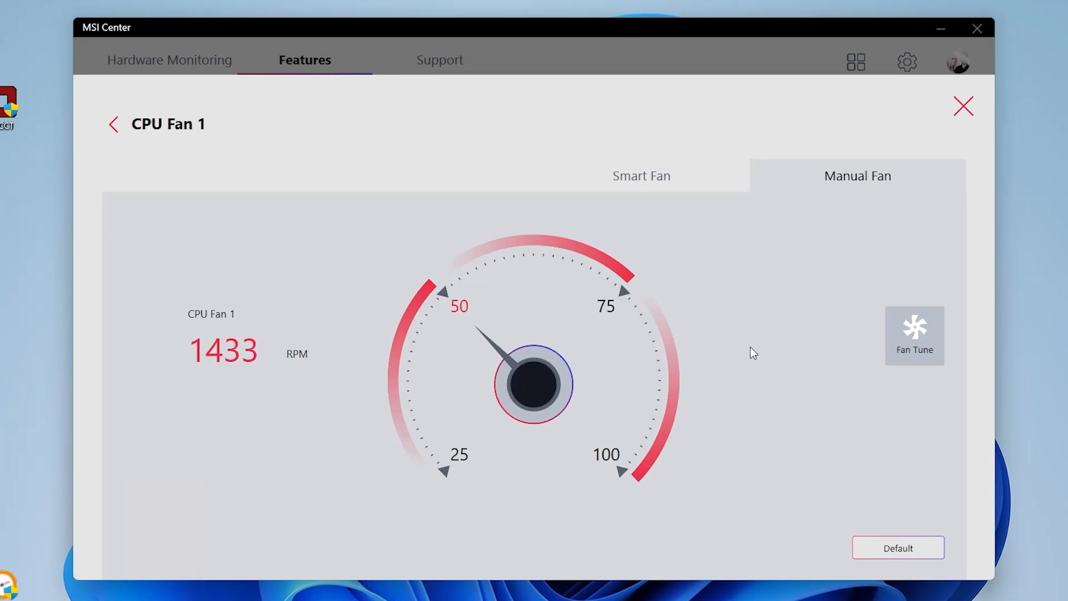
left_click(640, 176)
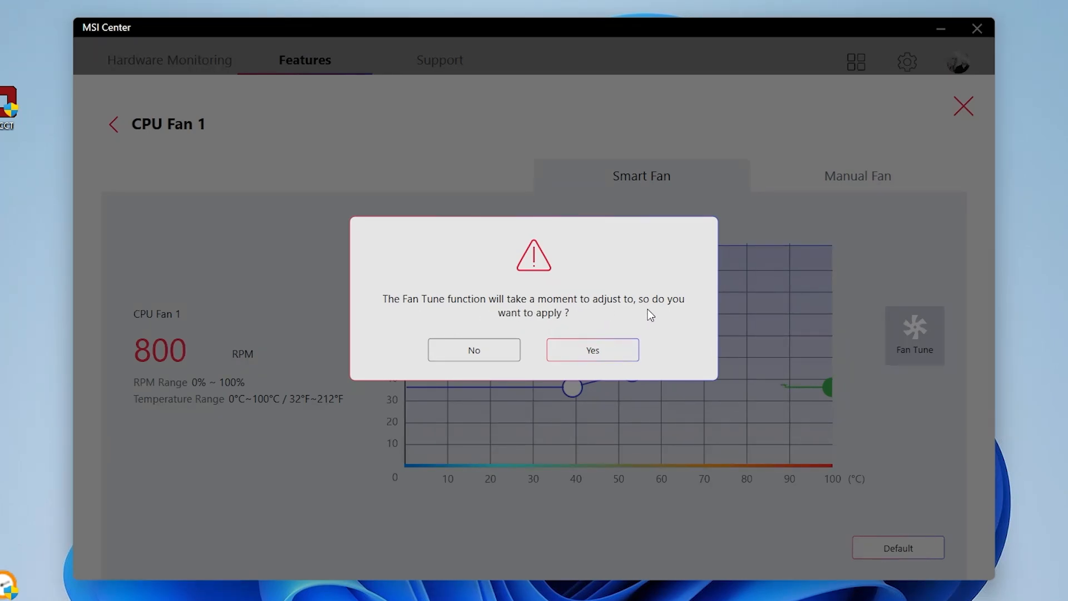
Confirm Yes so Fan Tune recalibrates CPU Fan 1's smart curve
left_click(591, 350)
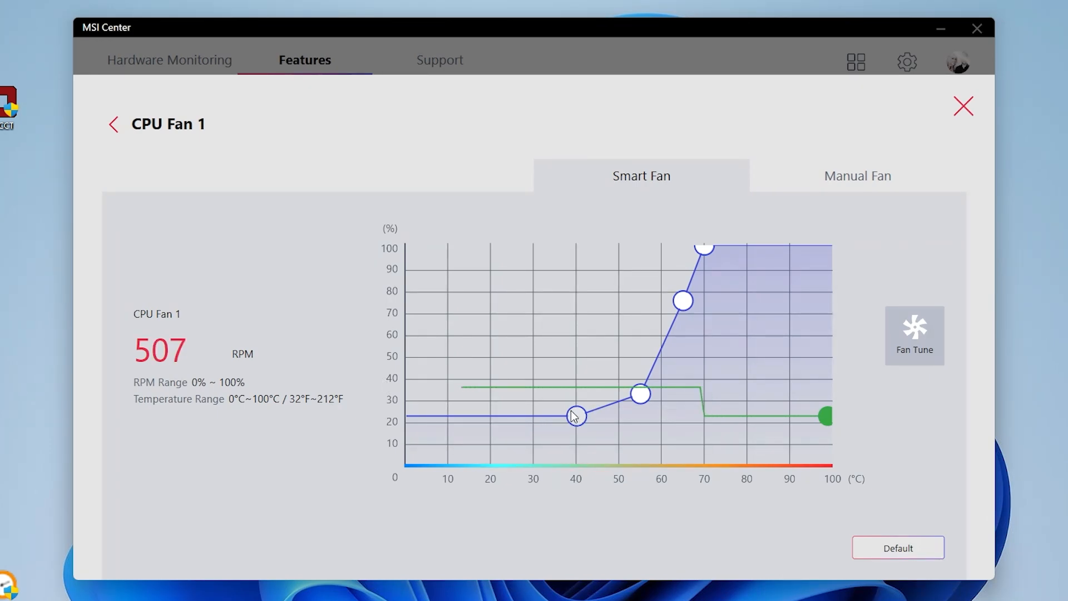
Raise CPU Fan 1's first two curve points to about 32–38% up to 58°C, then go back to Profile Setting
left_click_drag(576, 415, 661, 352)
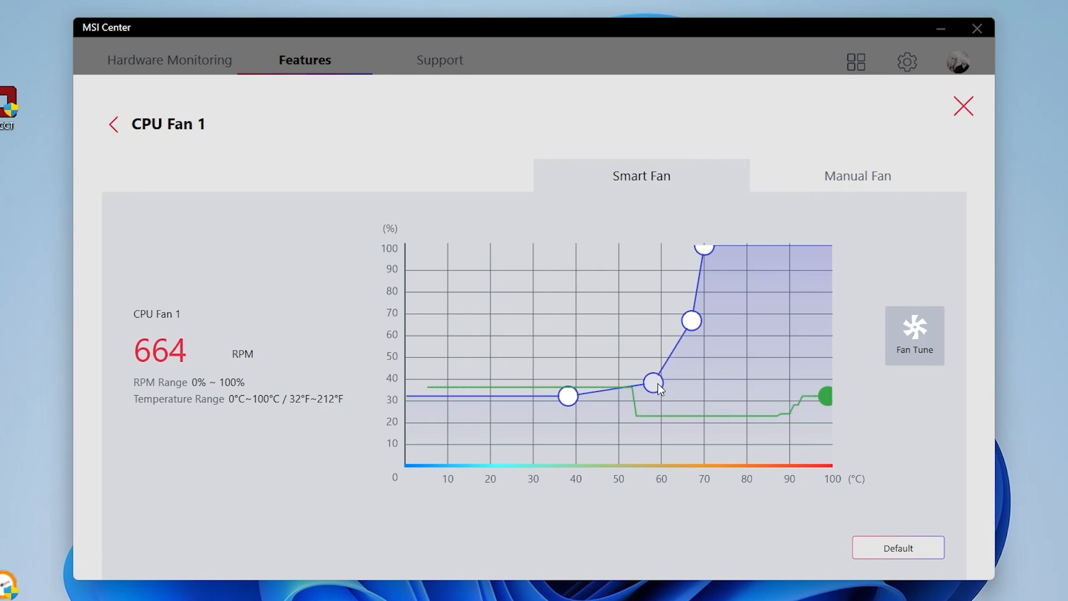
left_click_drag(654, 381, 657, 385)
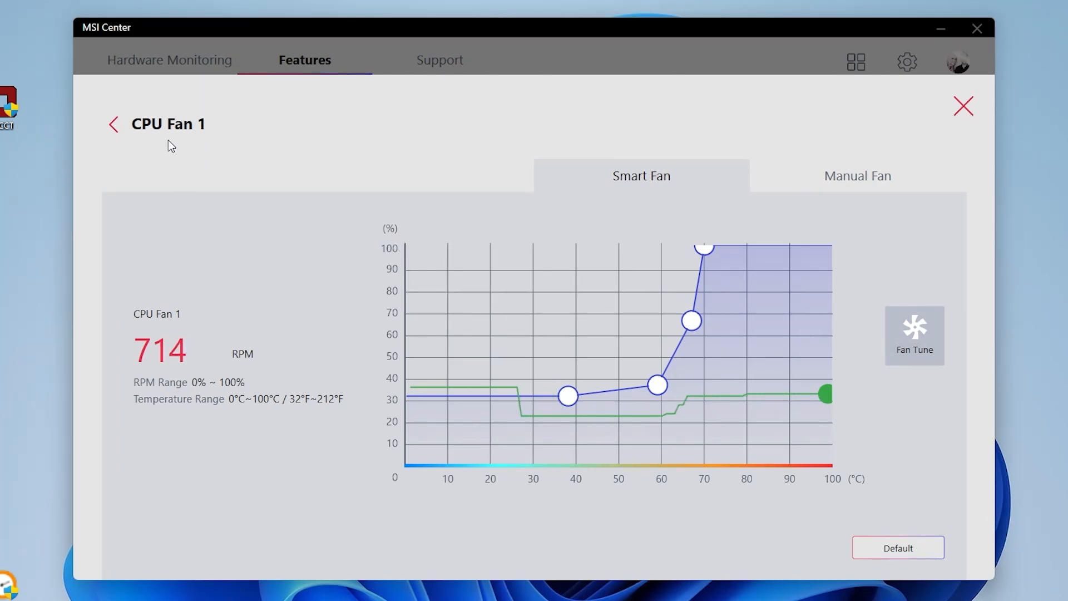
left_click(114, 123)
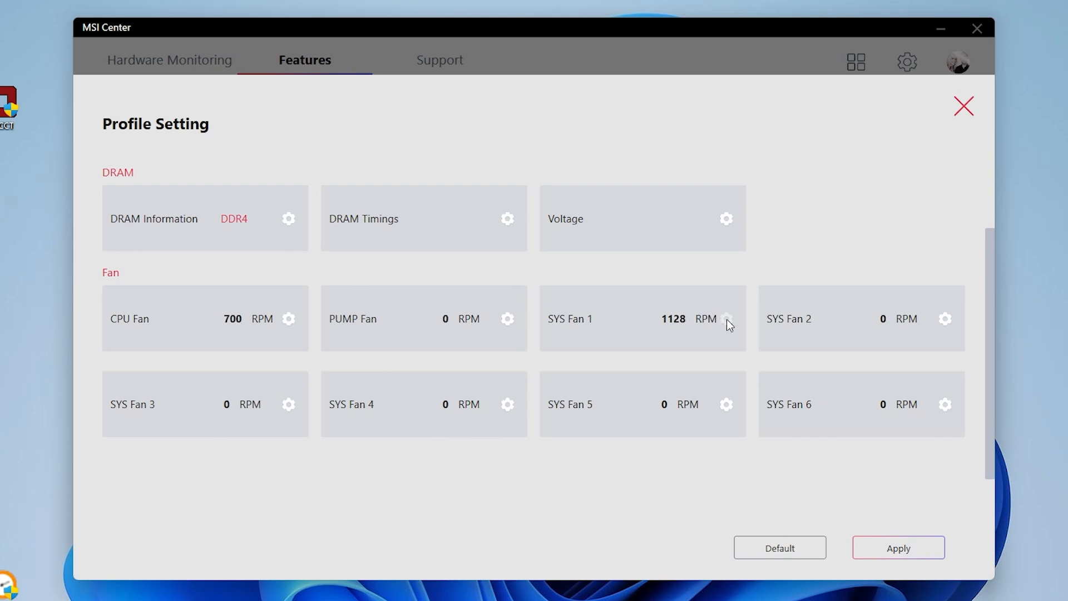
In SYS Fan 1's smart curve, set ~75% at 70°C, 100% near 77°C and pull the low points down
left_click(727, 319)
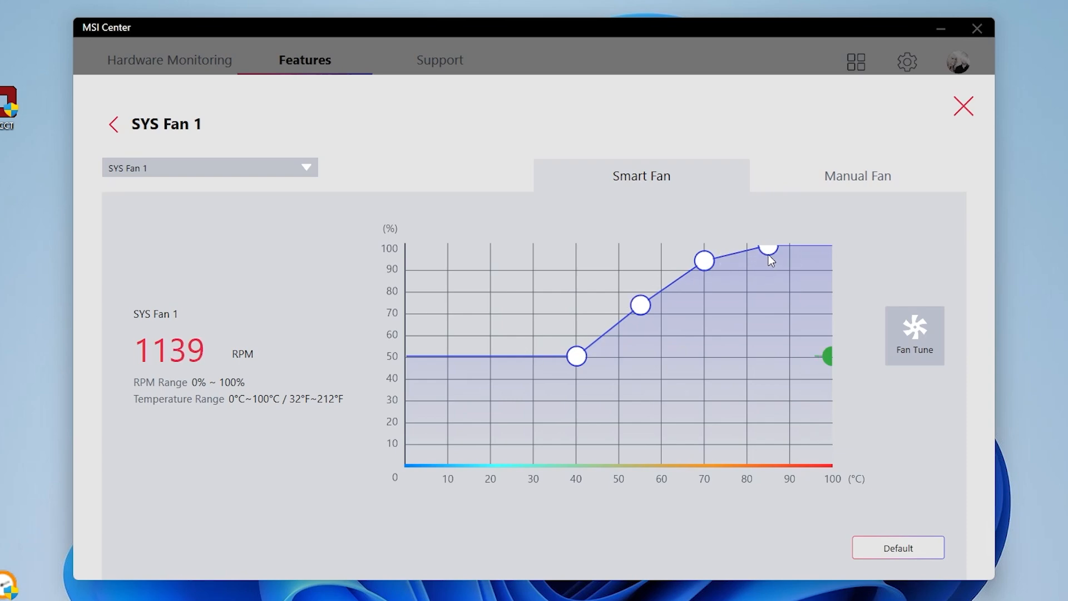
mouse_move(768, 251)
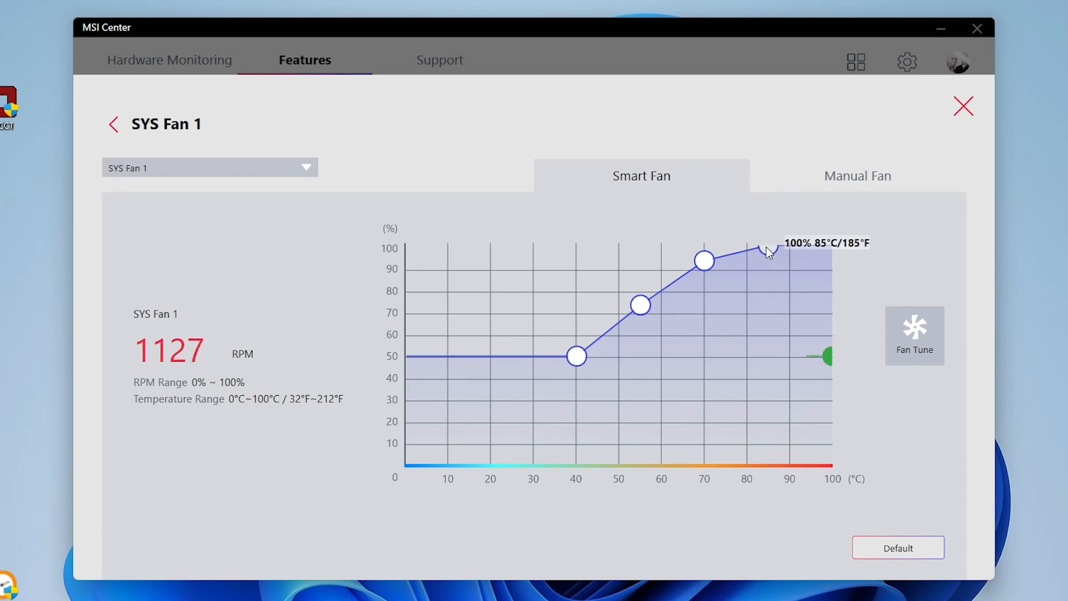
left_click_drag(770, 250, 706, 259)
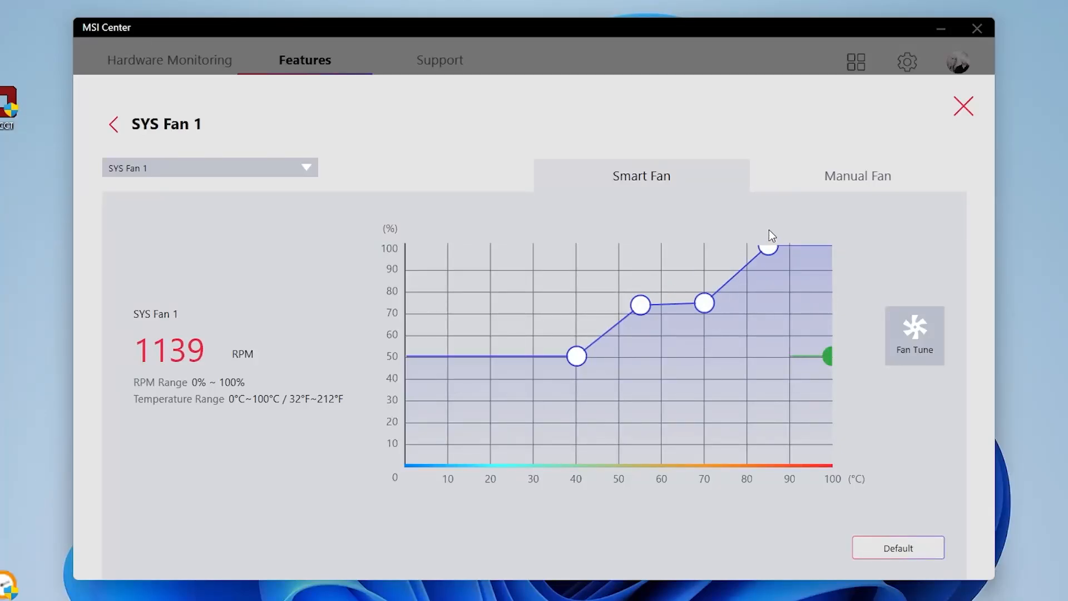
left_click_drag(767, 247, 736, 252)
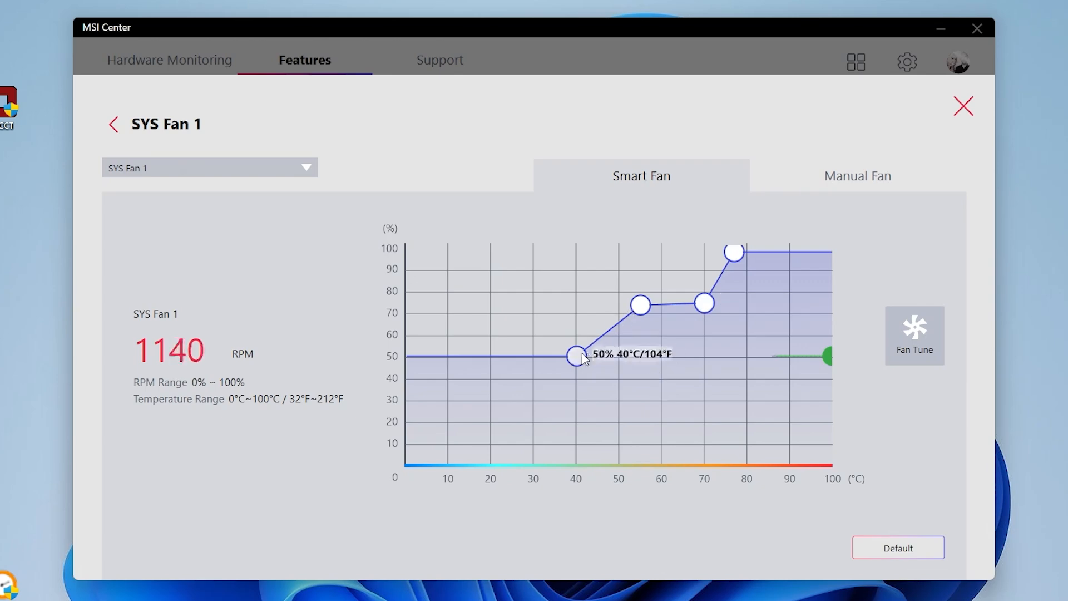
left_click_drag(575, 356, 423, 439)
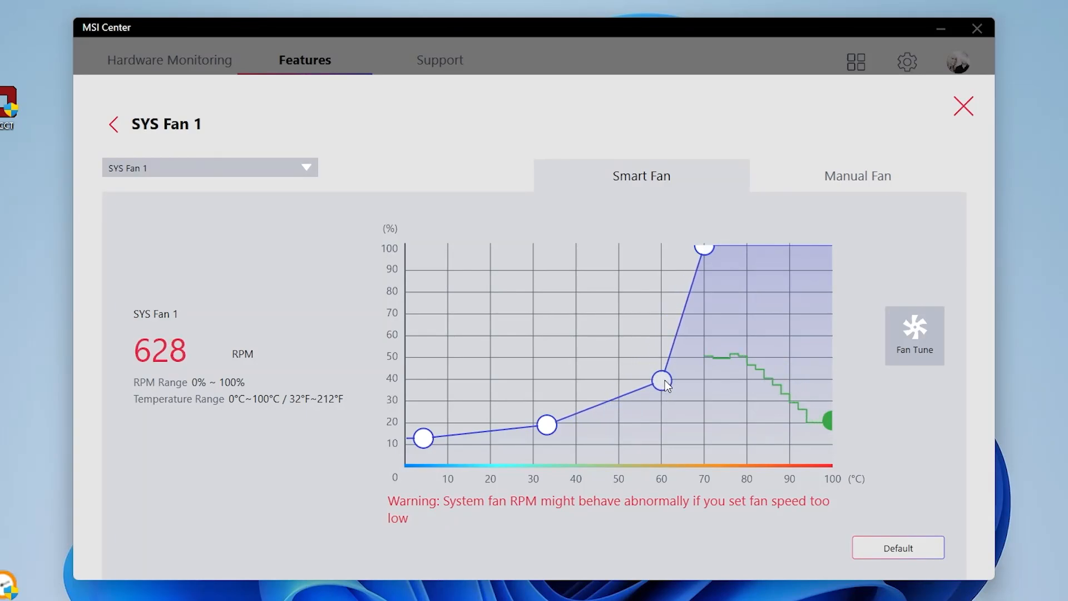
Set SYS Fan 1 to about 50% near 60°C and its low-temperature points around 28–30%
left_click_drag(661, 380, 661, 357)
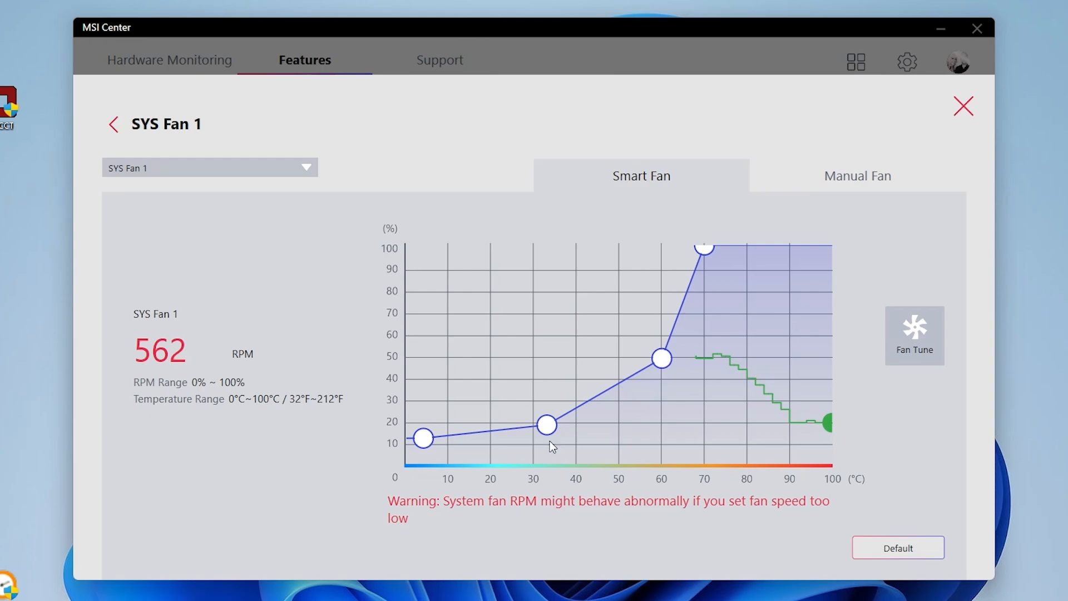
left_click_drag(546, 424, 618, 398)
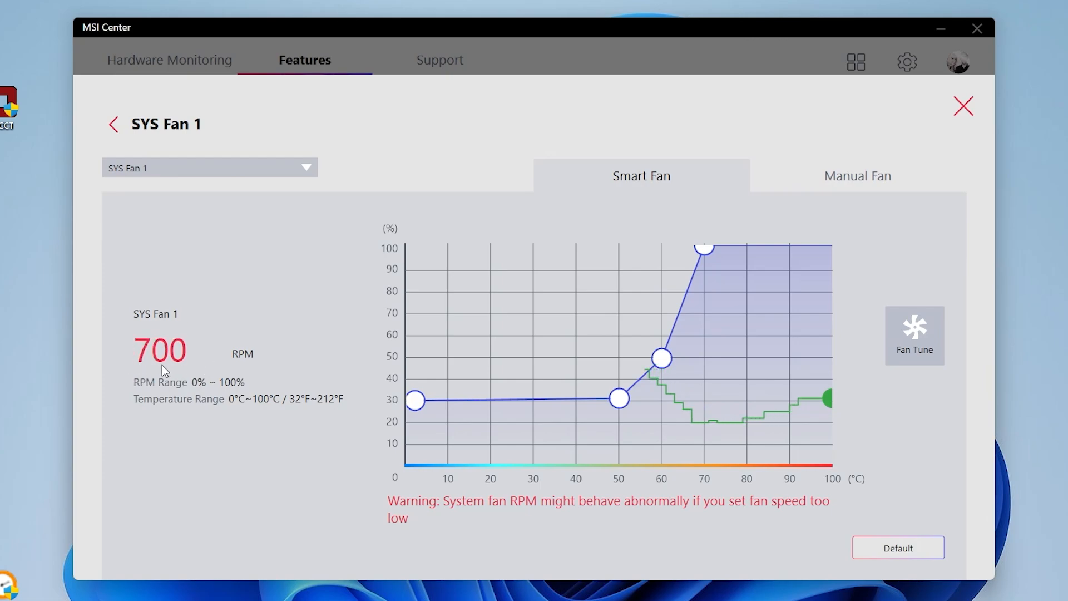
mouse_move(415, 399)
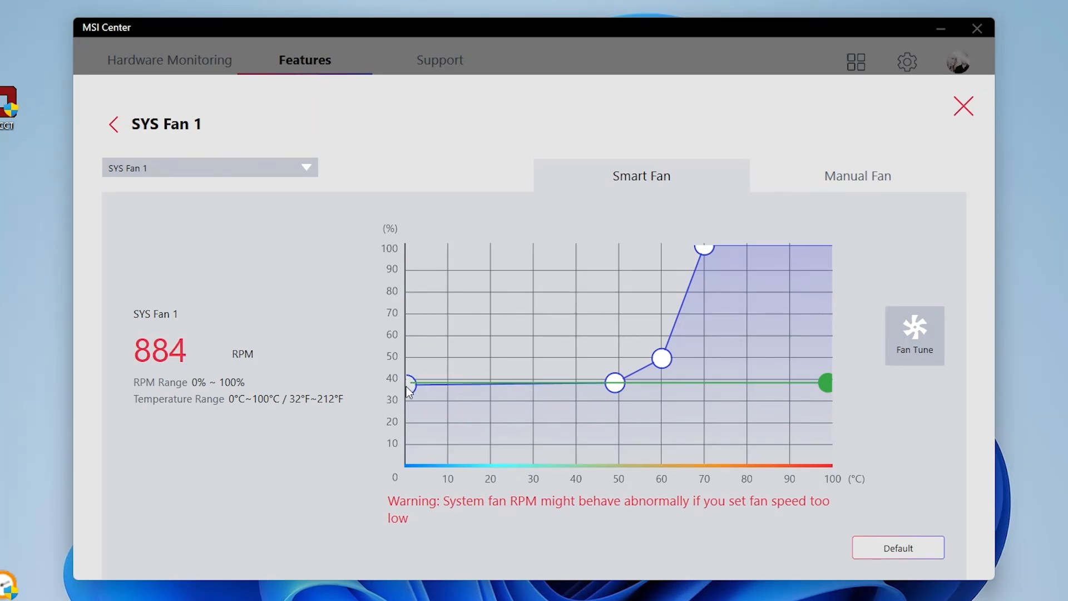
left_click_drag(408, 385, 409, 405)
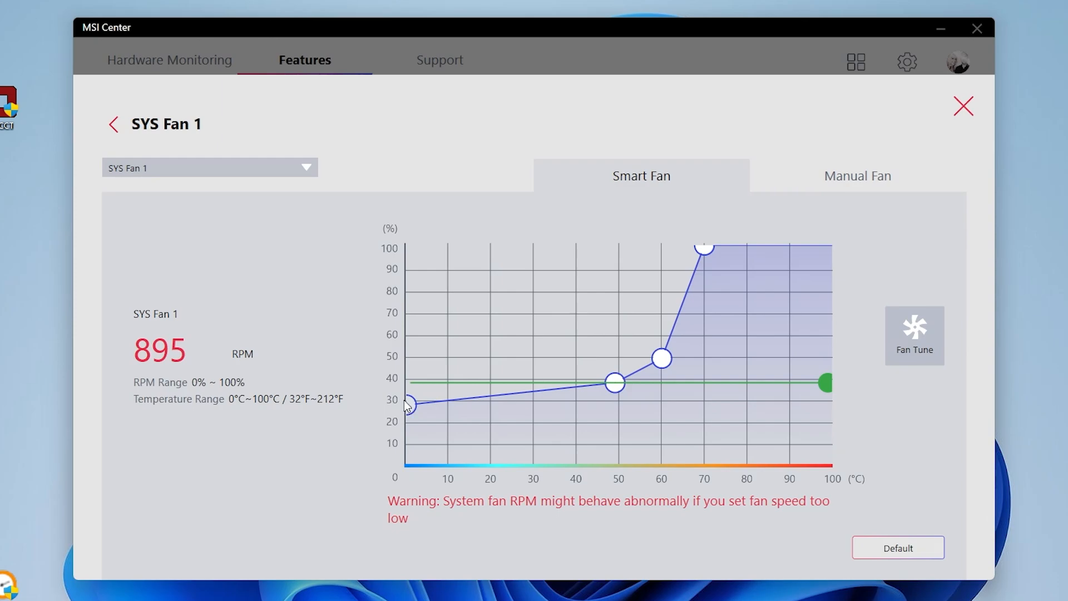
Lower the 0°C–53°C points so SYS Fan 1 holds about 25% up to roughly 53°C
left_click_drag(615, 381, 618, 400)
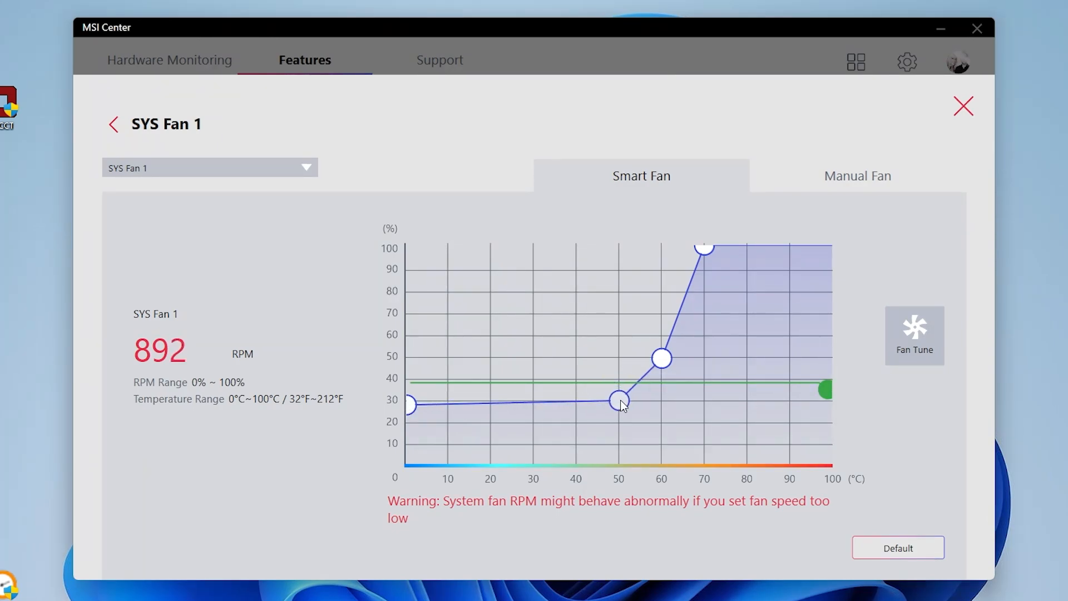
left_click_drag(619, 400, 635, 400)
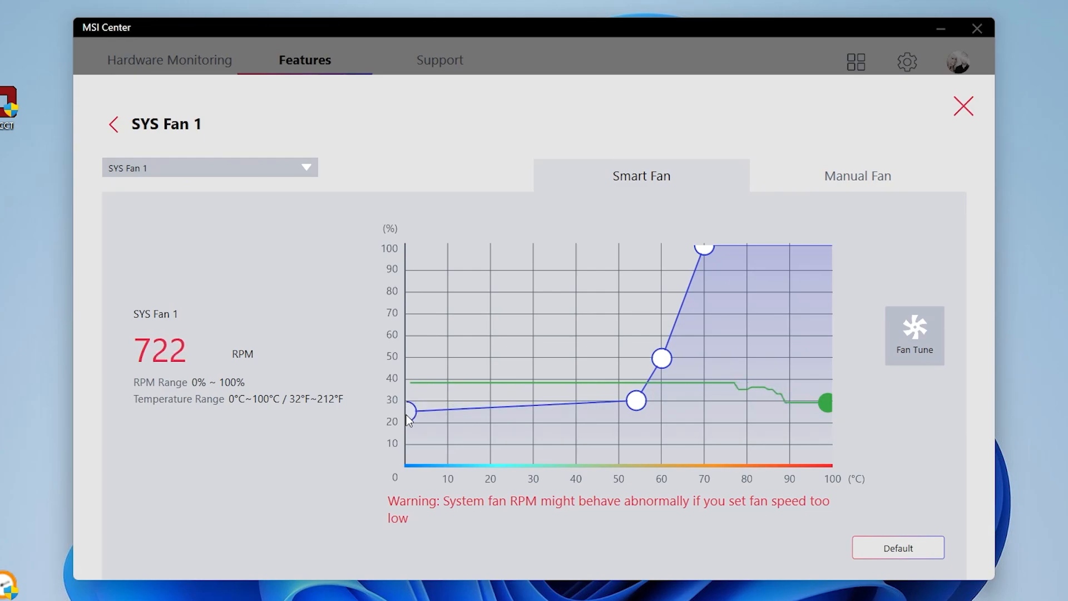
left_click_drag(633, 401, 633, 407)
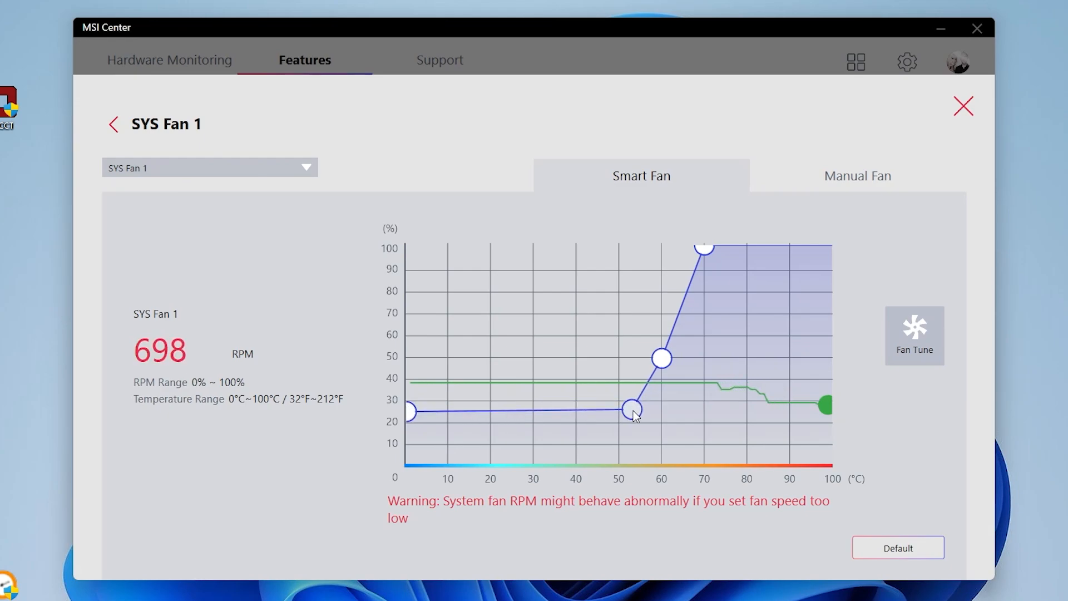
mouse_move(630, 408)
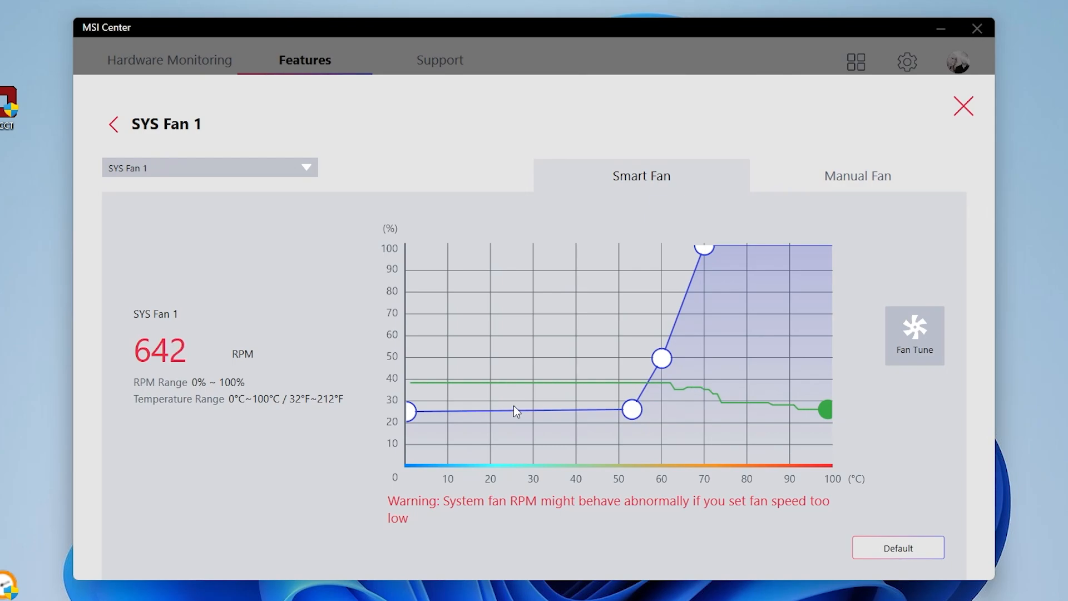
mouse_move(508, 432)
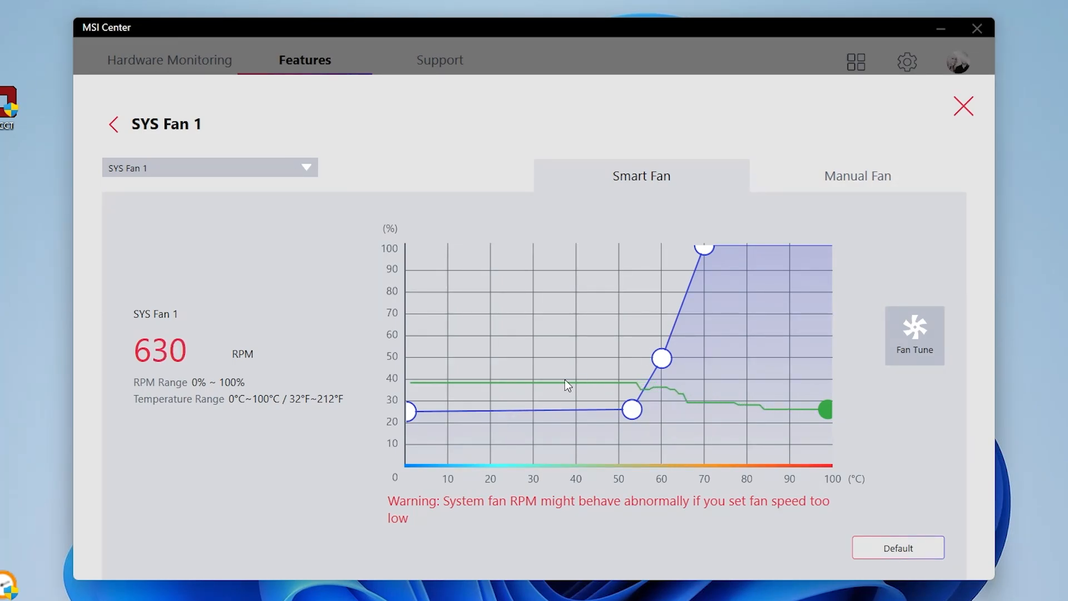
mouse_move(596, 430)
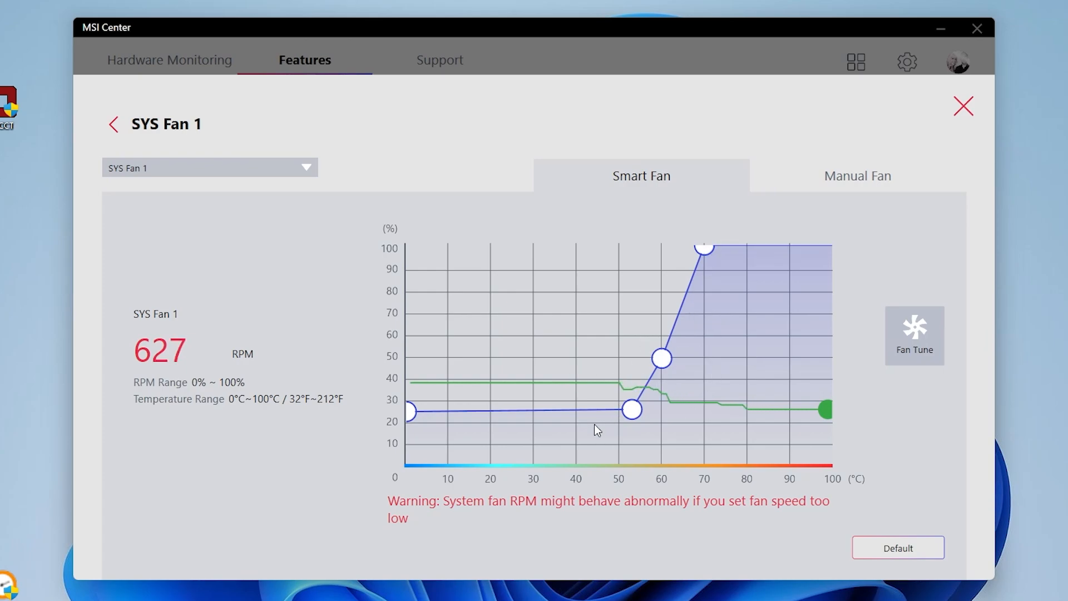
mouse_move(632, 410)
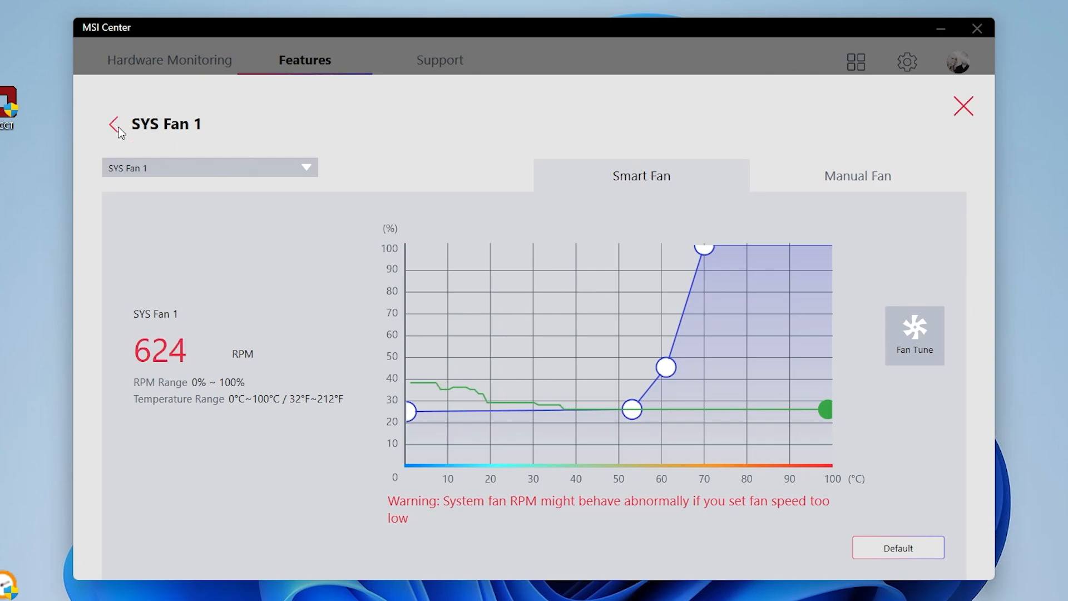
Return to the Profile Setting overview showing SYS Fan 1 at 617 RPM and CPU Fan 705 RPM
left_click(115, 124)
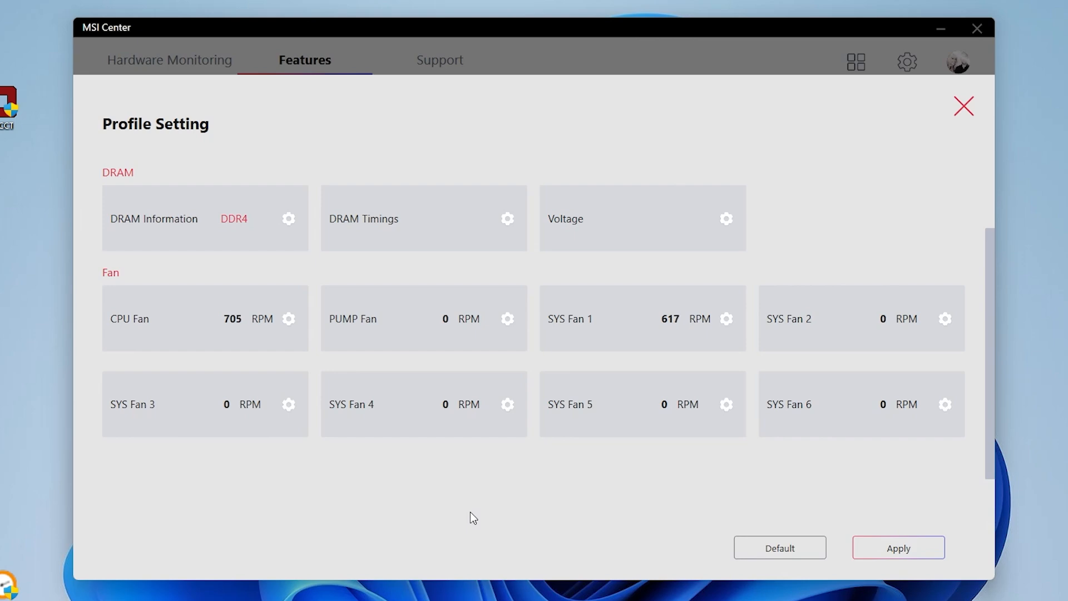
mouse_move(445, 505)
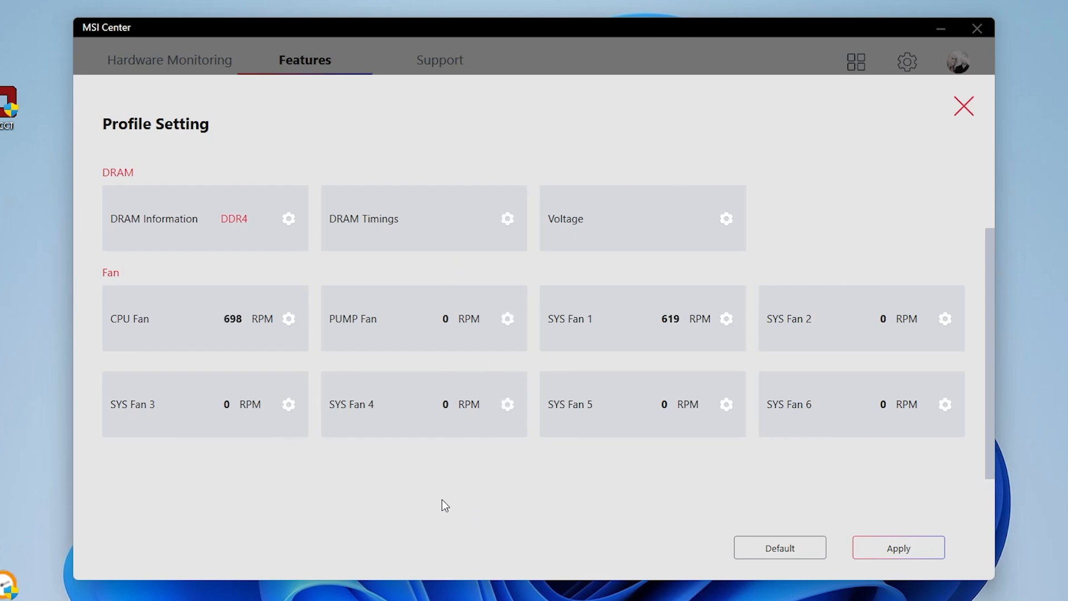
mouse_move(497, 377)
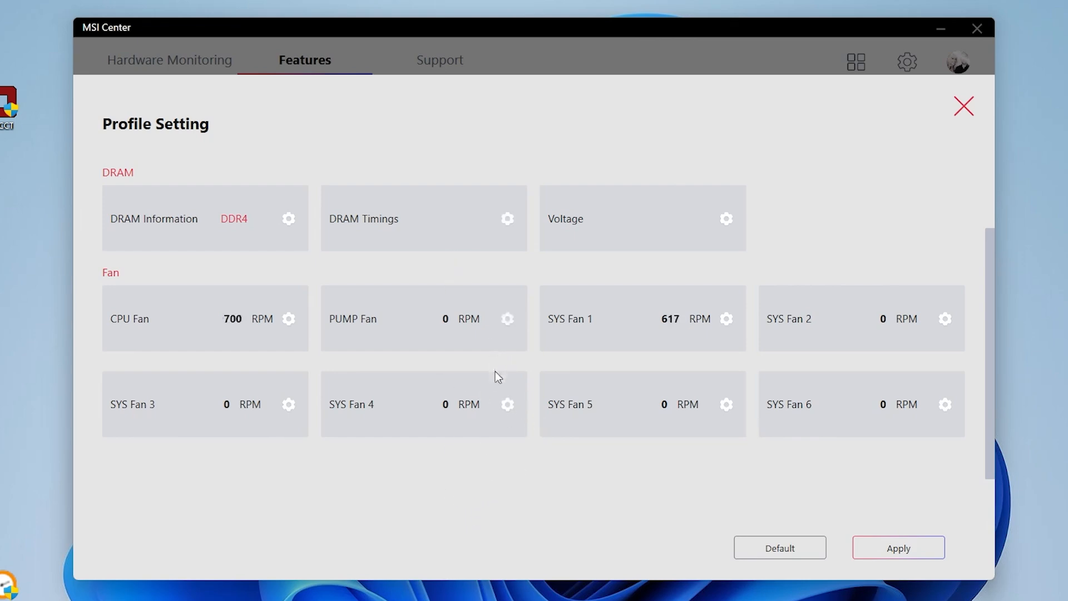